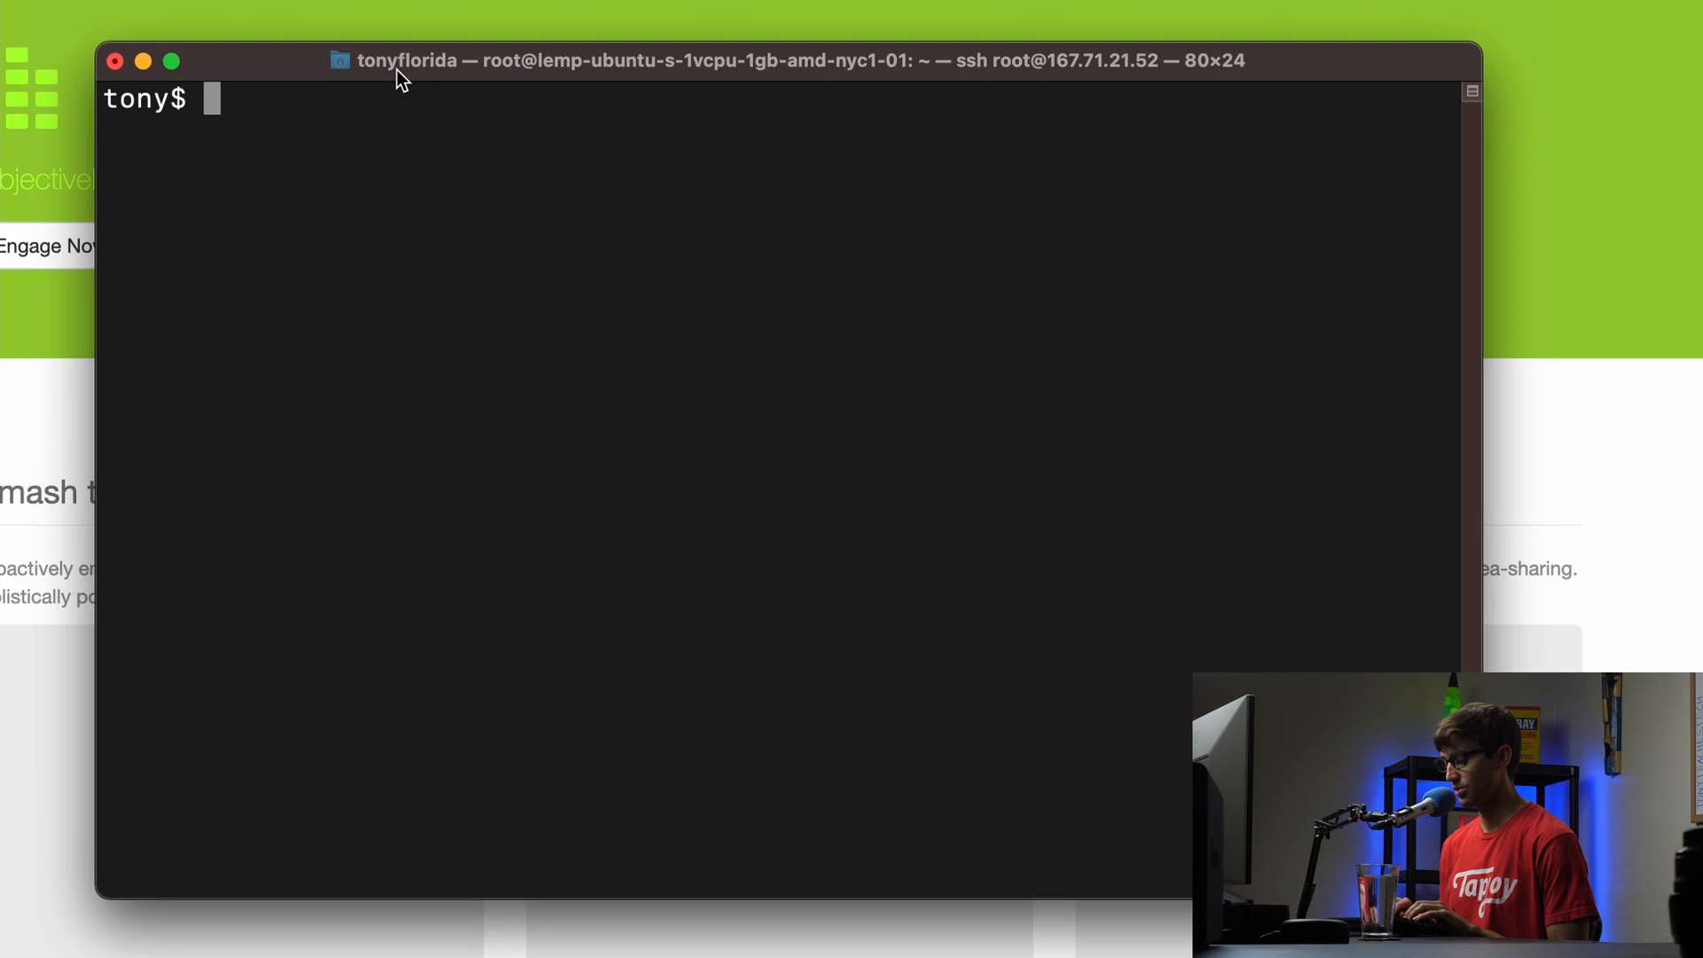
Step: List the contents of /var/www/html on the server over SSH
type("ls /v")
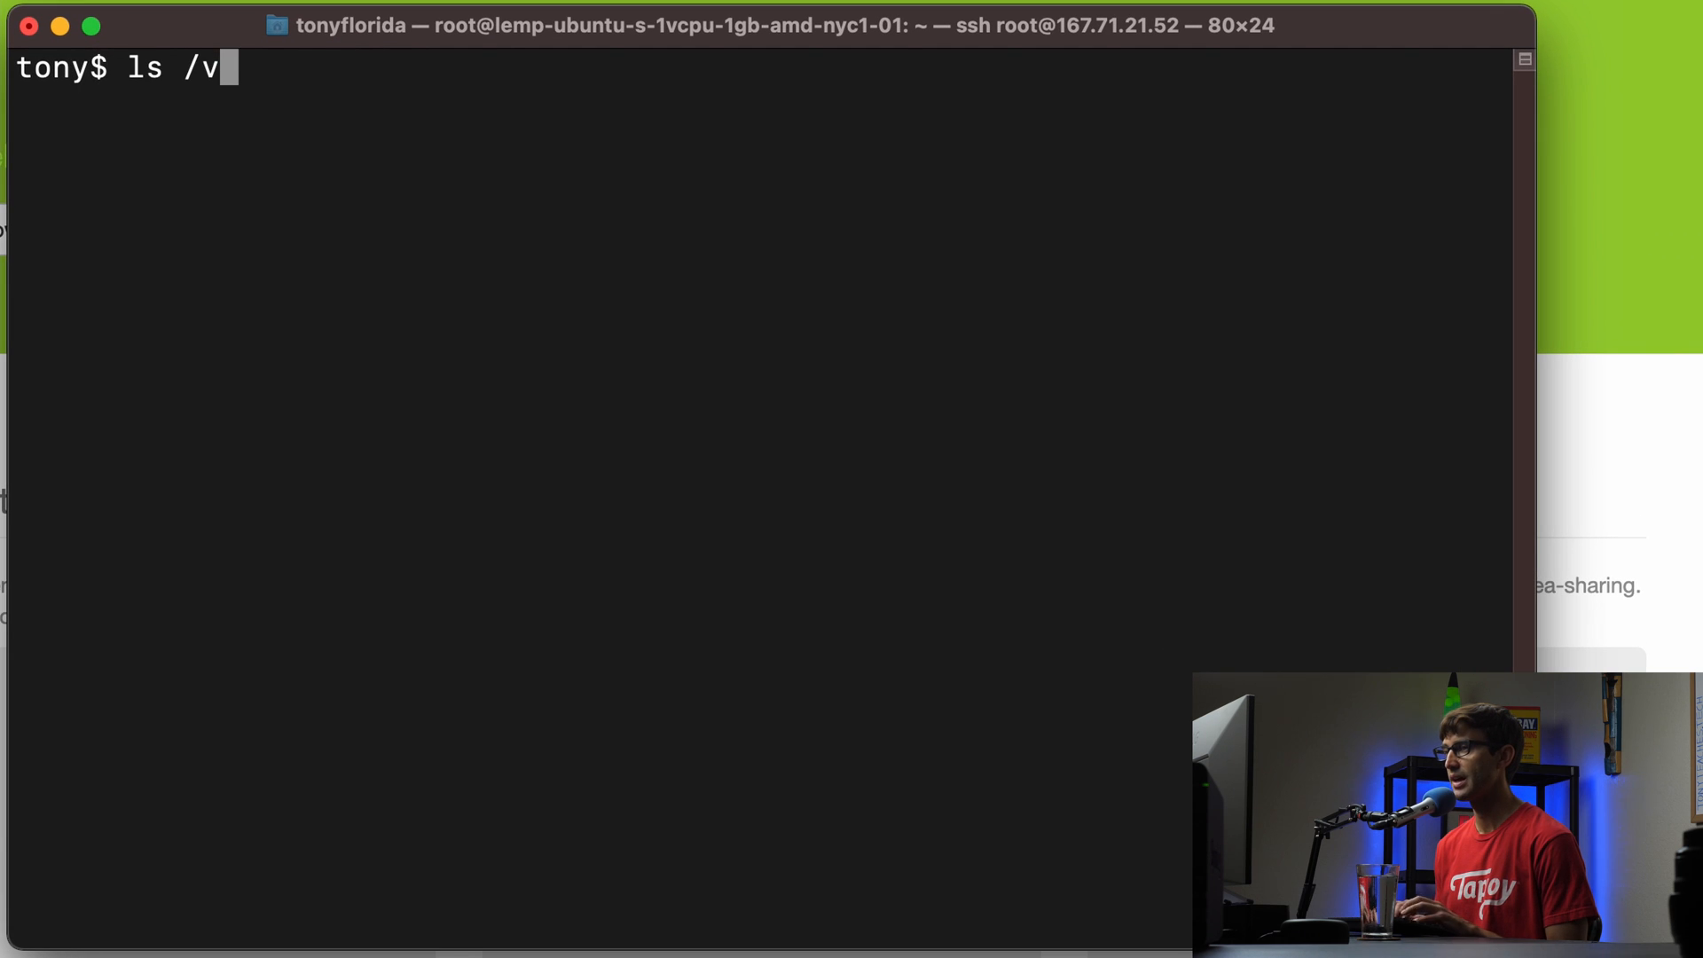
type("ar/www/ht")
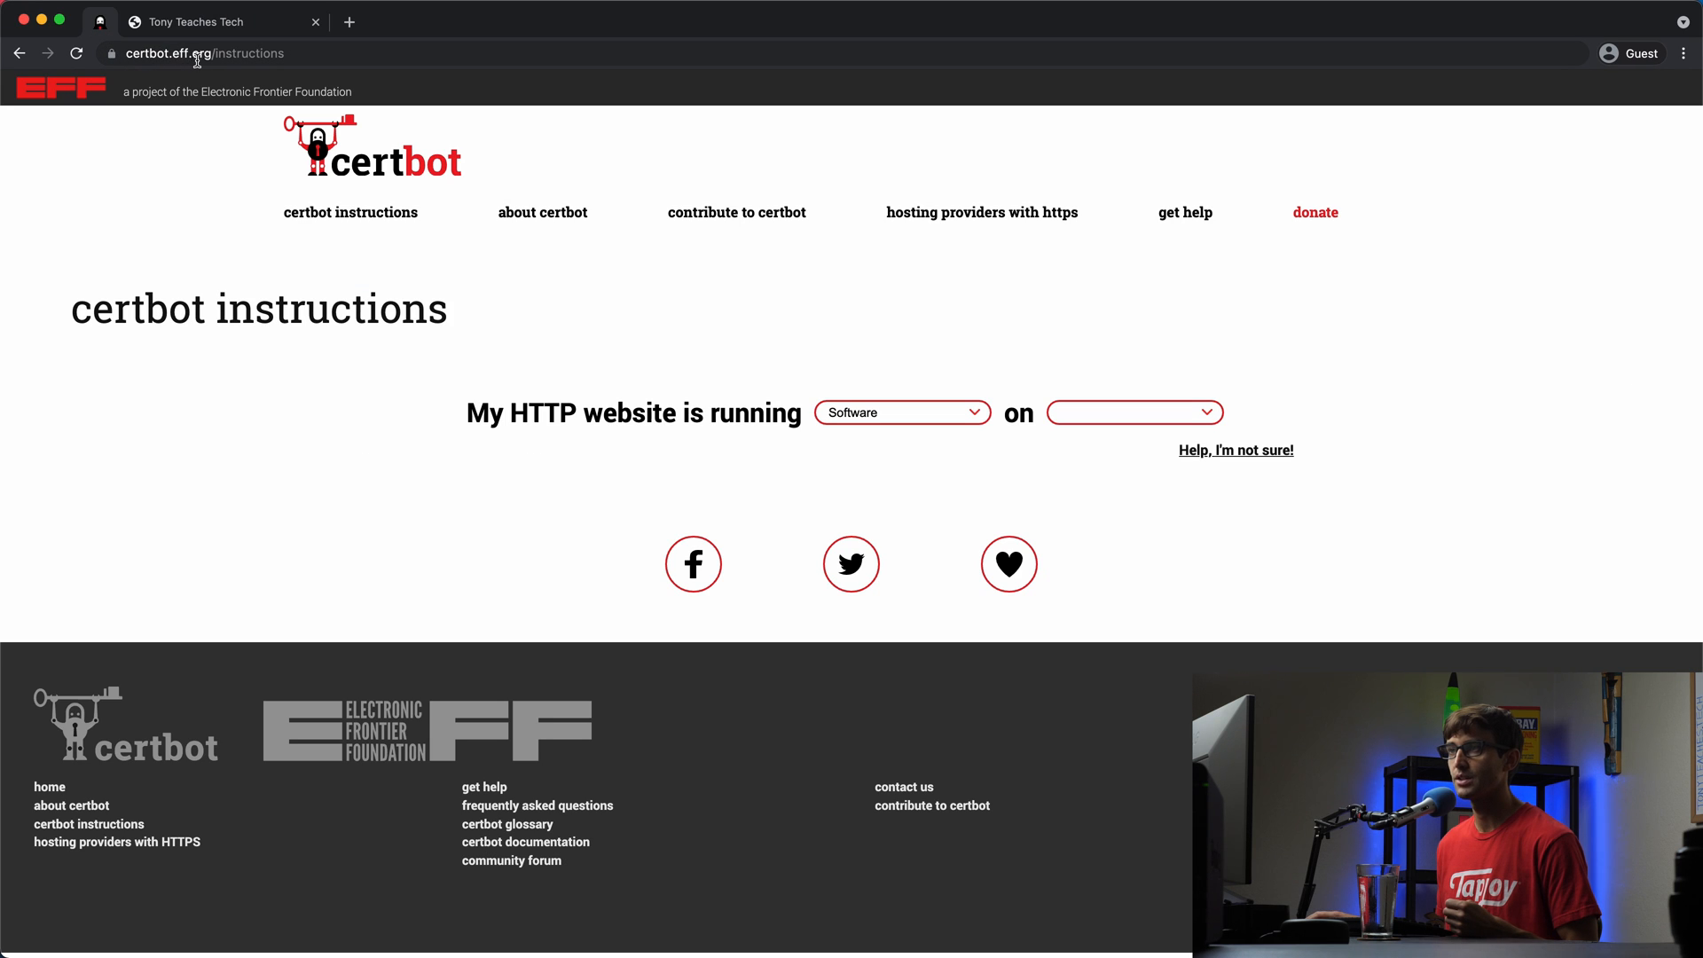
Step: Expand the Software dropdown on the Certbot instructions page to see web server options
left_click(899, 412)
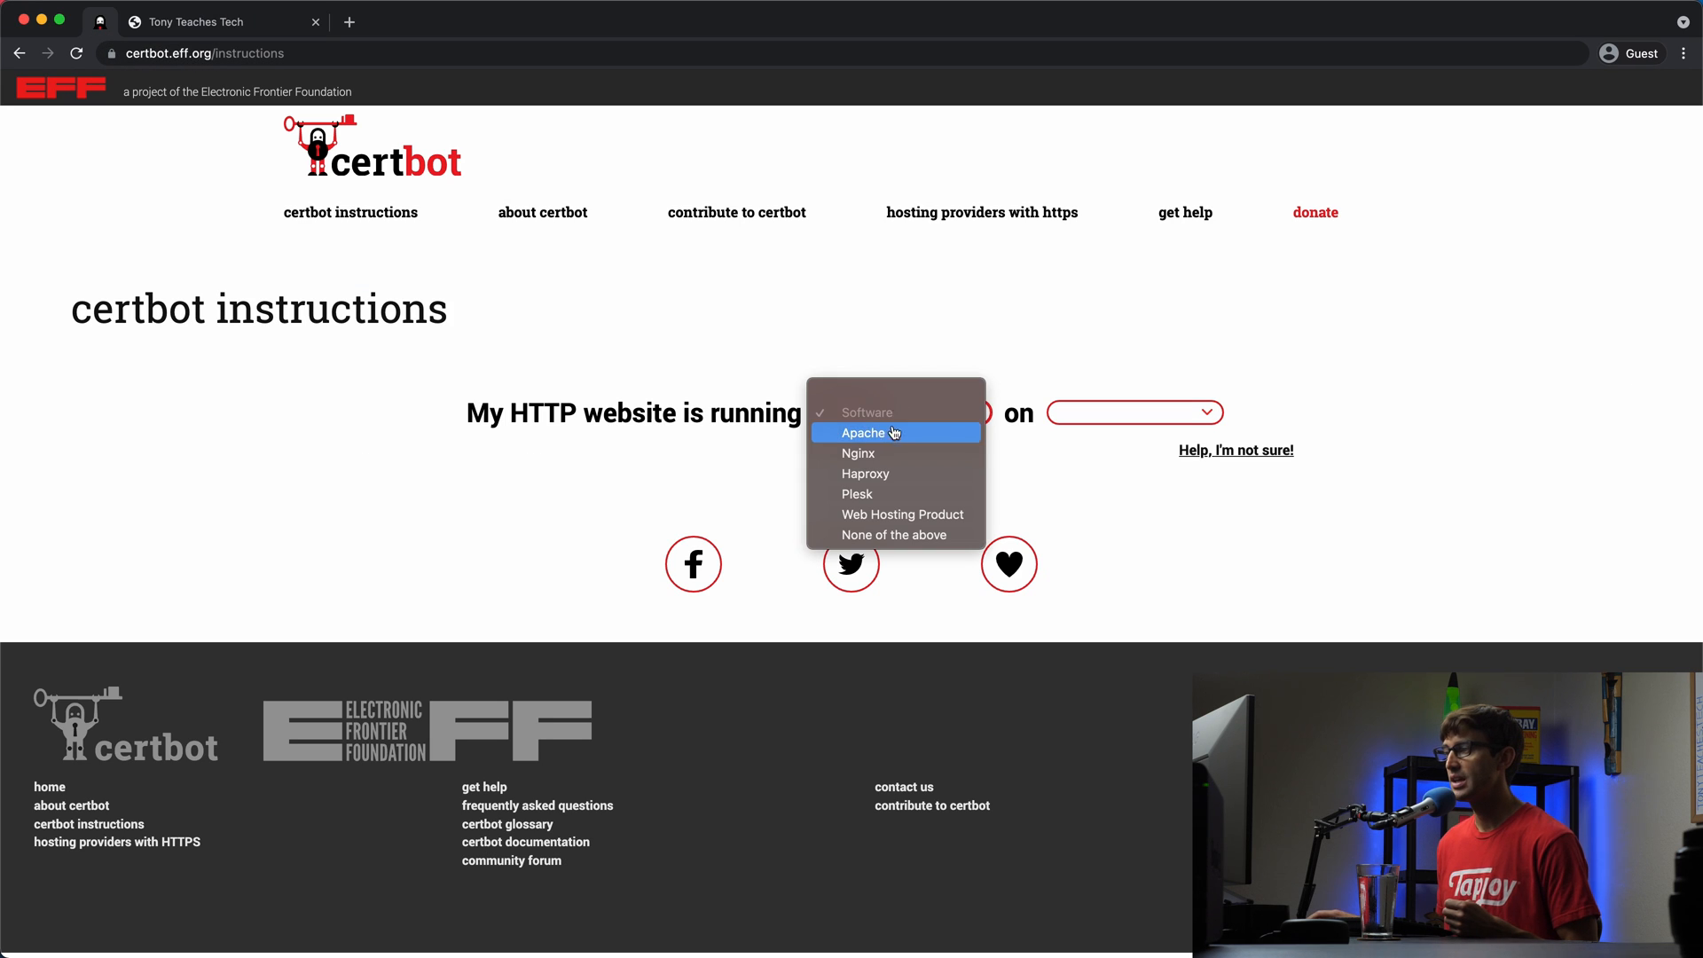
mouse_move(865, 474)
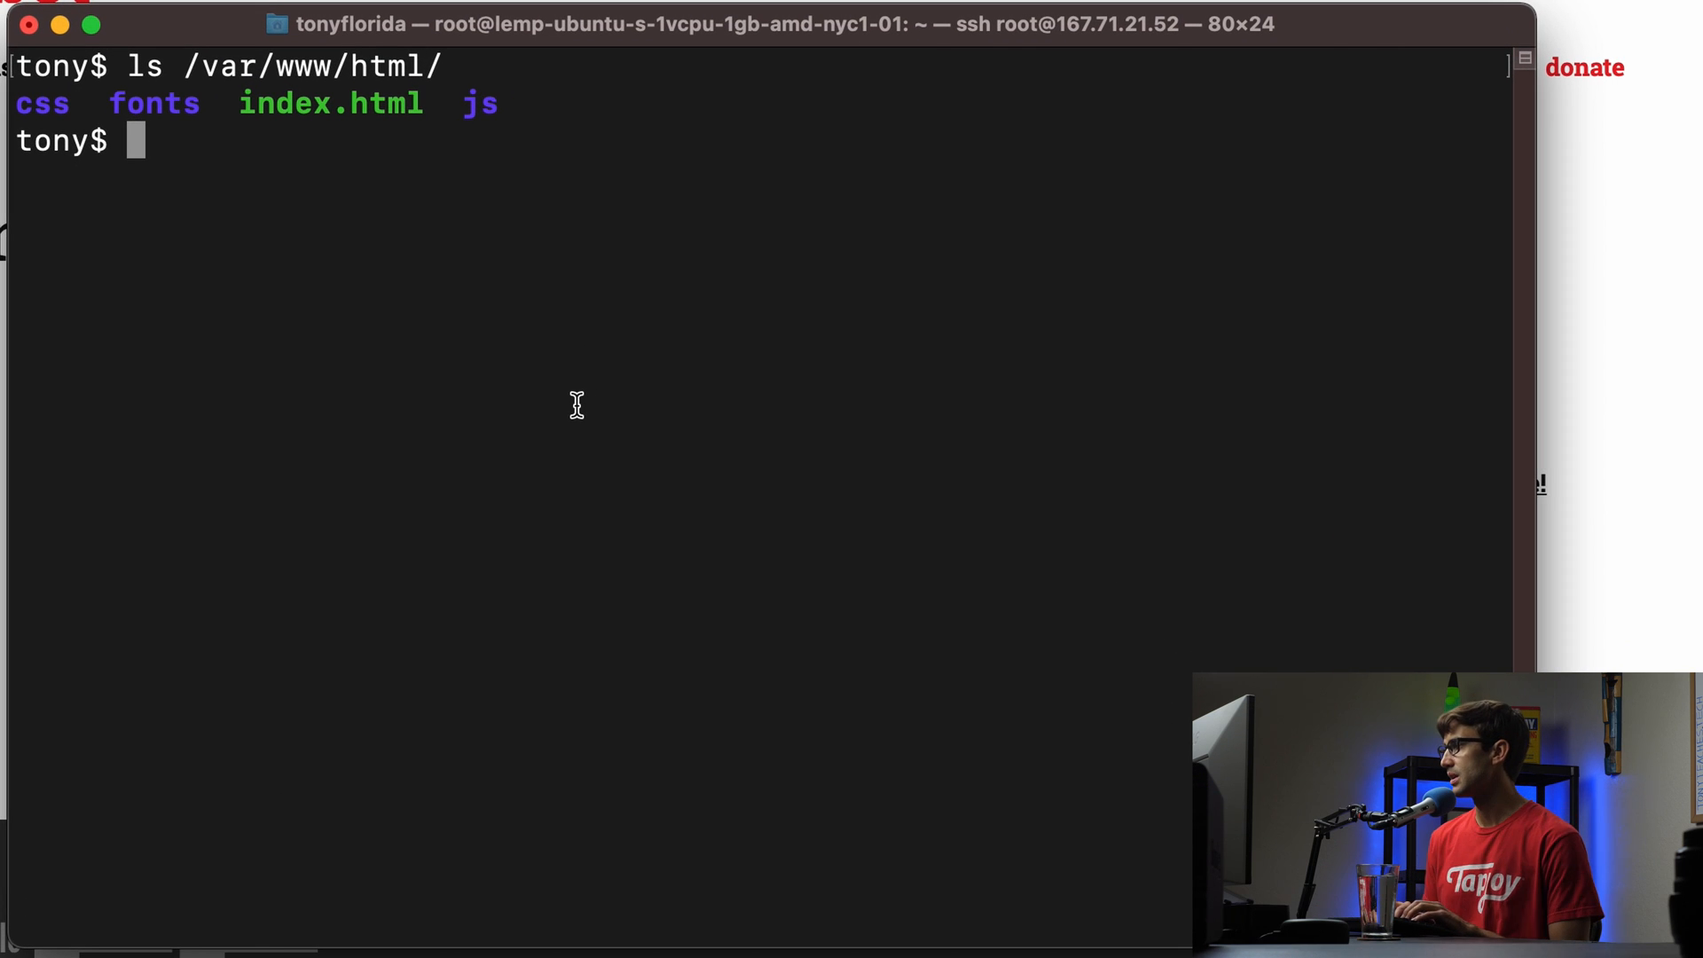
Step: Run apt update and apt install snapd to upgrade snapd
type("apt upda")
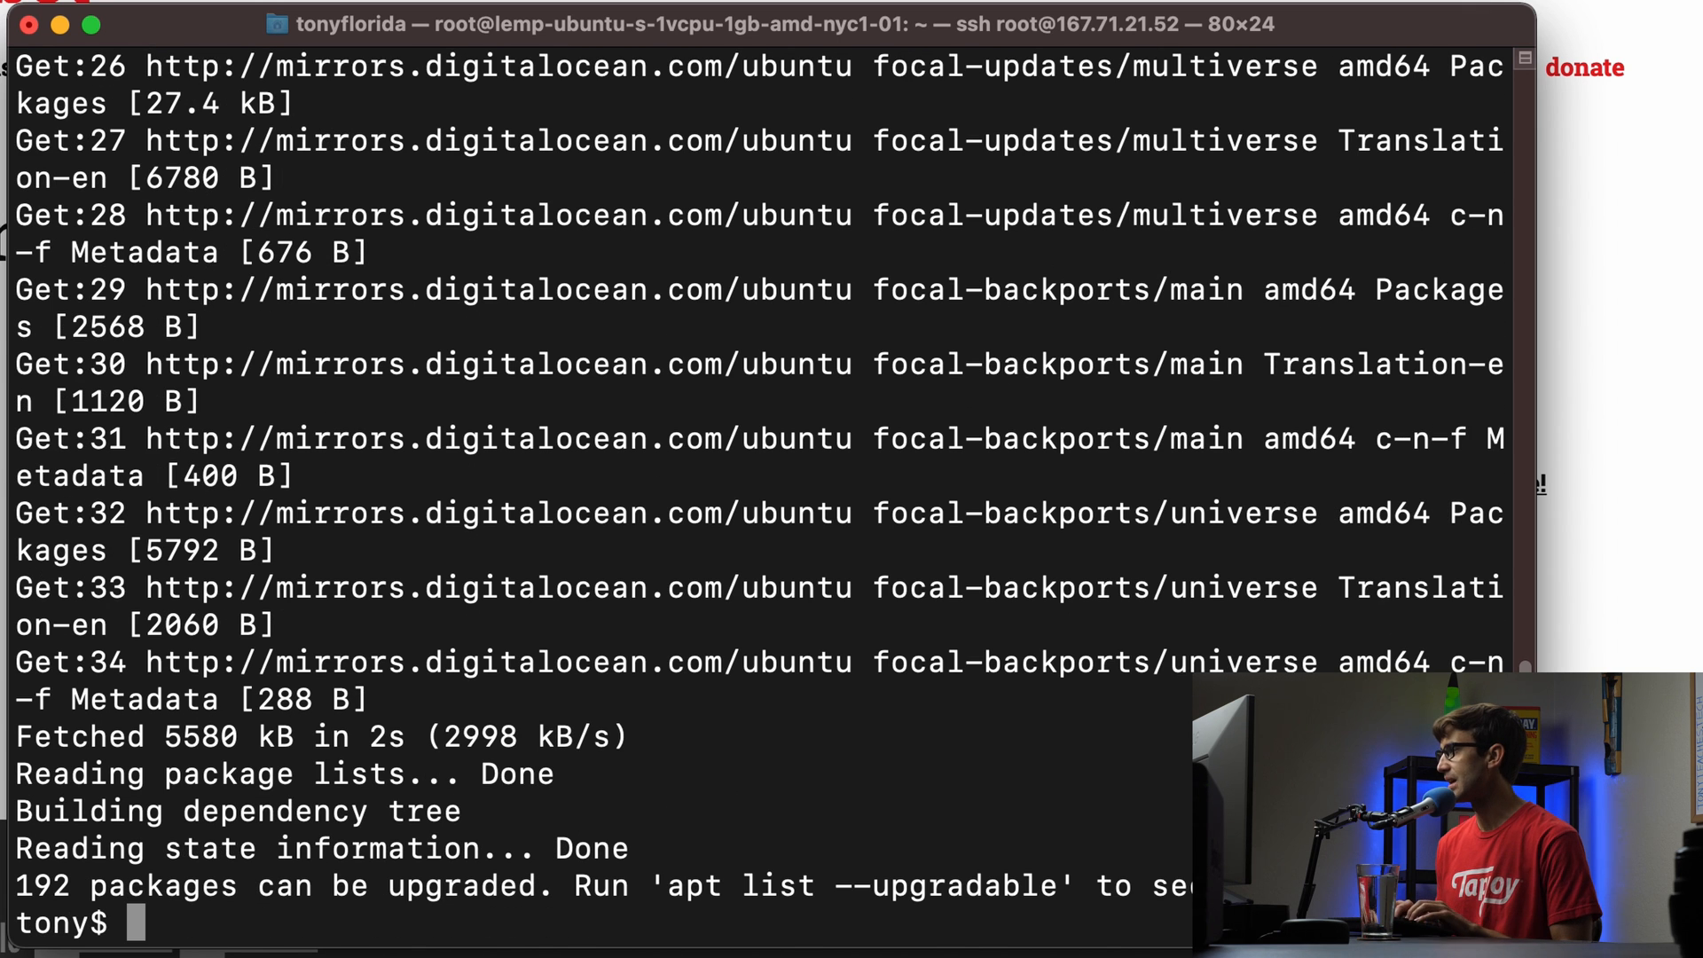
type("apt install")
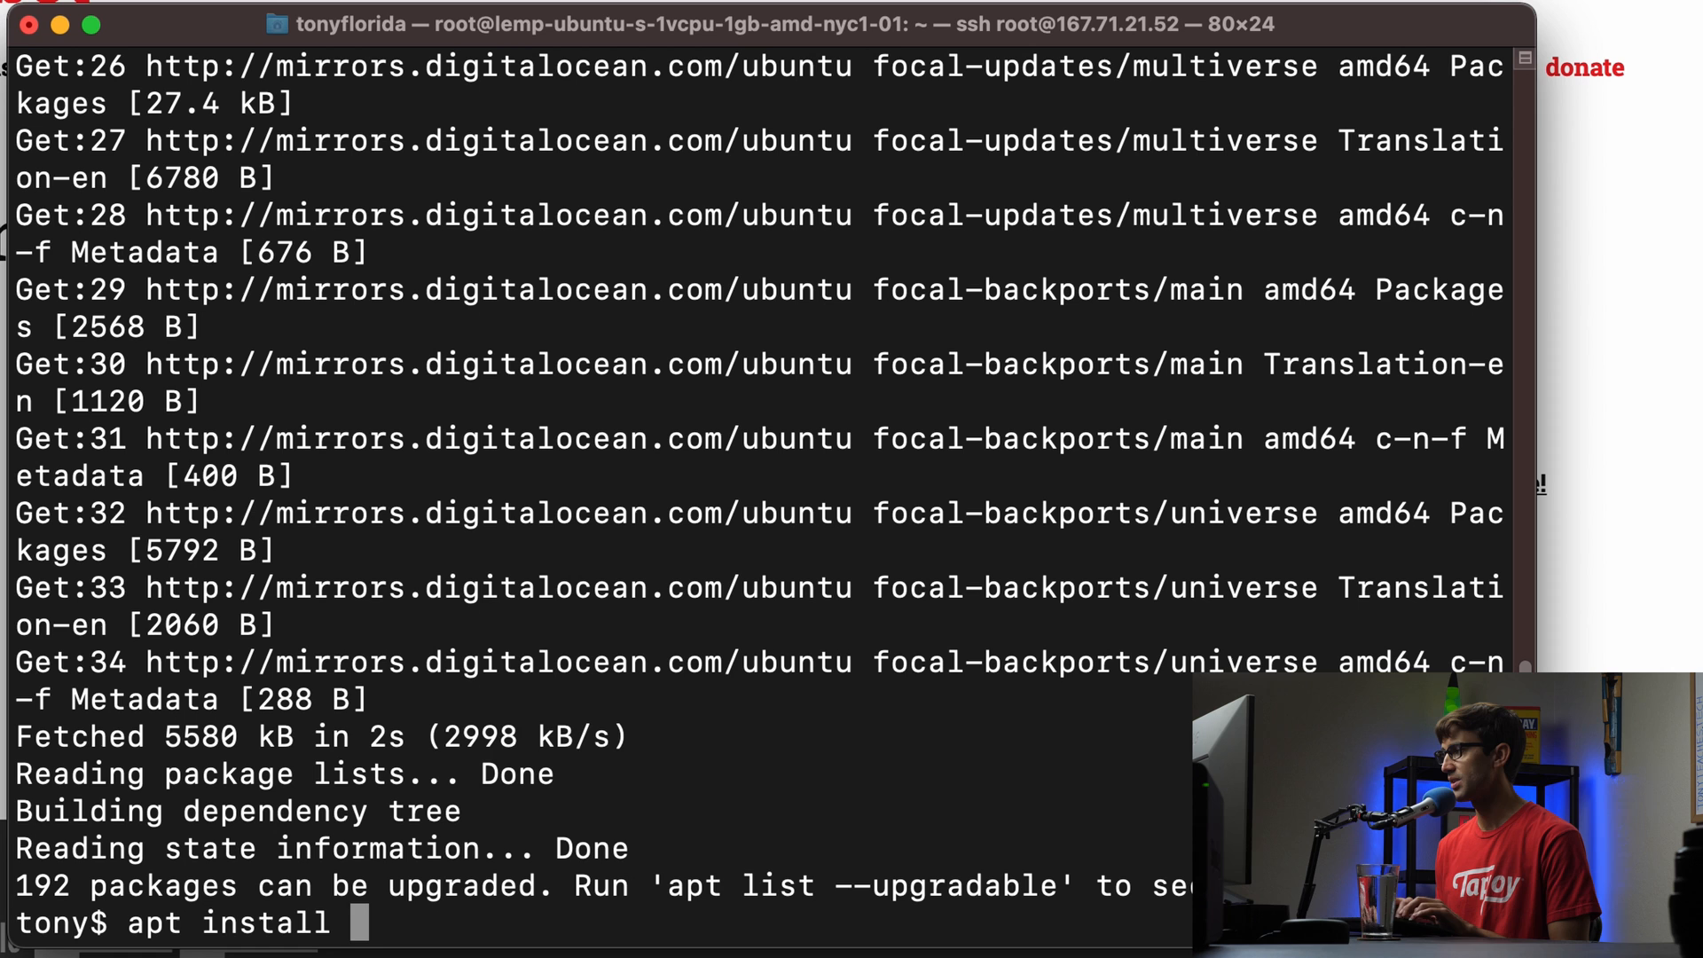
type("snapd")
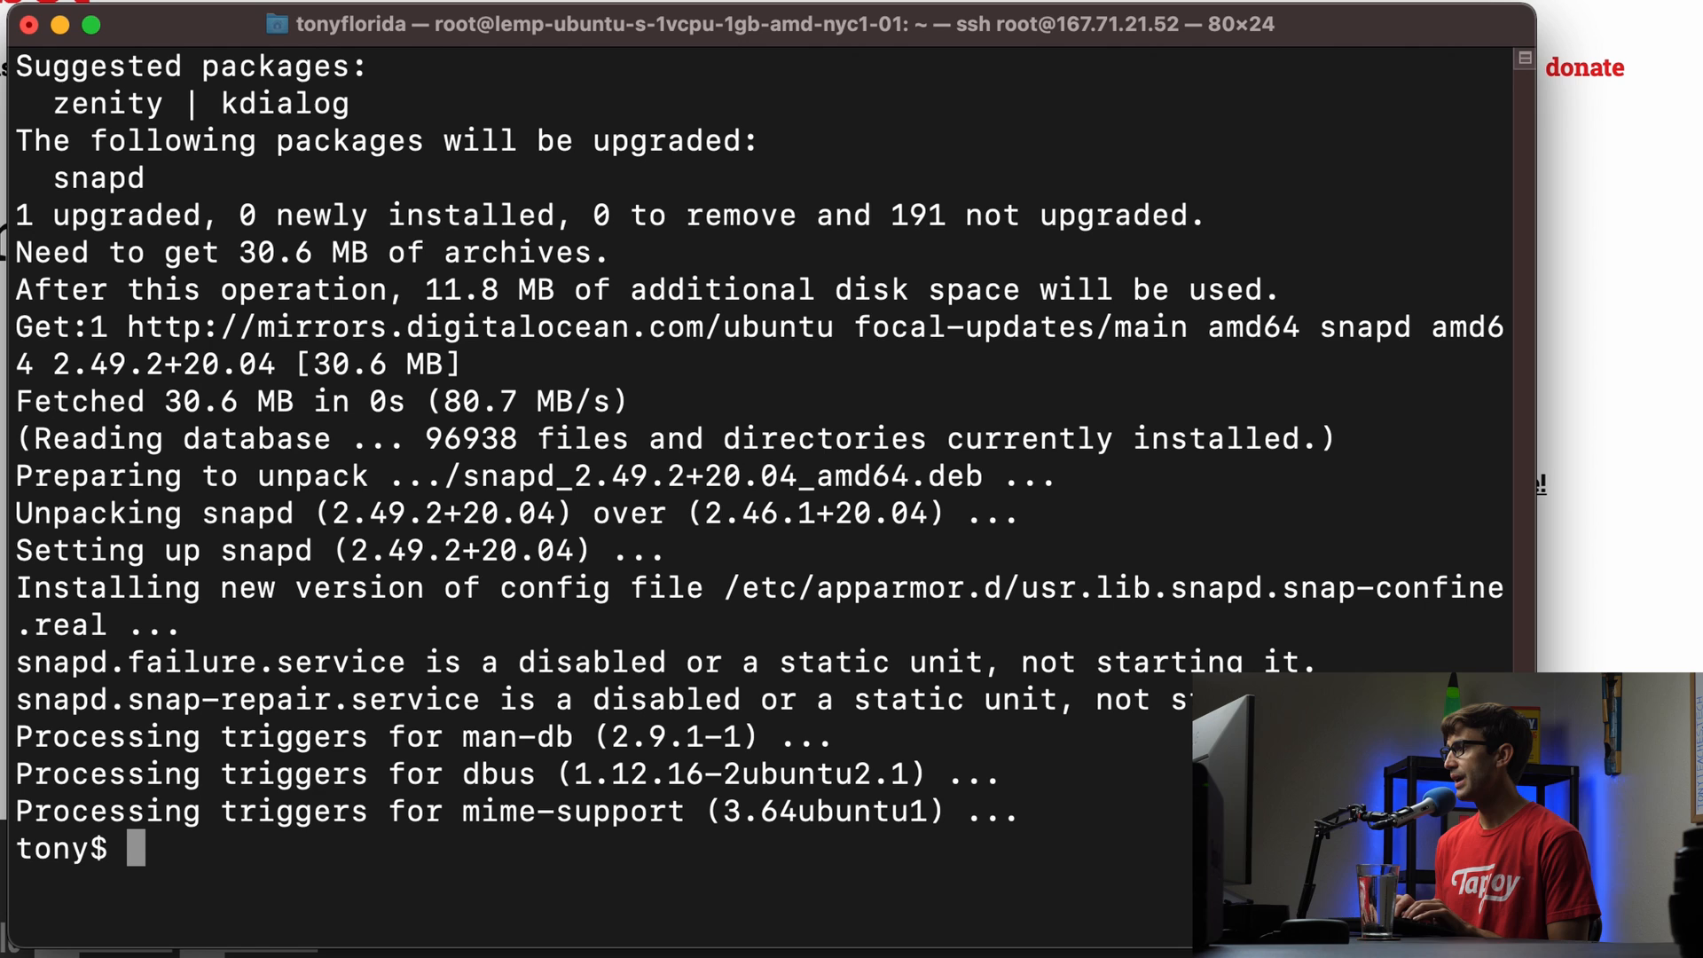
Step: Run snap install core and snap refresh core, with no updates available
type("snap")
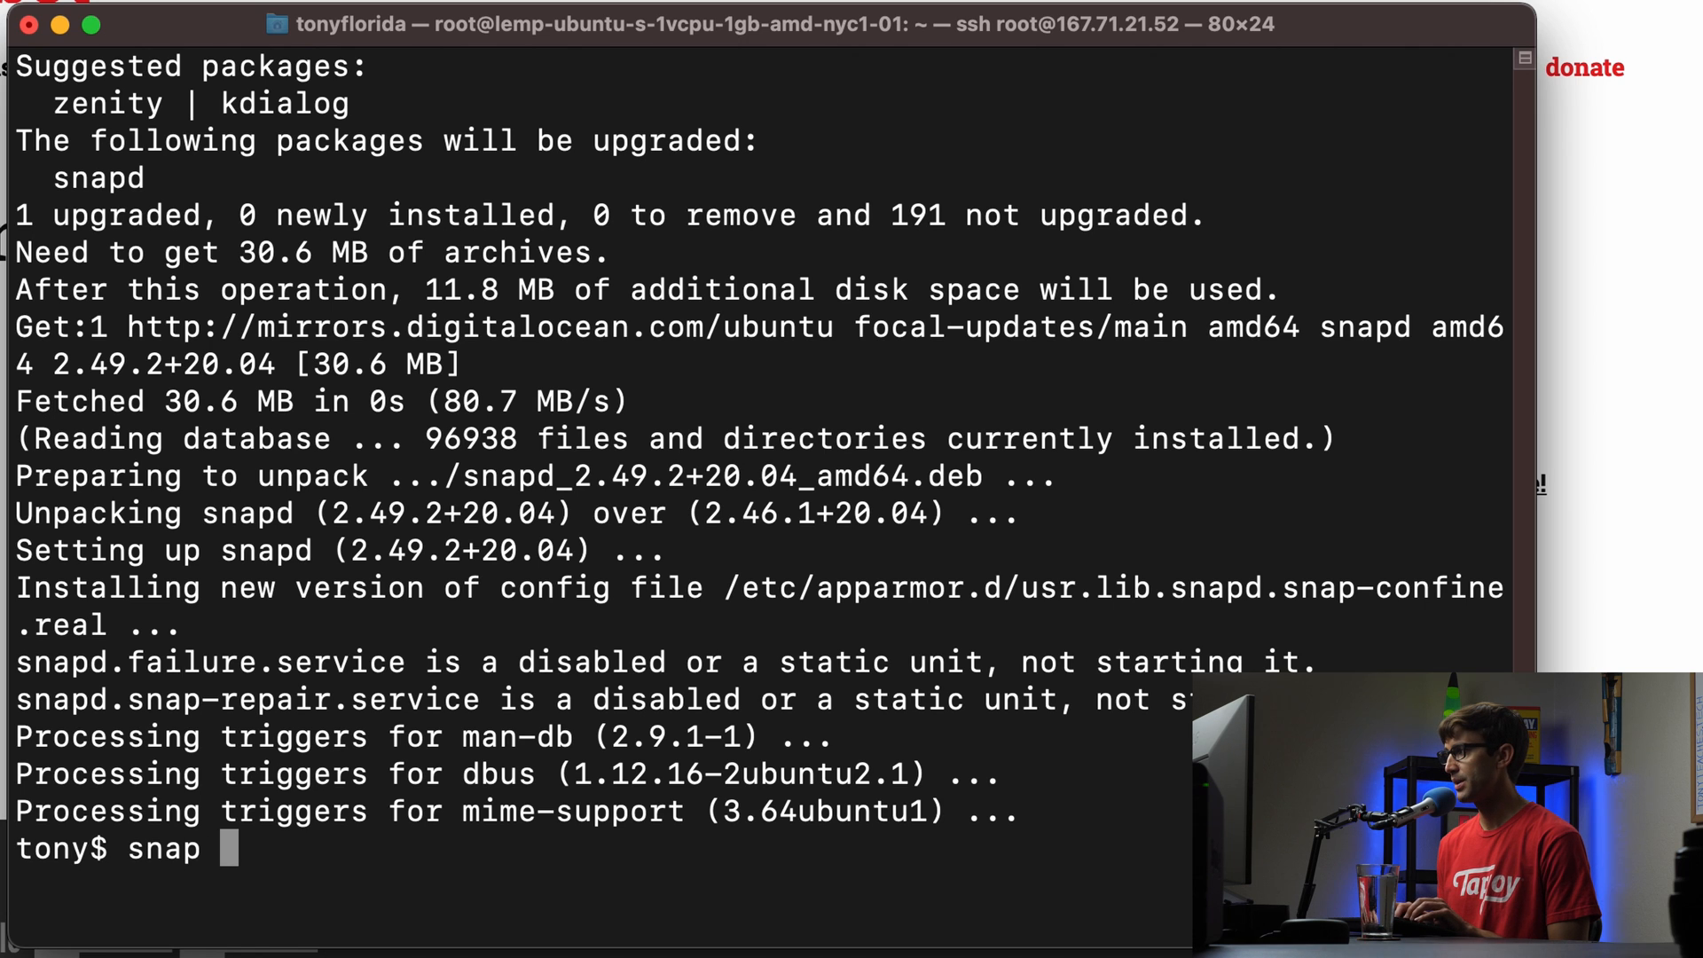
type("install core; snap")
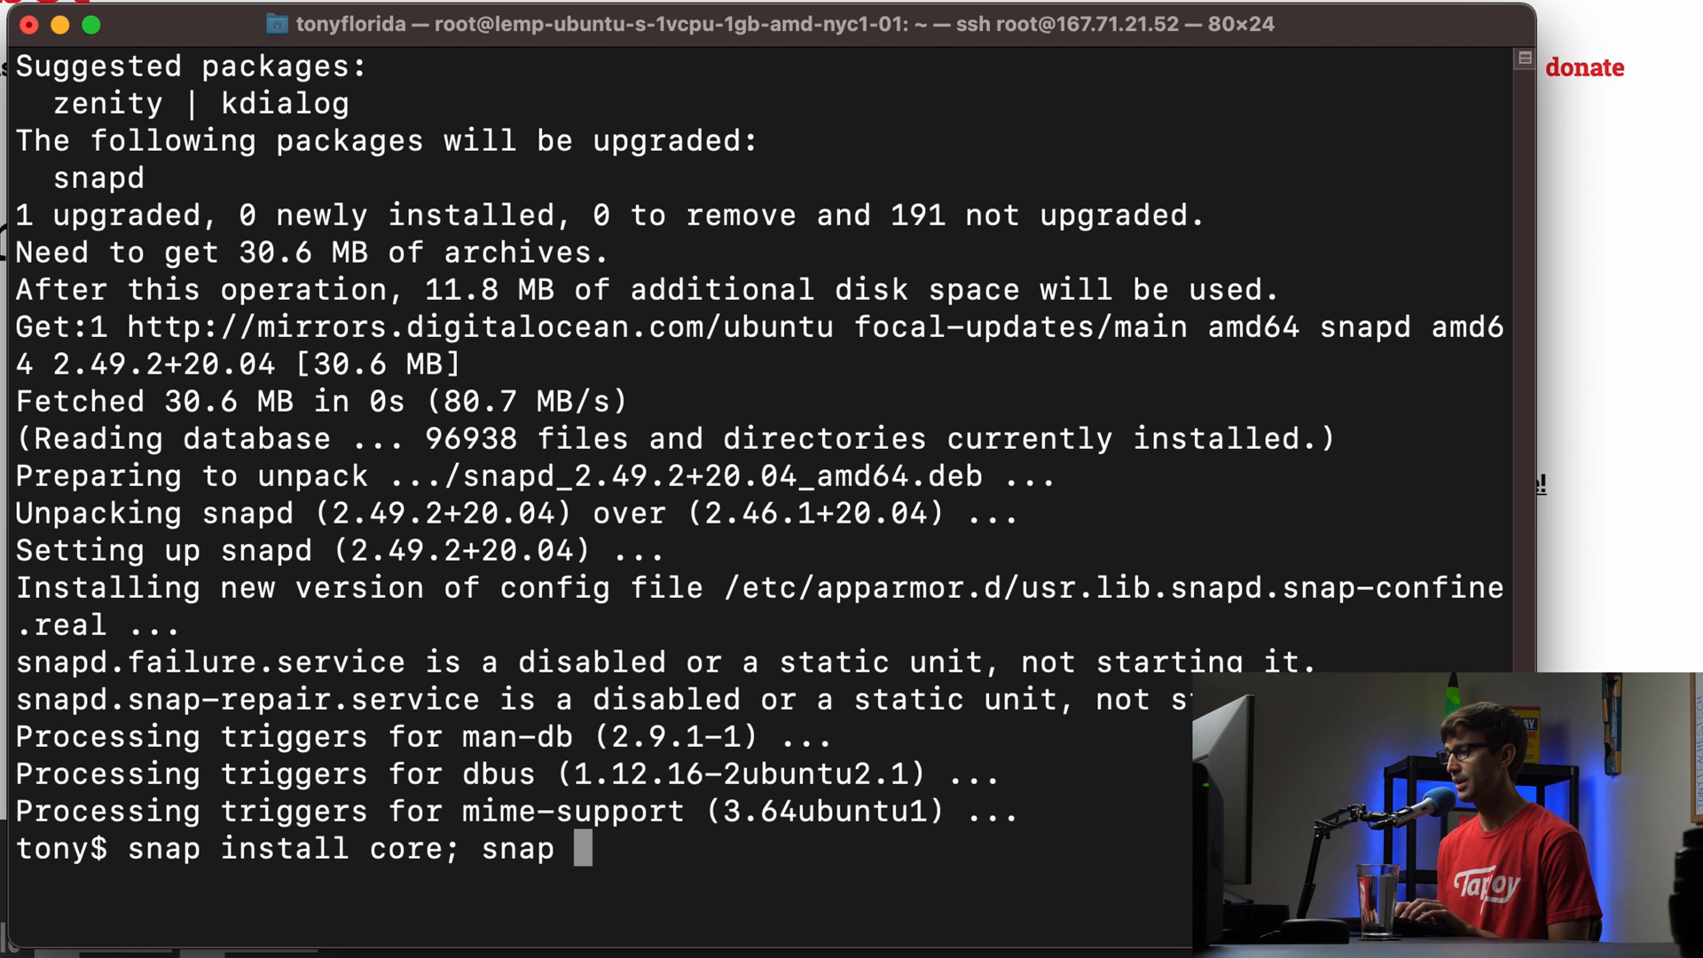
type("refresh core")
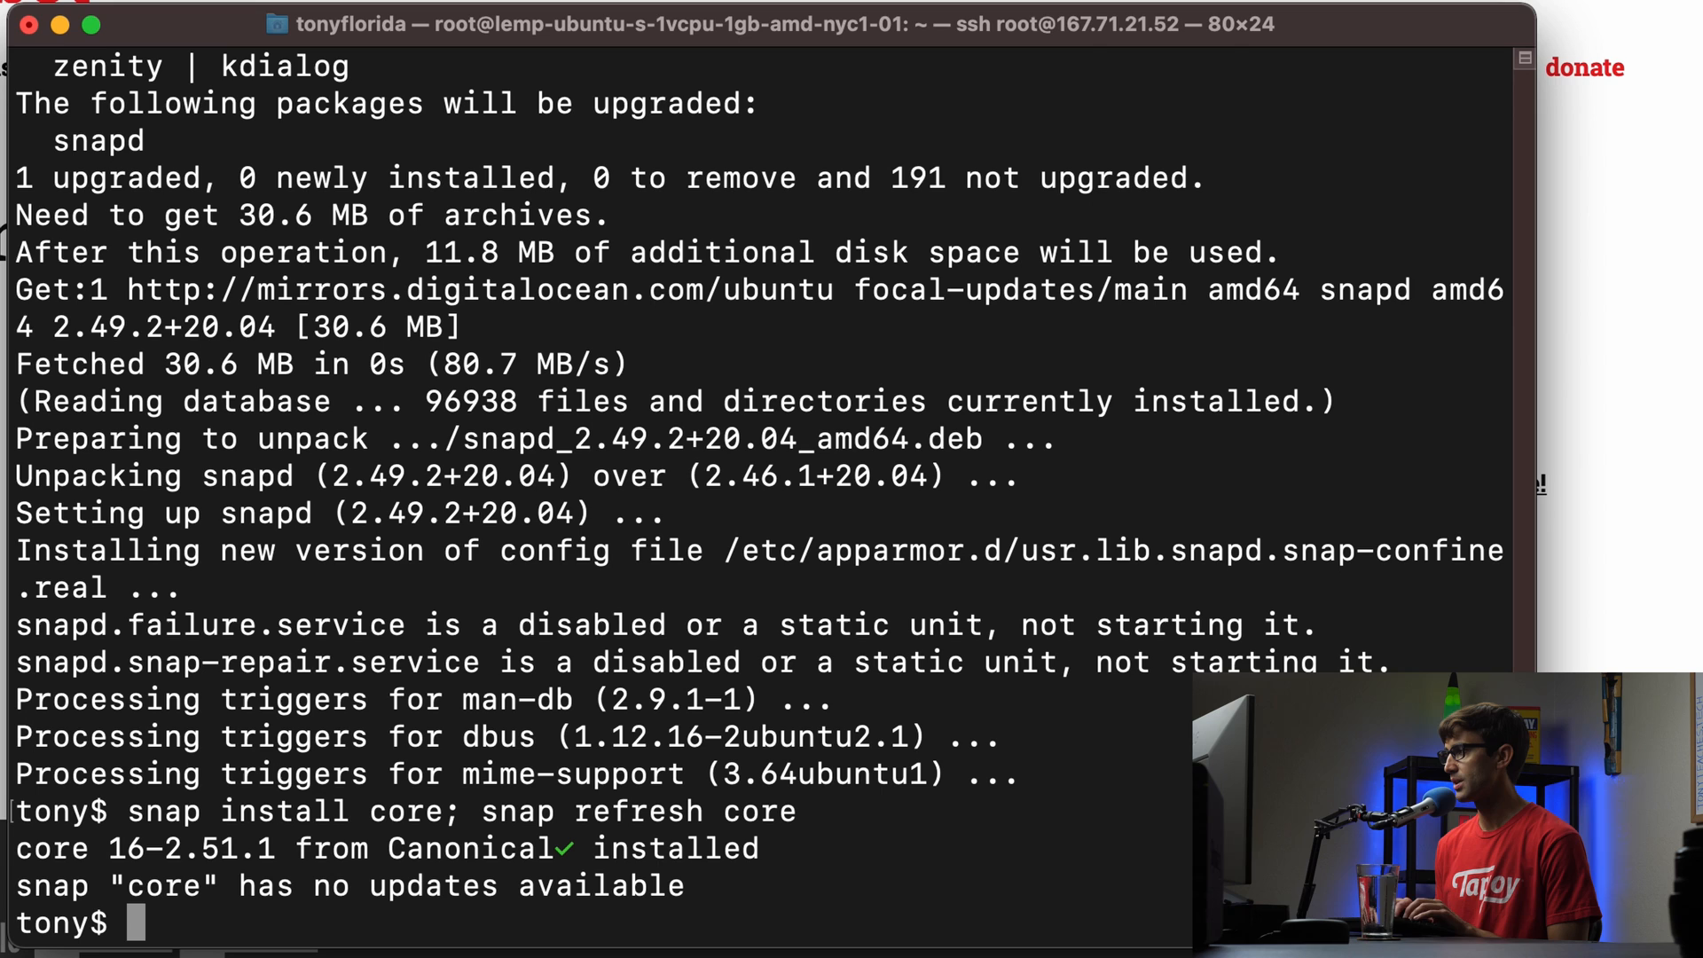
Step: Install certbot 1.17.0 with snap install --classic certbot
type("snap install")
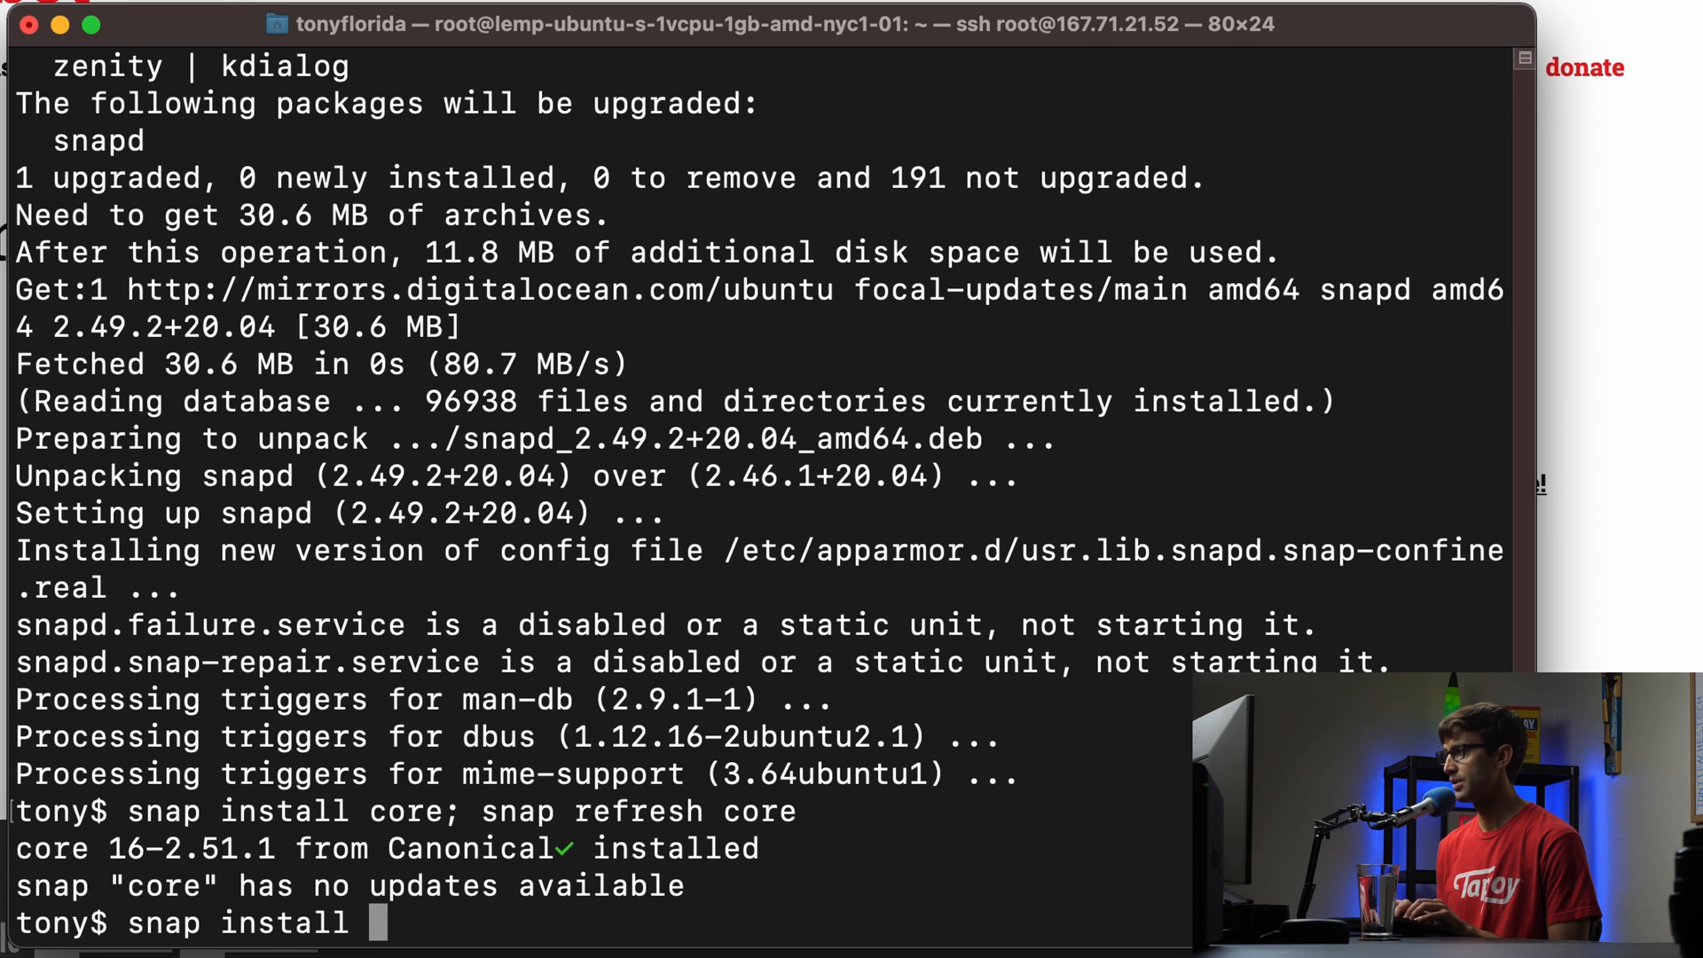
type("--classic certbot")
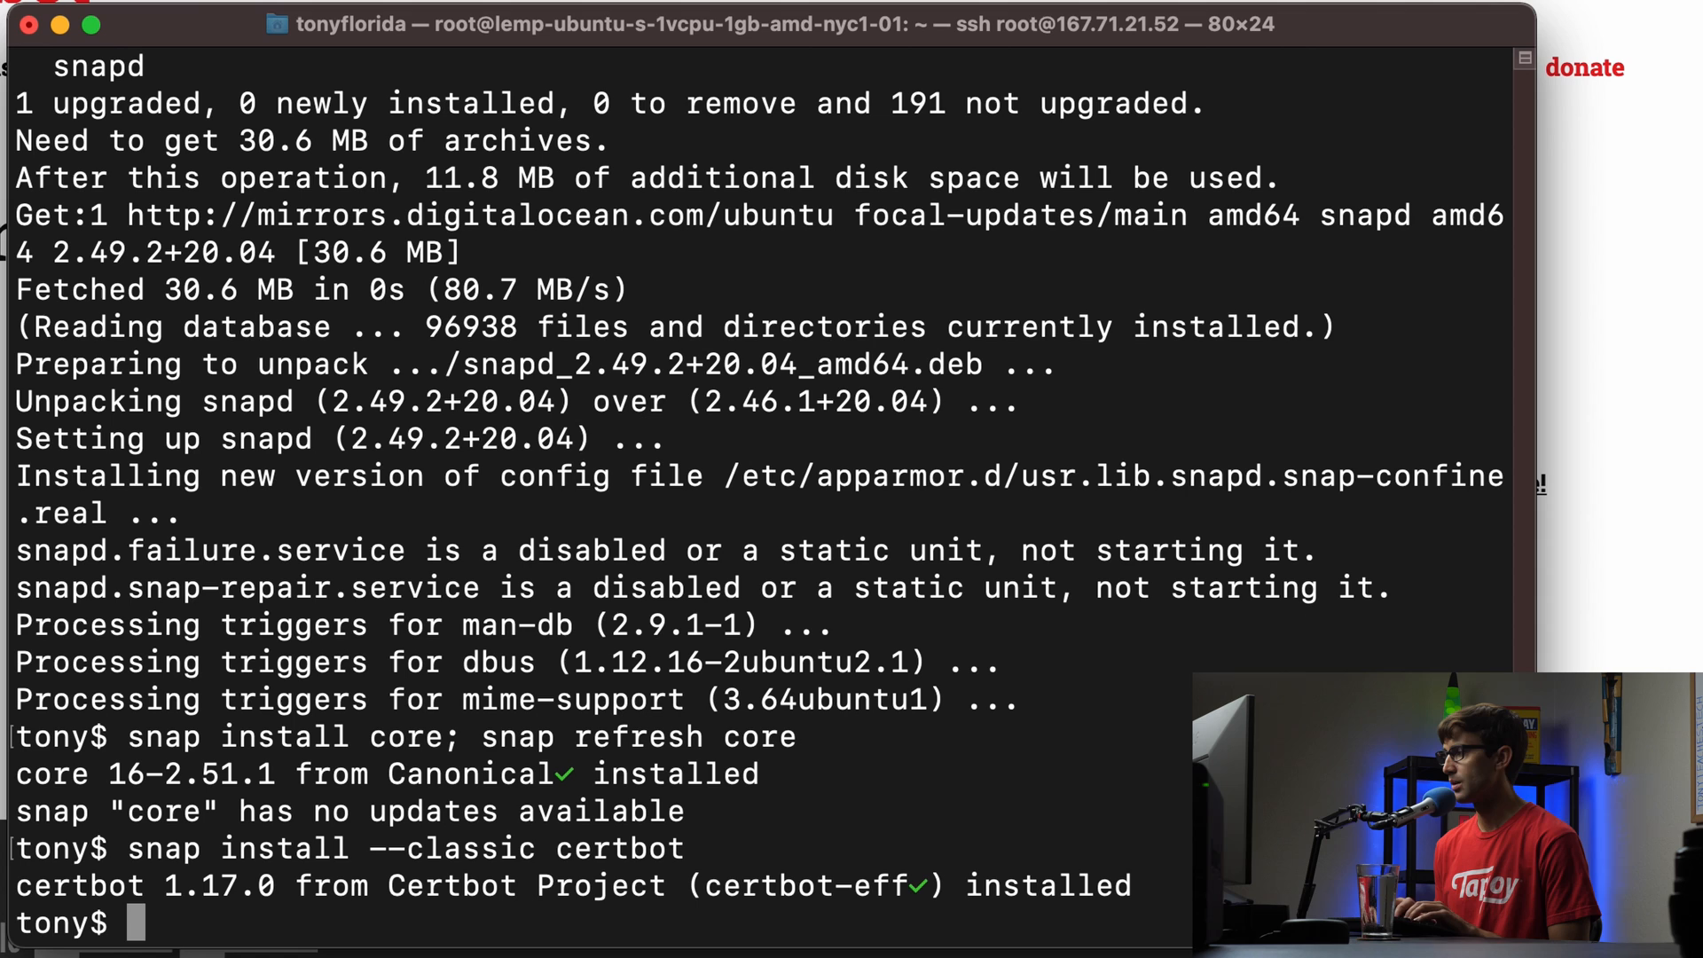
Step: List /snap/bin/certbot and /usr/bin/certbot, then begin the certbot command
type("ls -s /s")
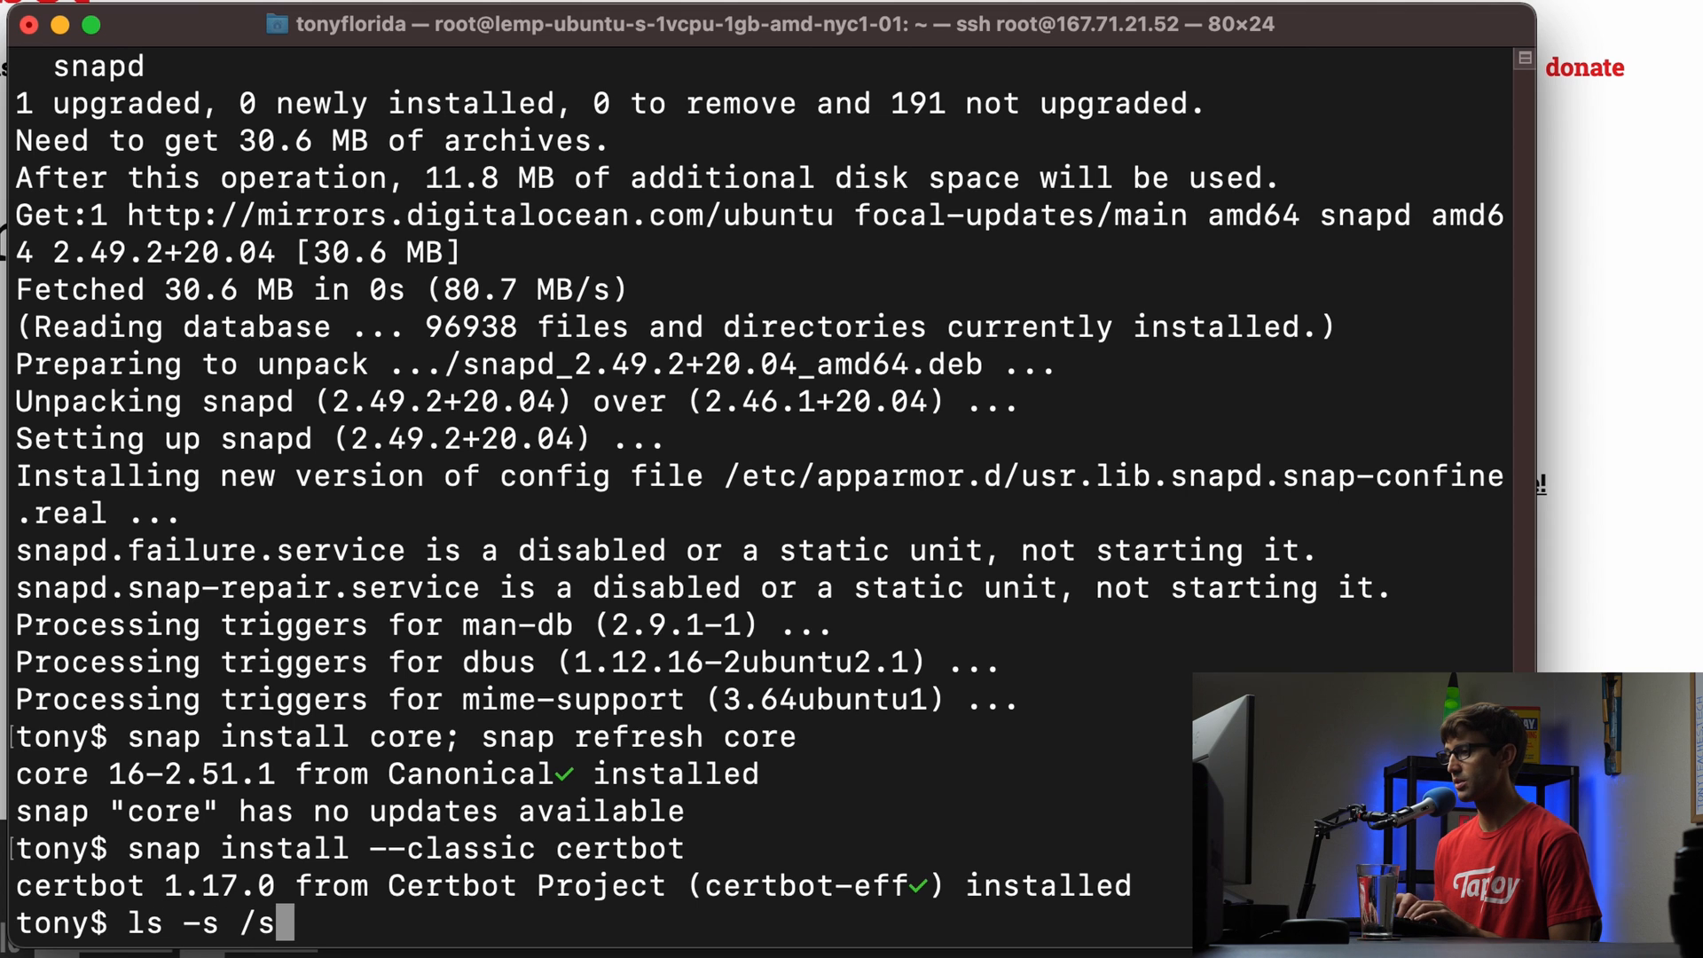
type("nap/")
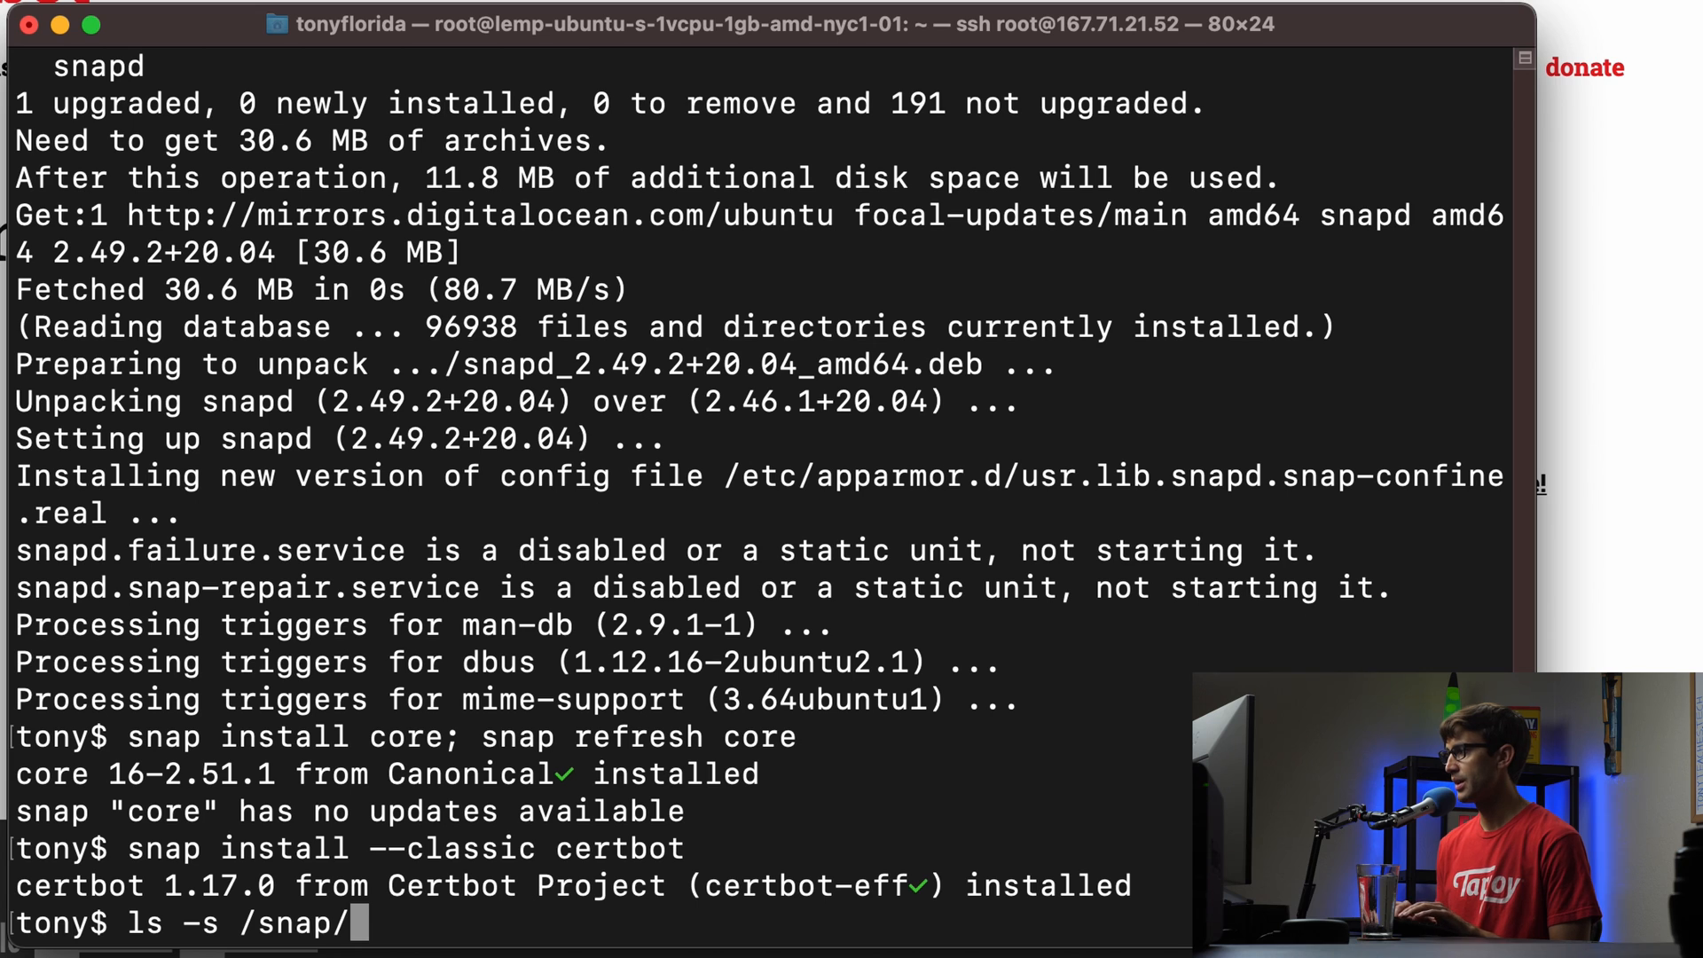
type("bin/cr")
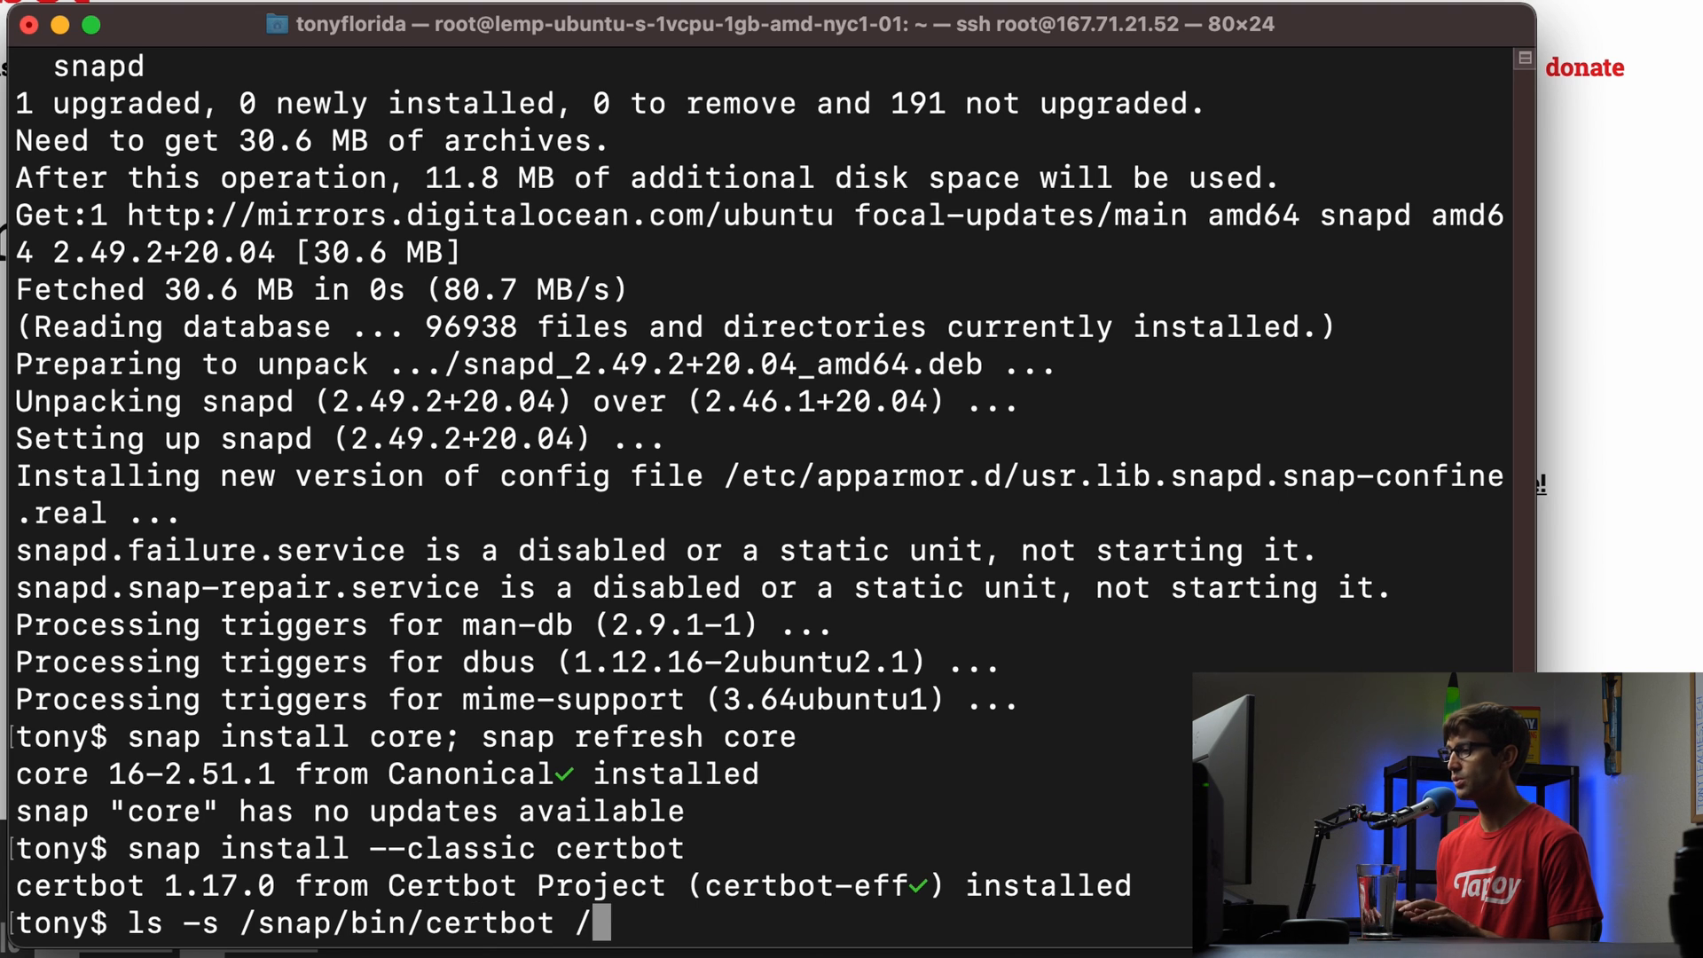
type("usr/bin/cer")
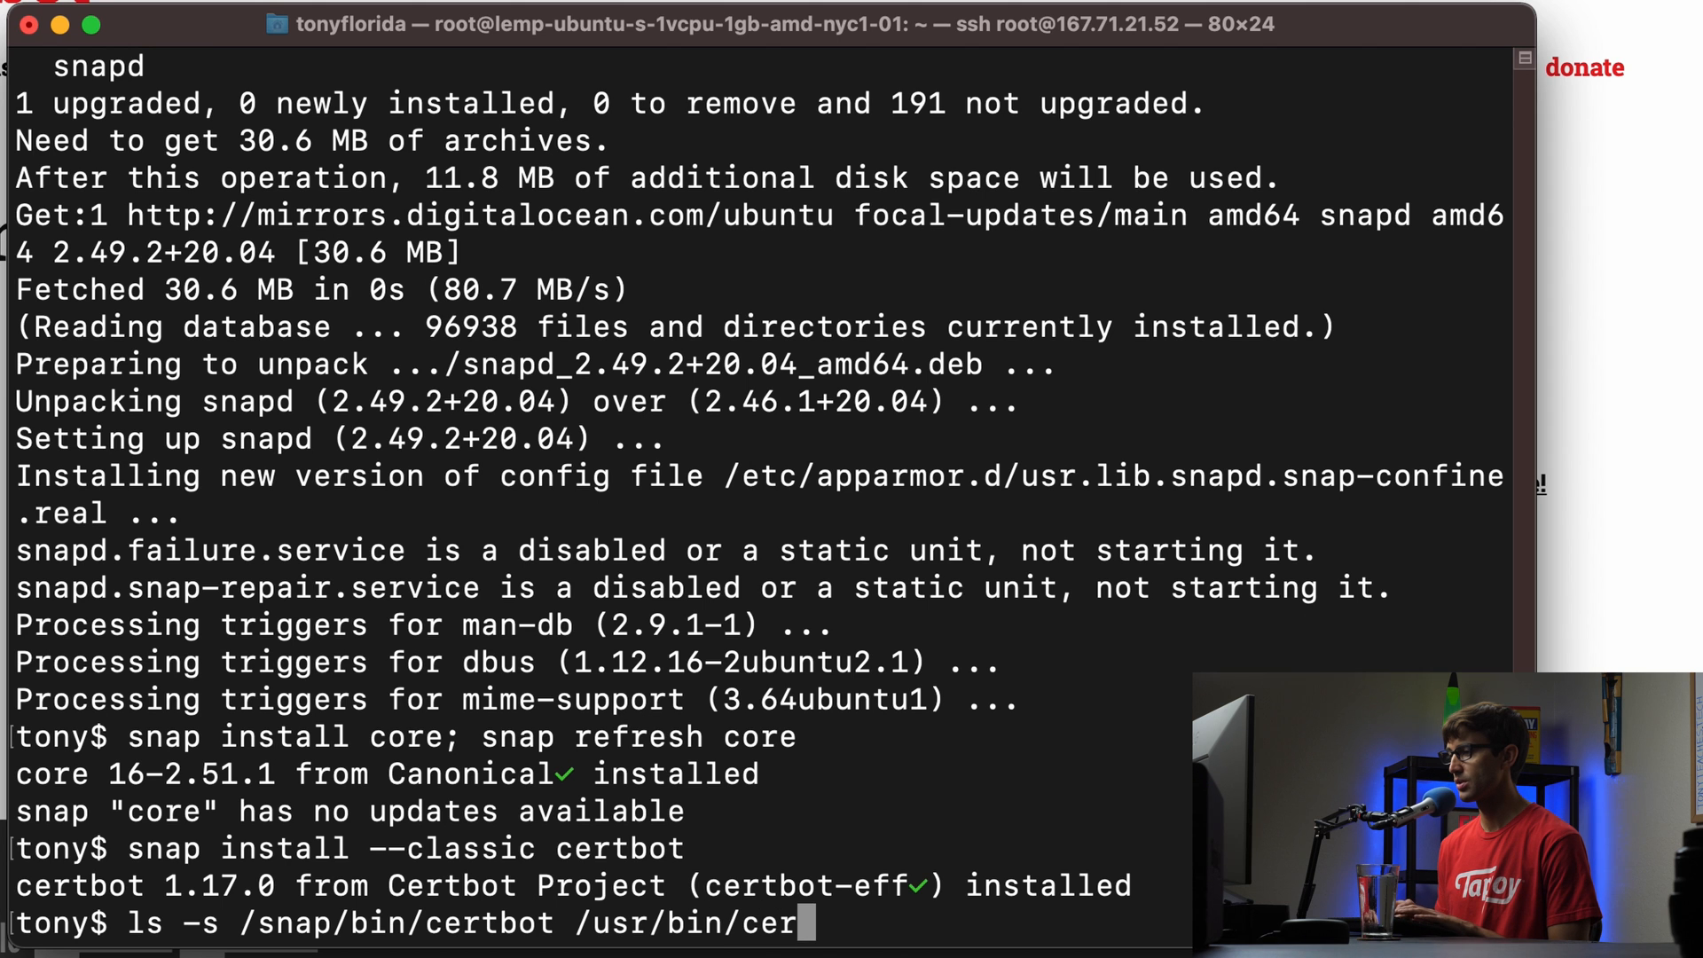
key("Return")
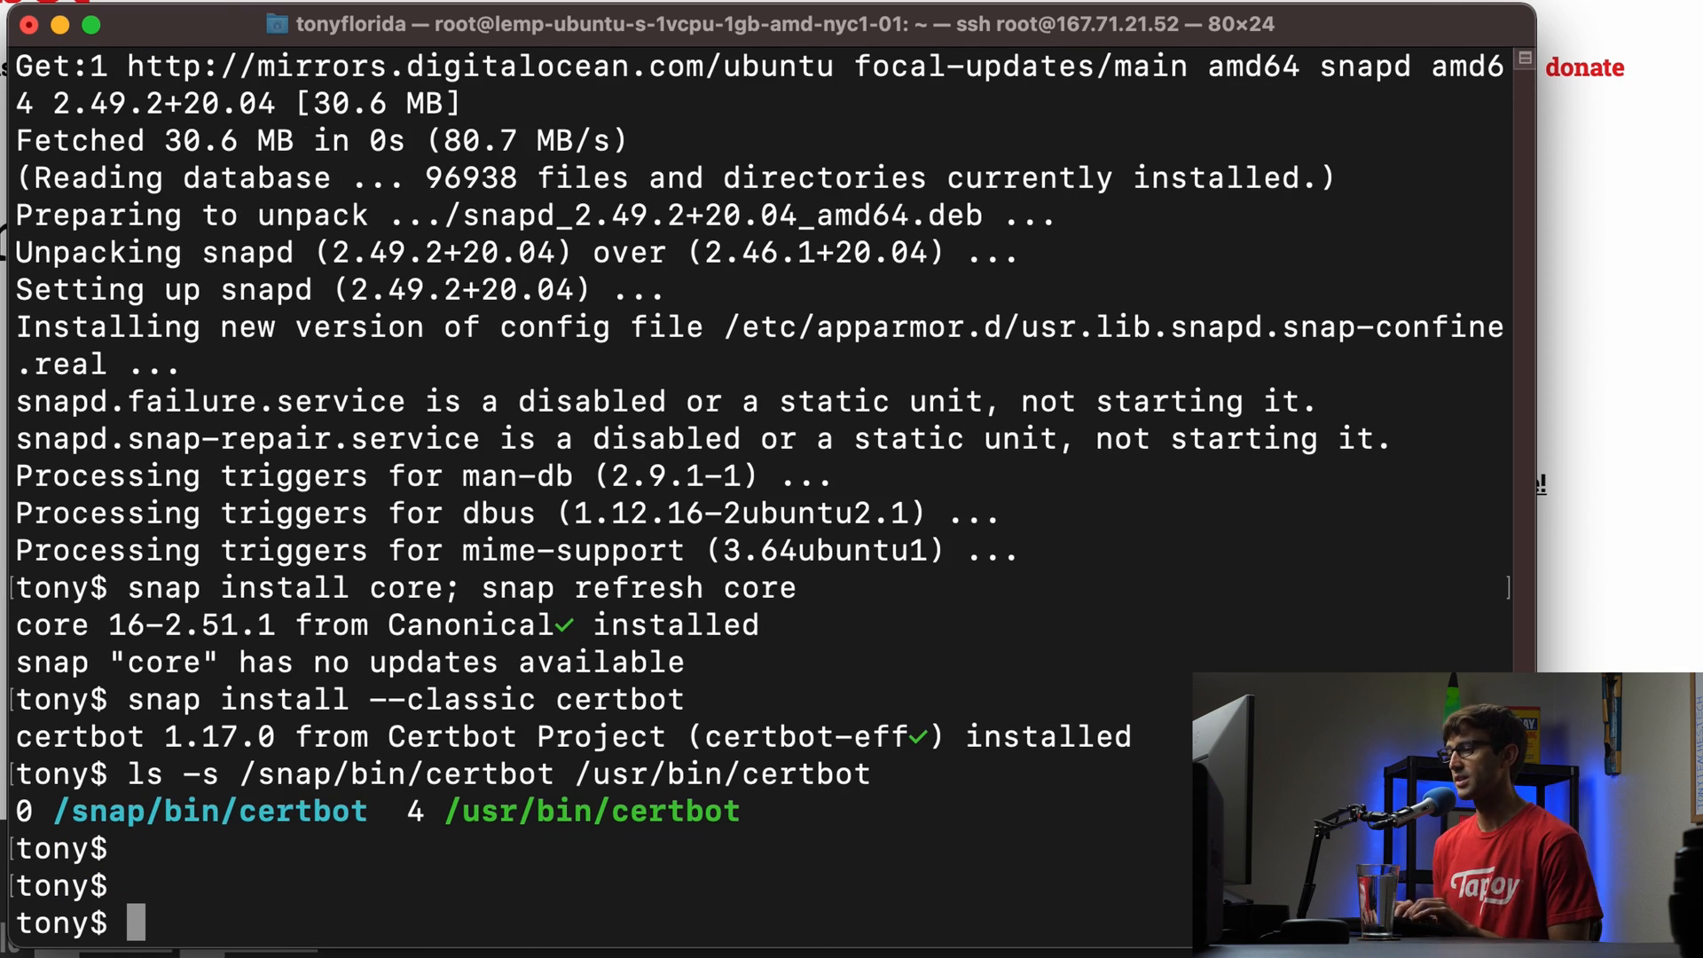
type("certbot --nginx")
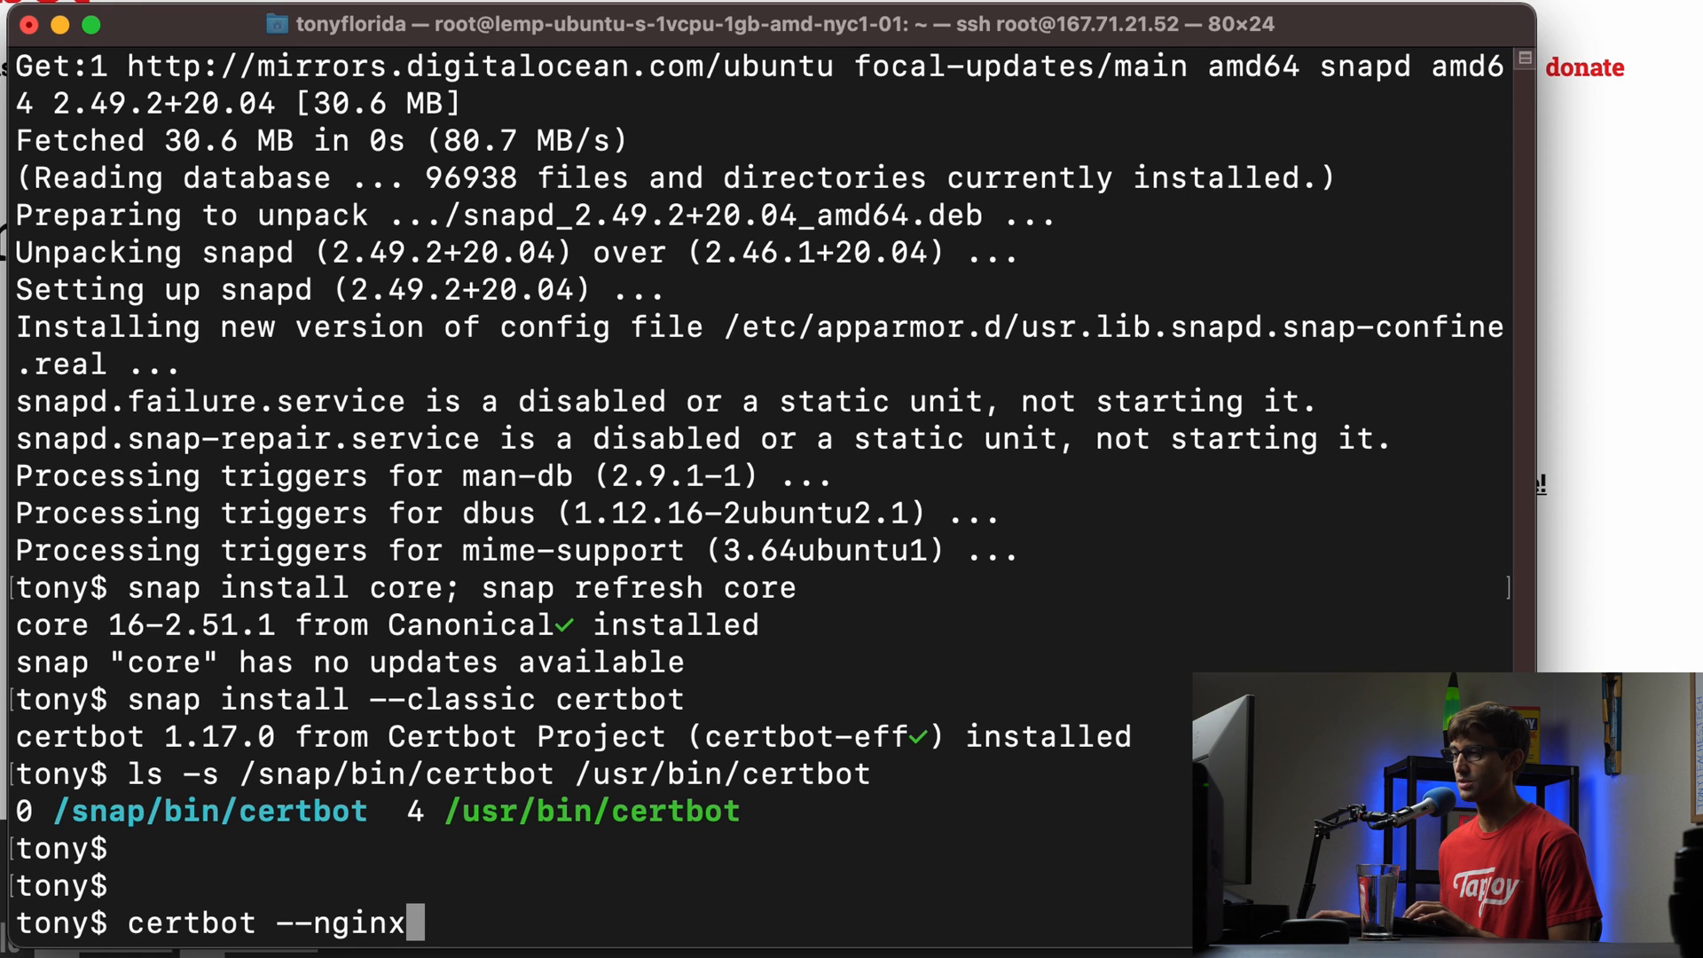
double_click(342, 922)
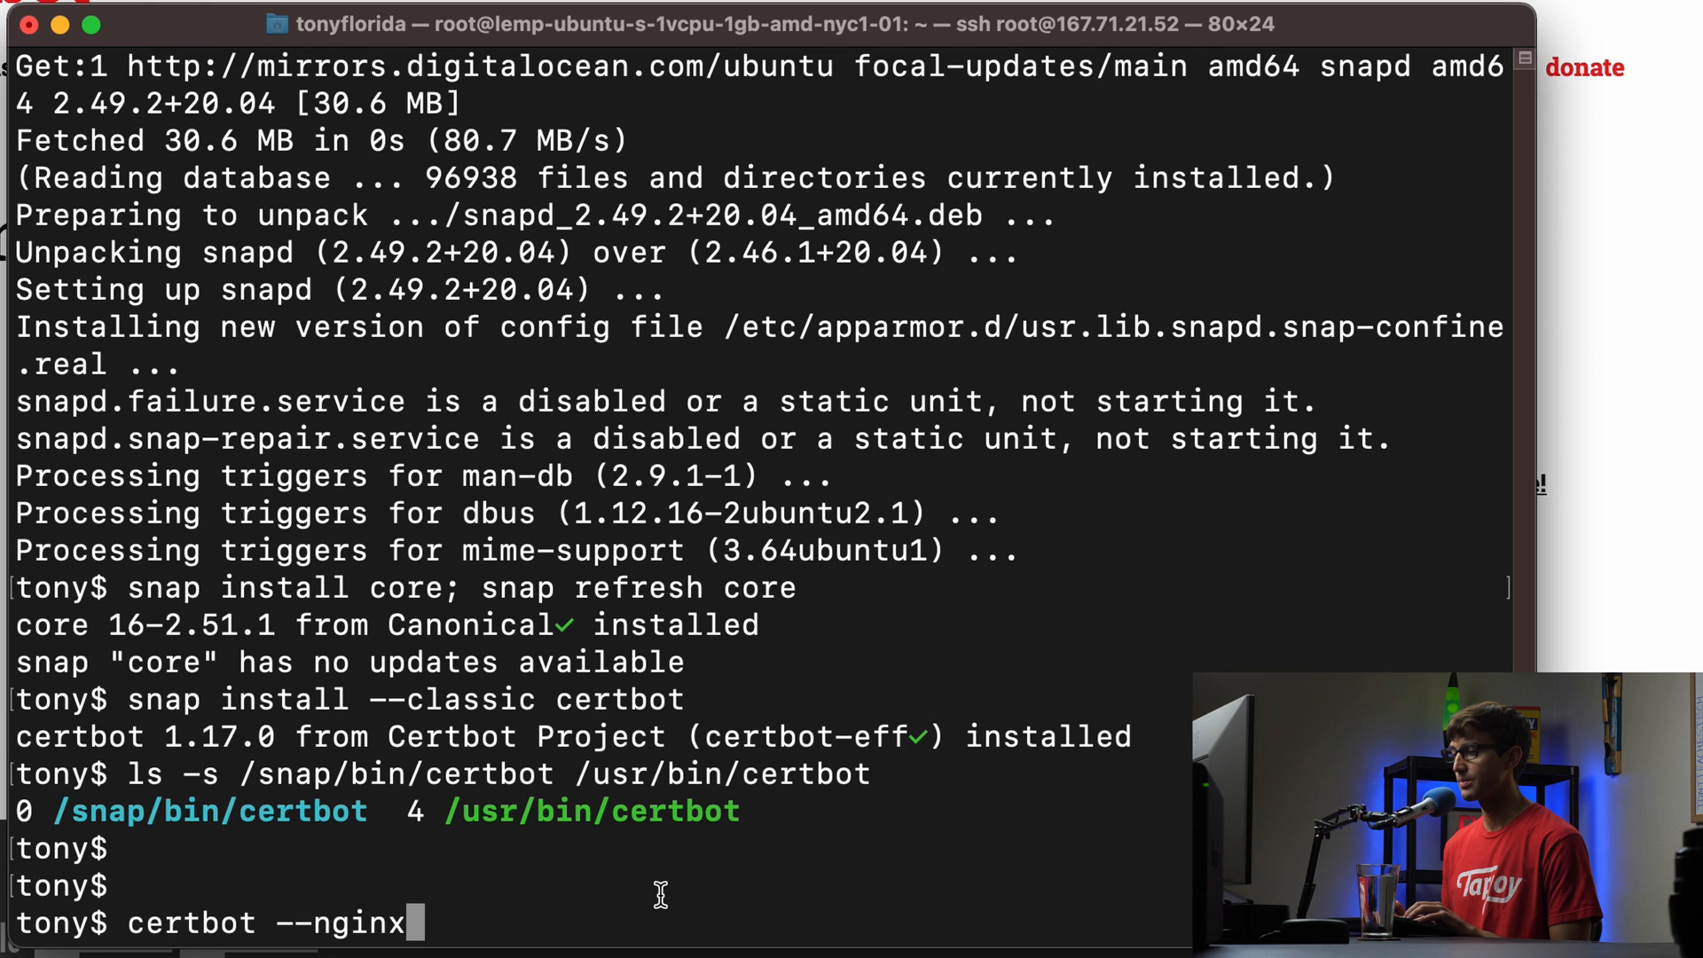
key("enter")
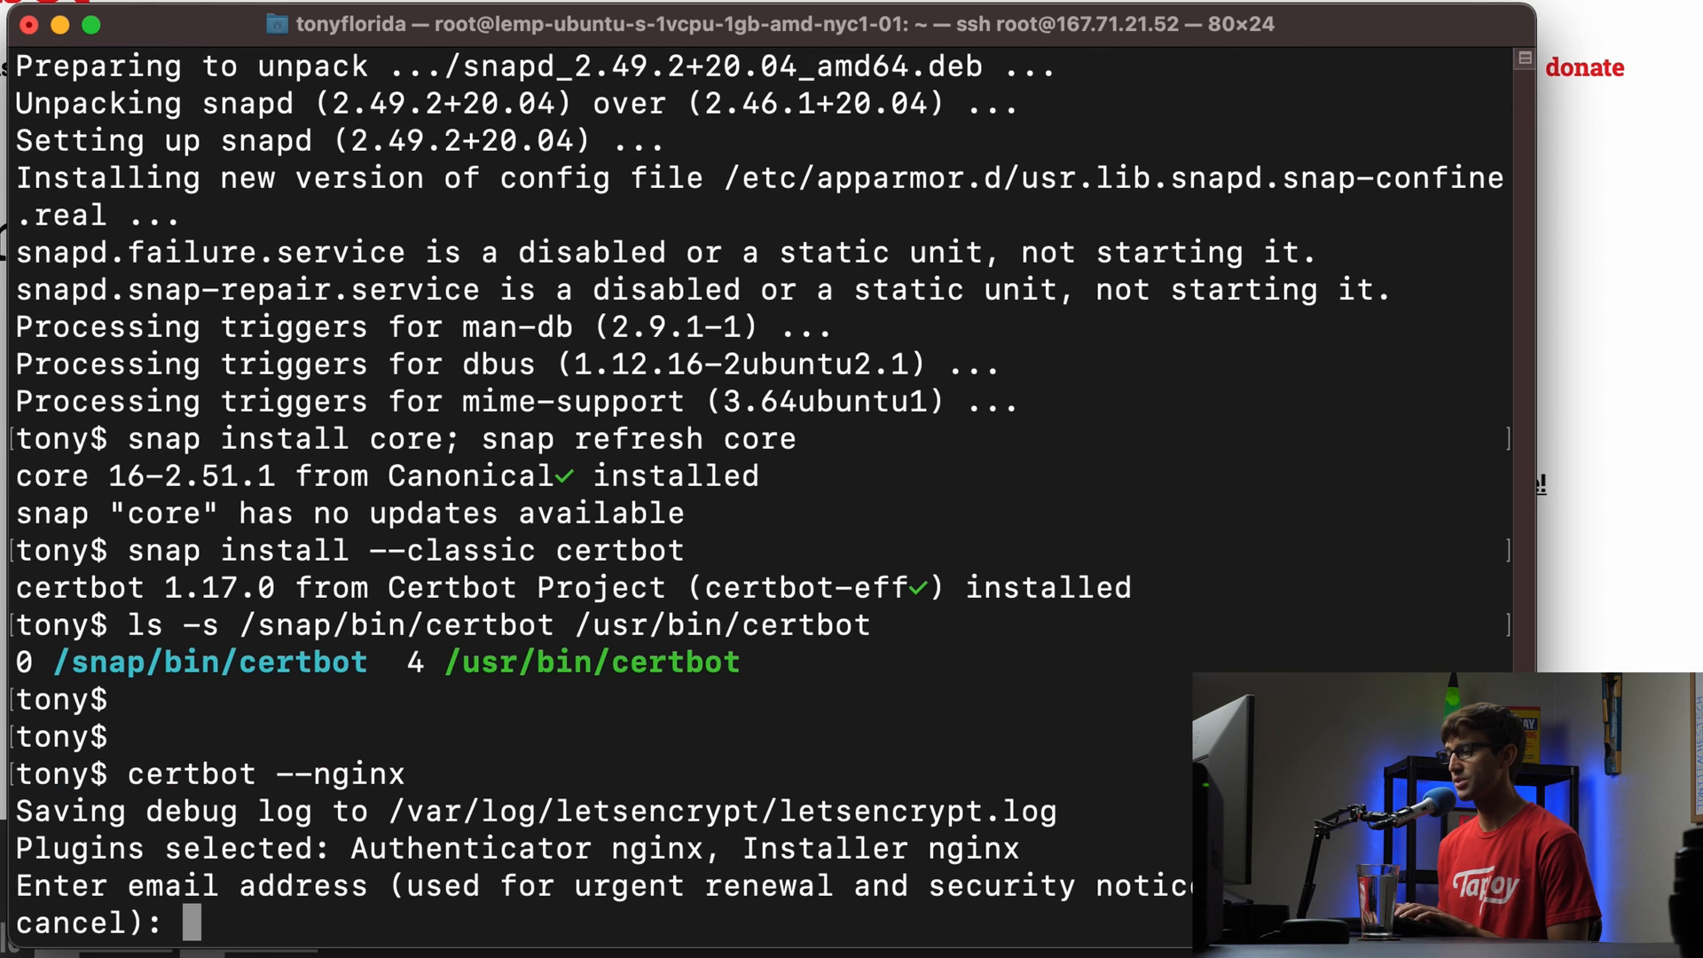
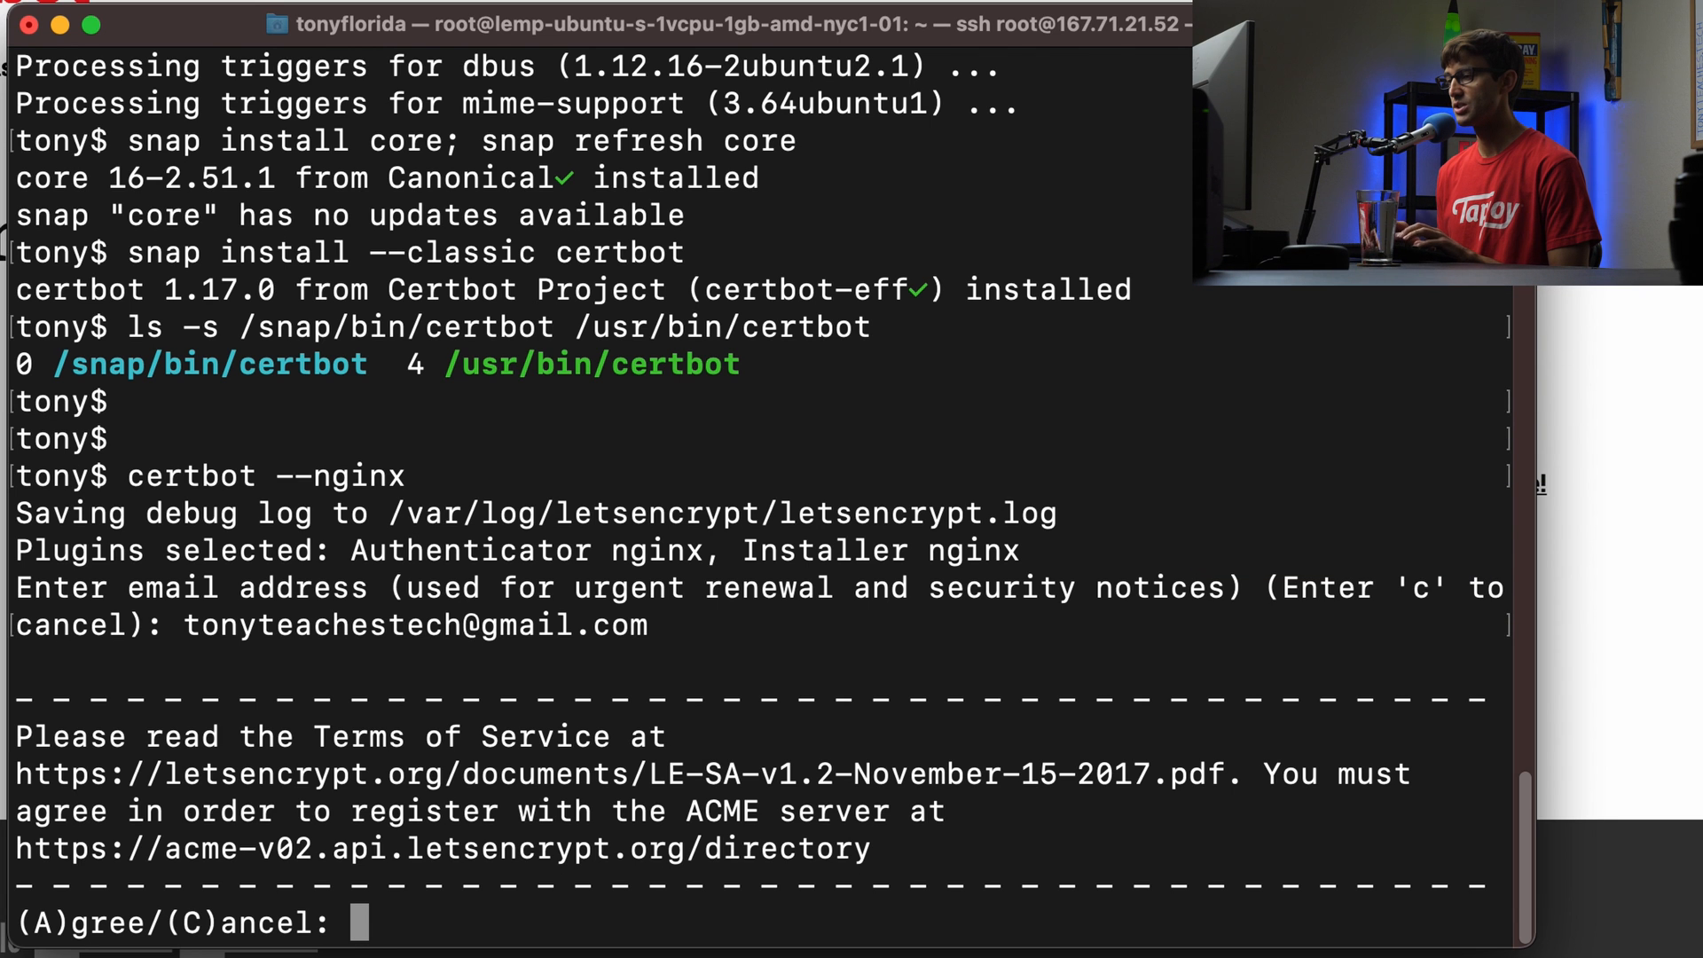
Step: Agree to terms (a), decline sharing (n), and choose 2 to redirect to HTTPS
type("a")
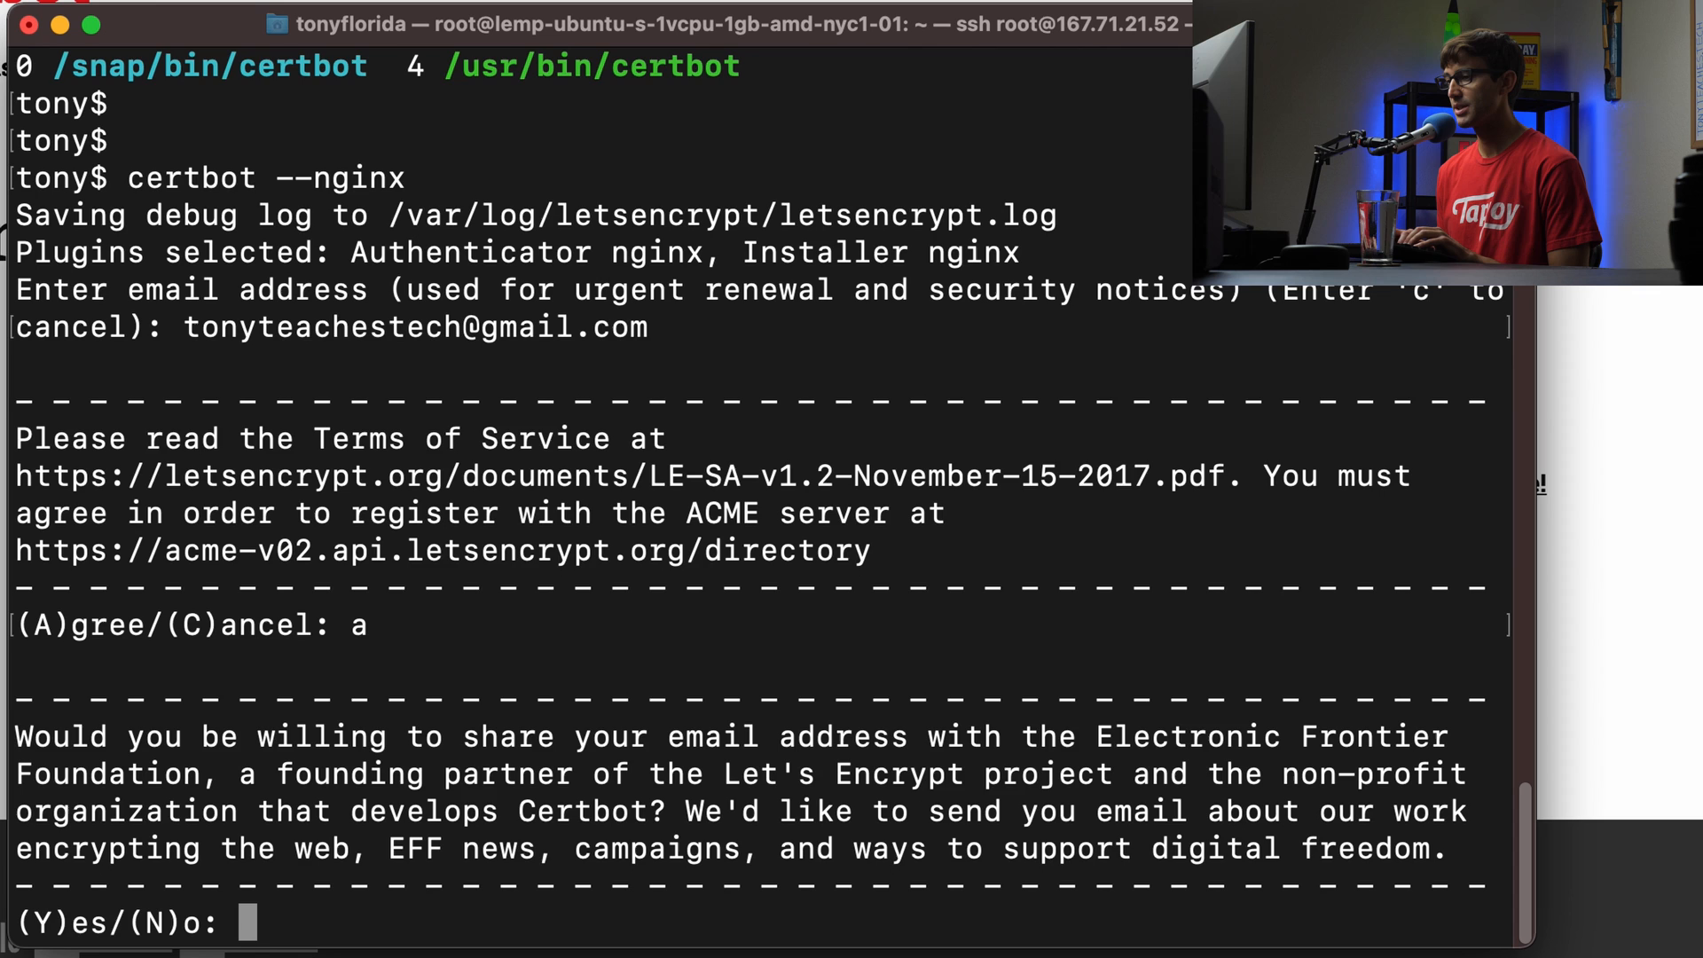
type("n")
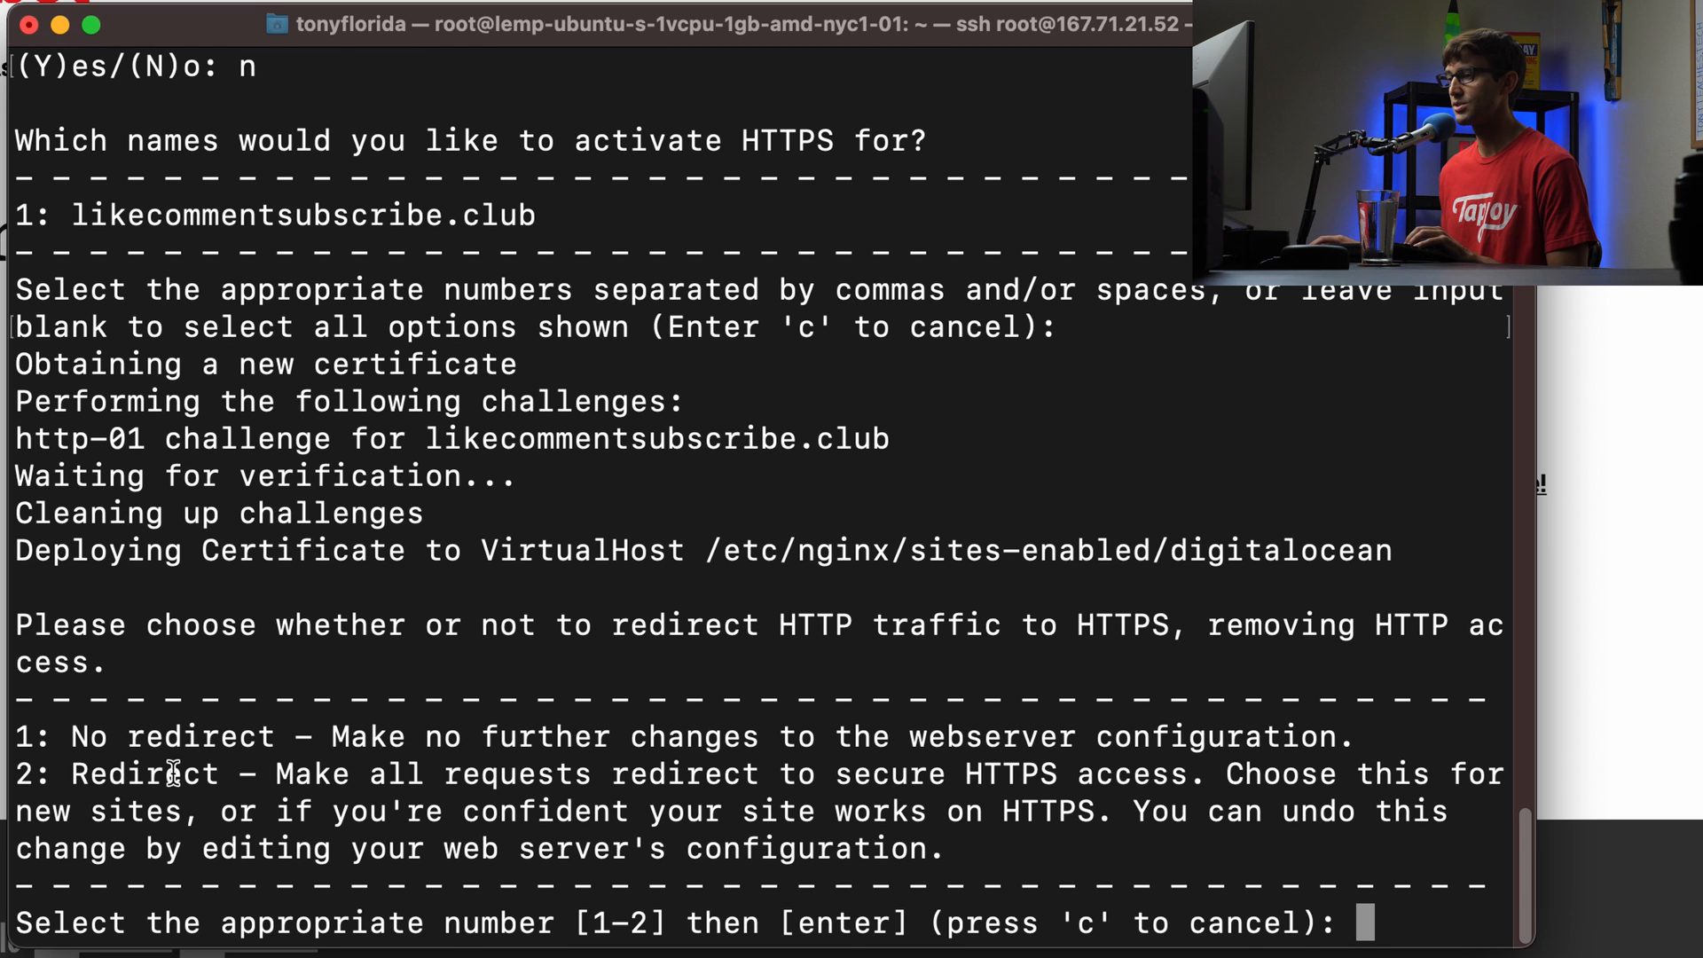
mouse_move(743, 727)
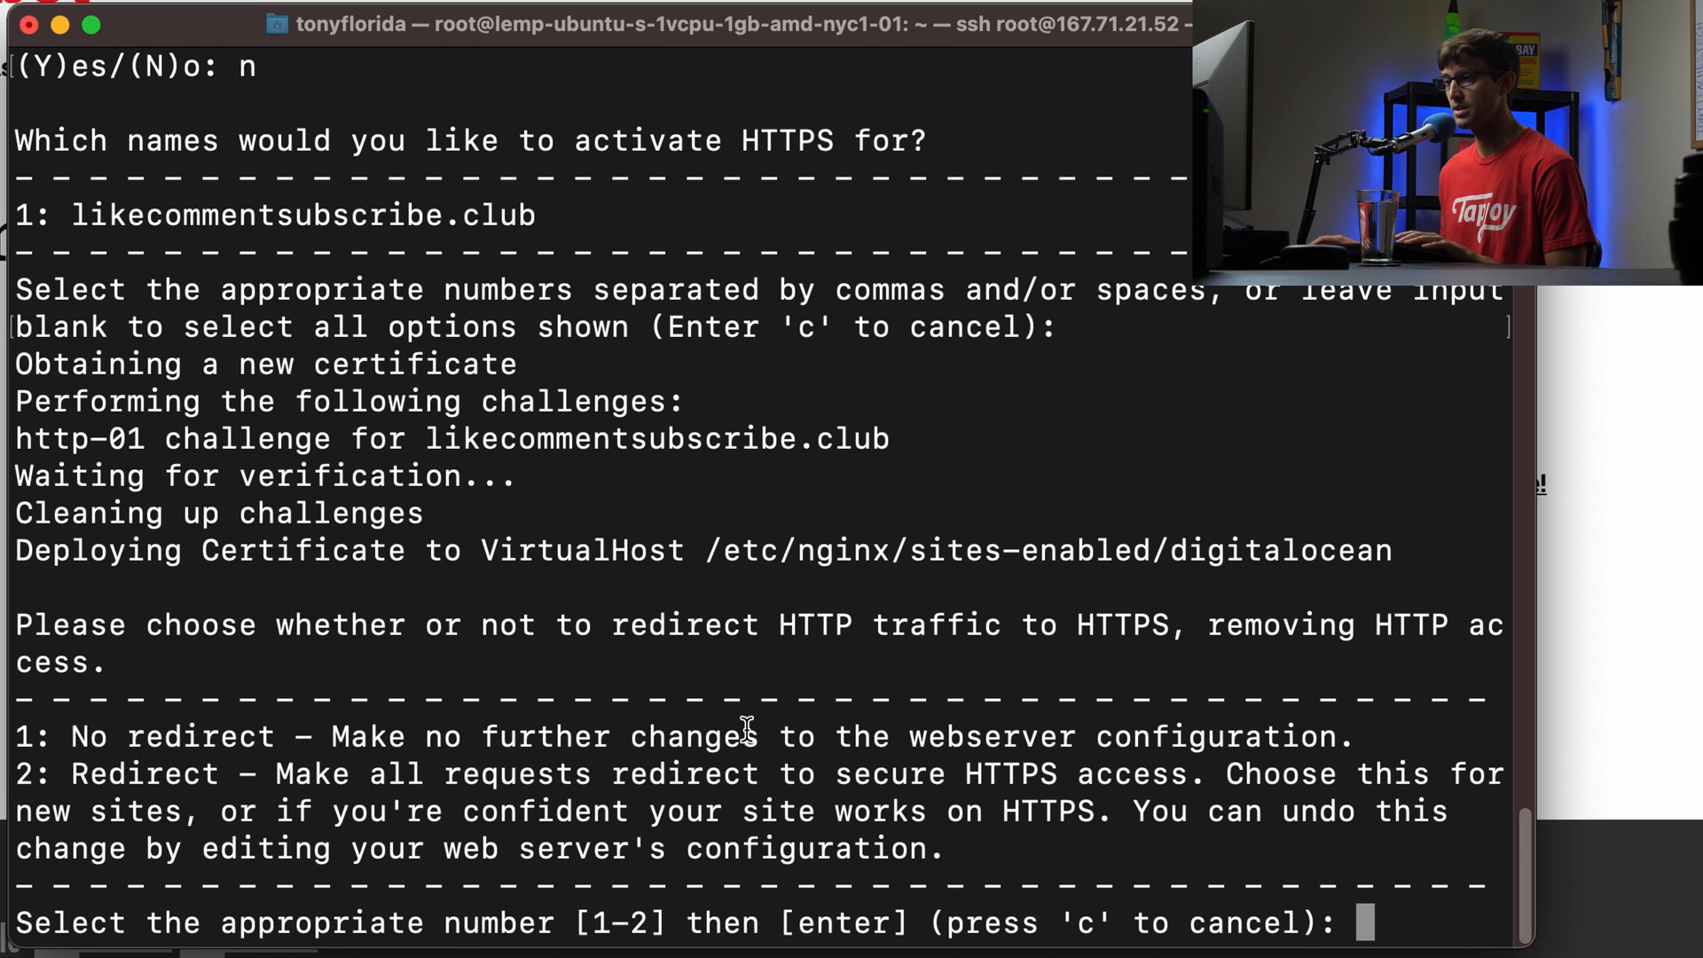
type("2")
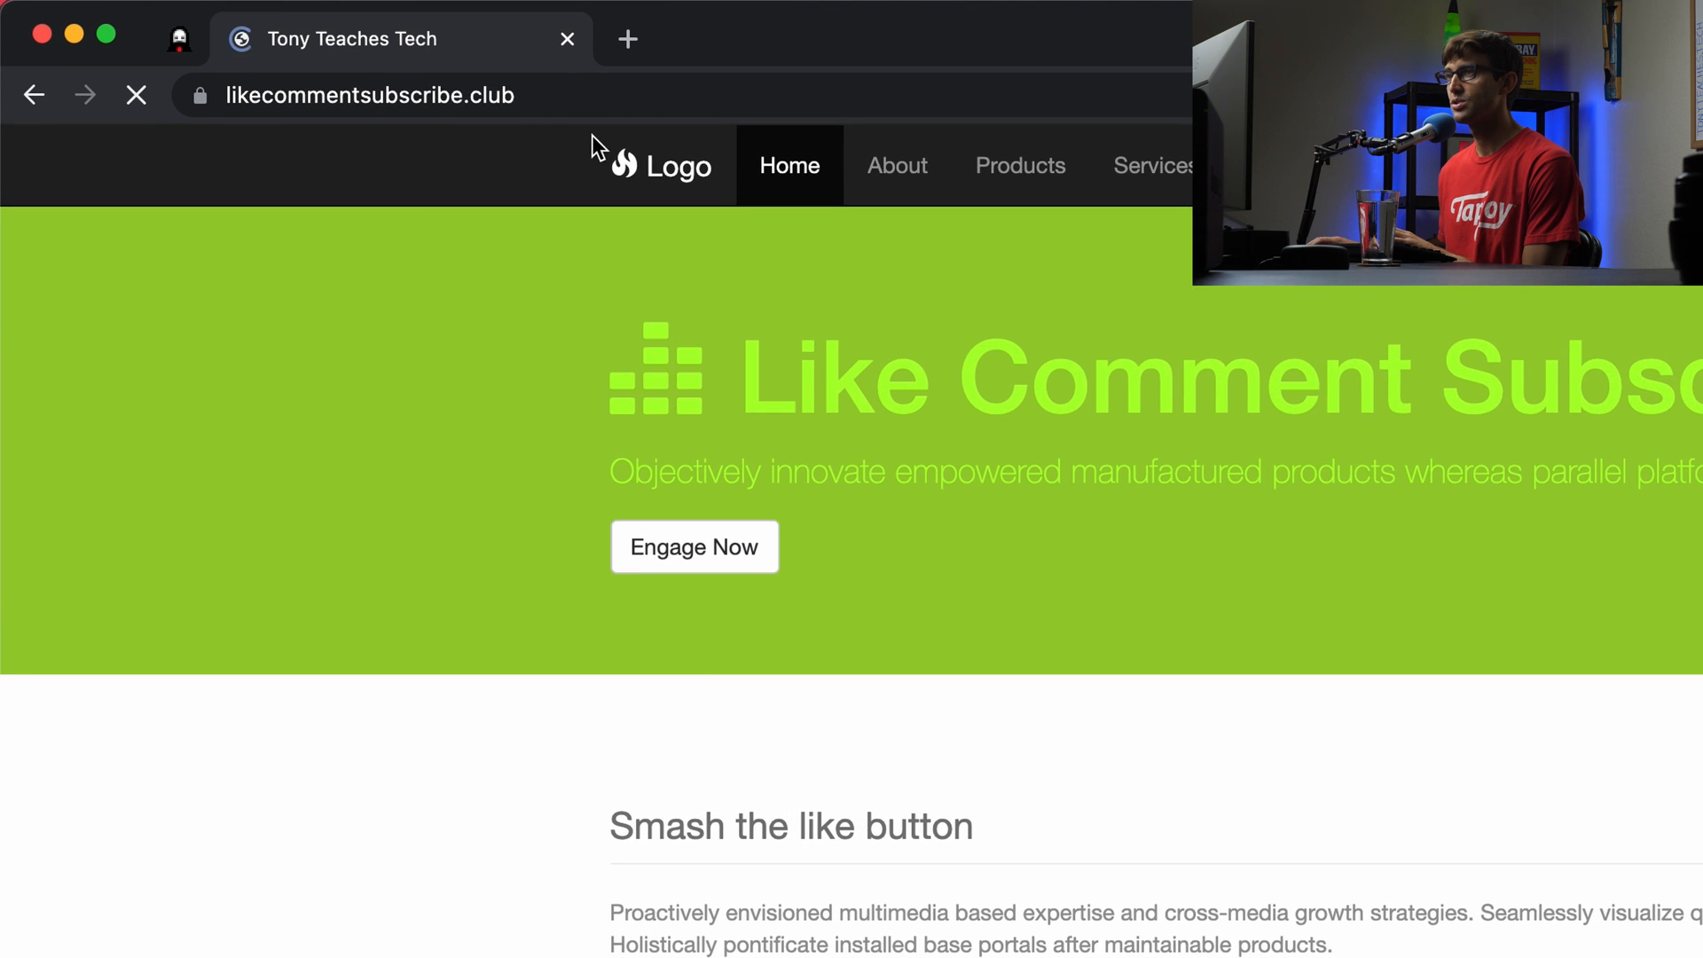
Step: Review the site's Let's Encrypt R3 certificate trust and details in Chrome, then close the viewer
left_click(201, 96)
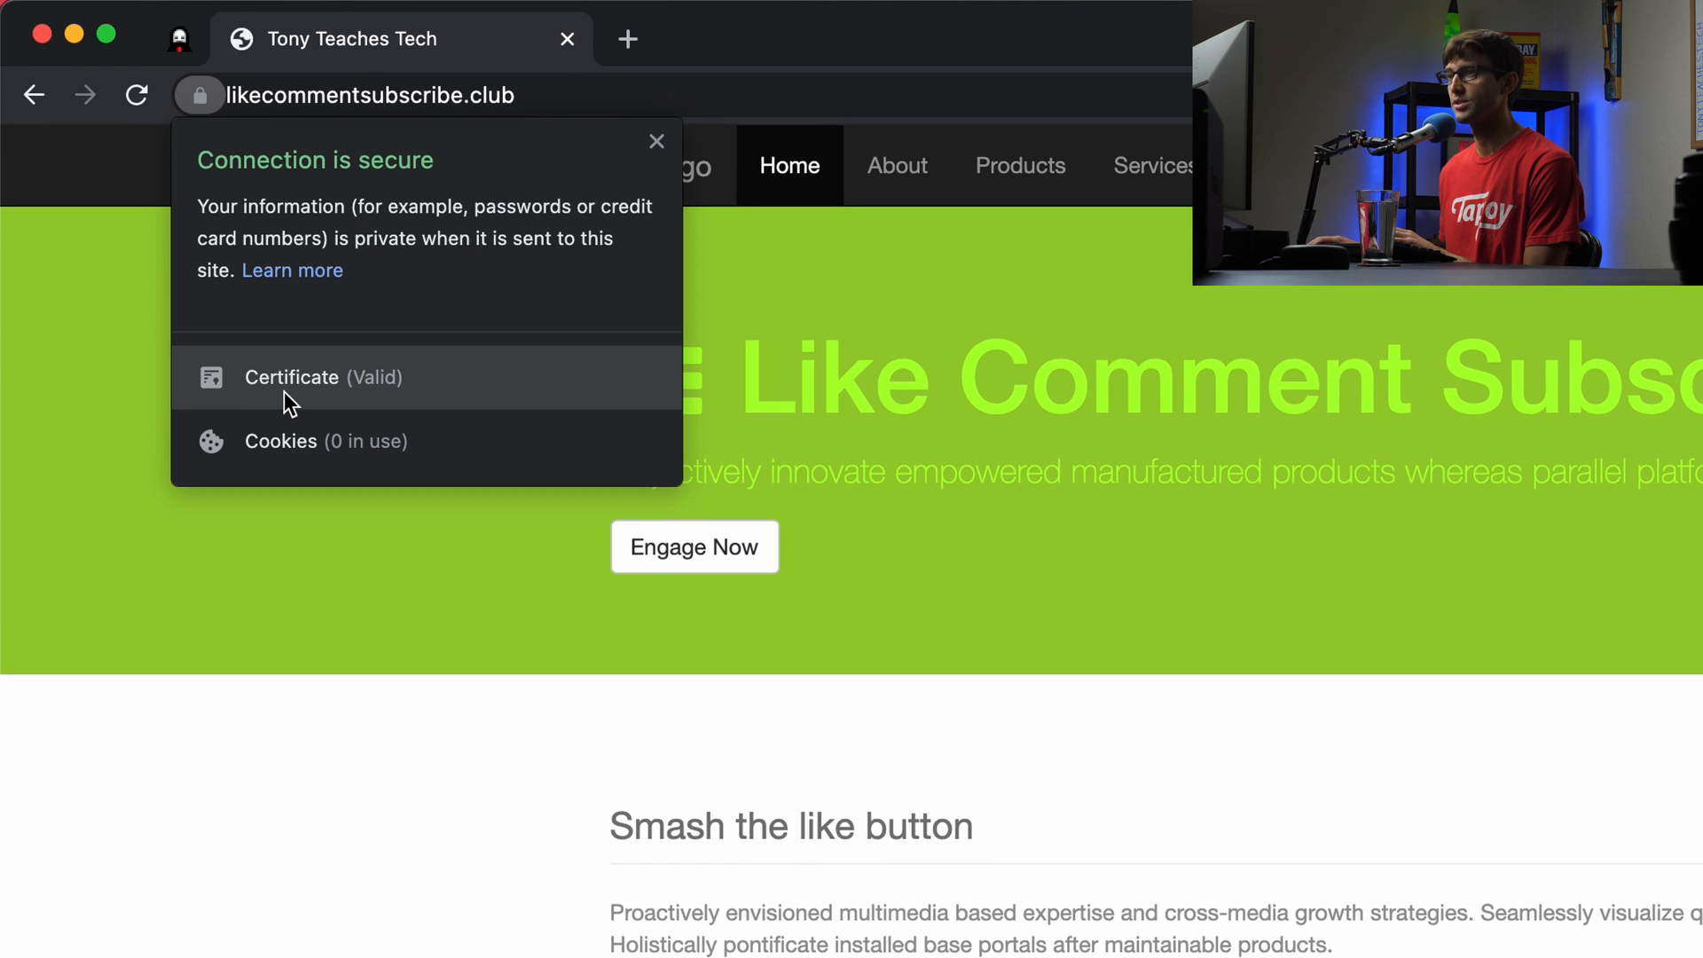
left_click(291, 376)
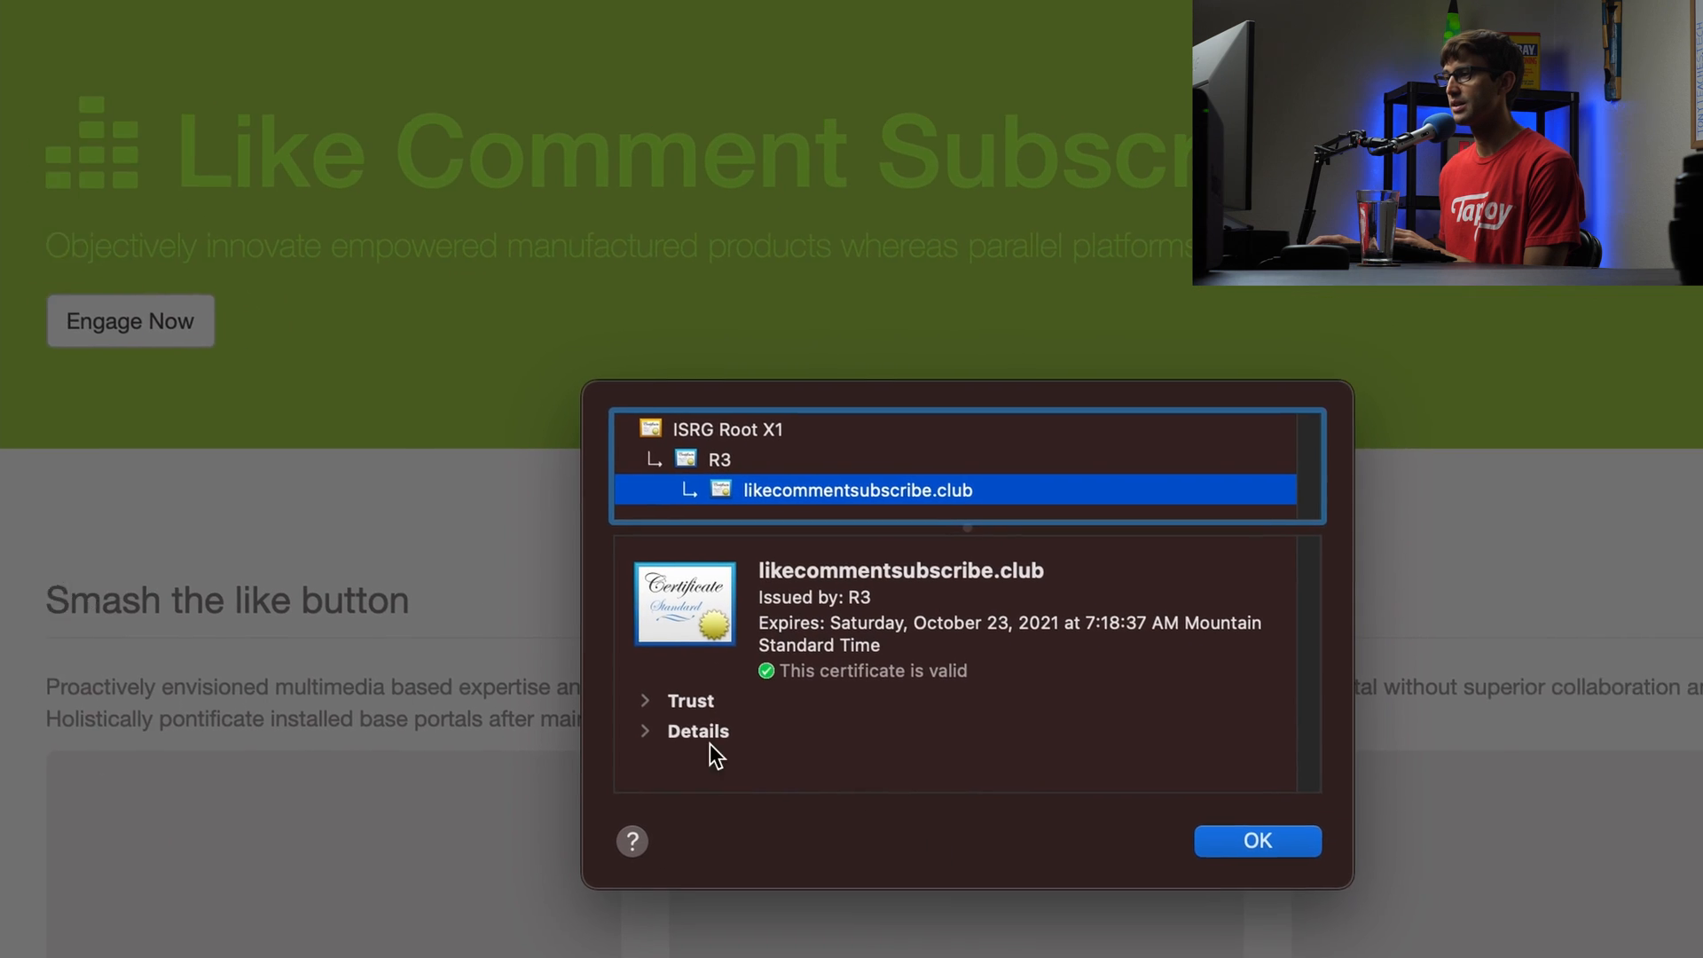
left_click(690, 701)
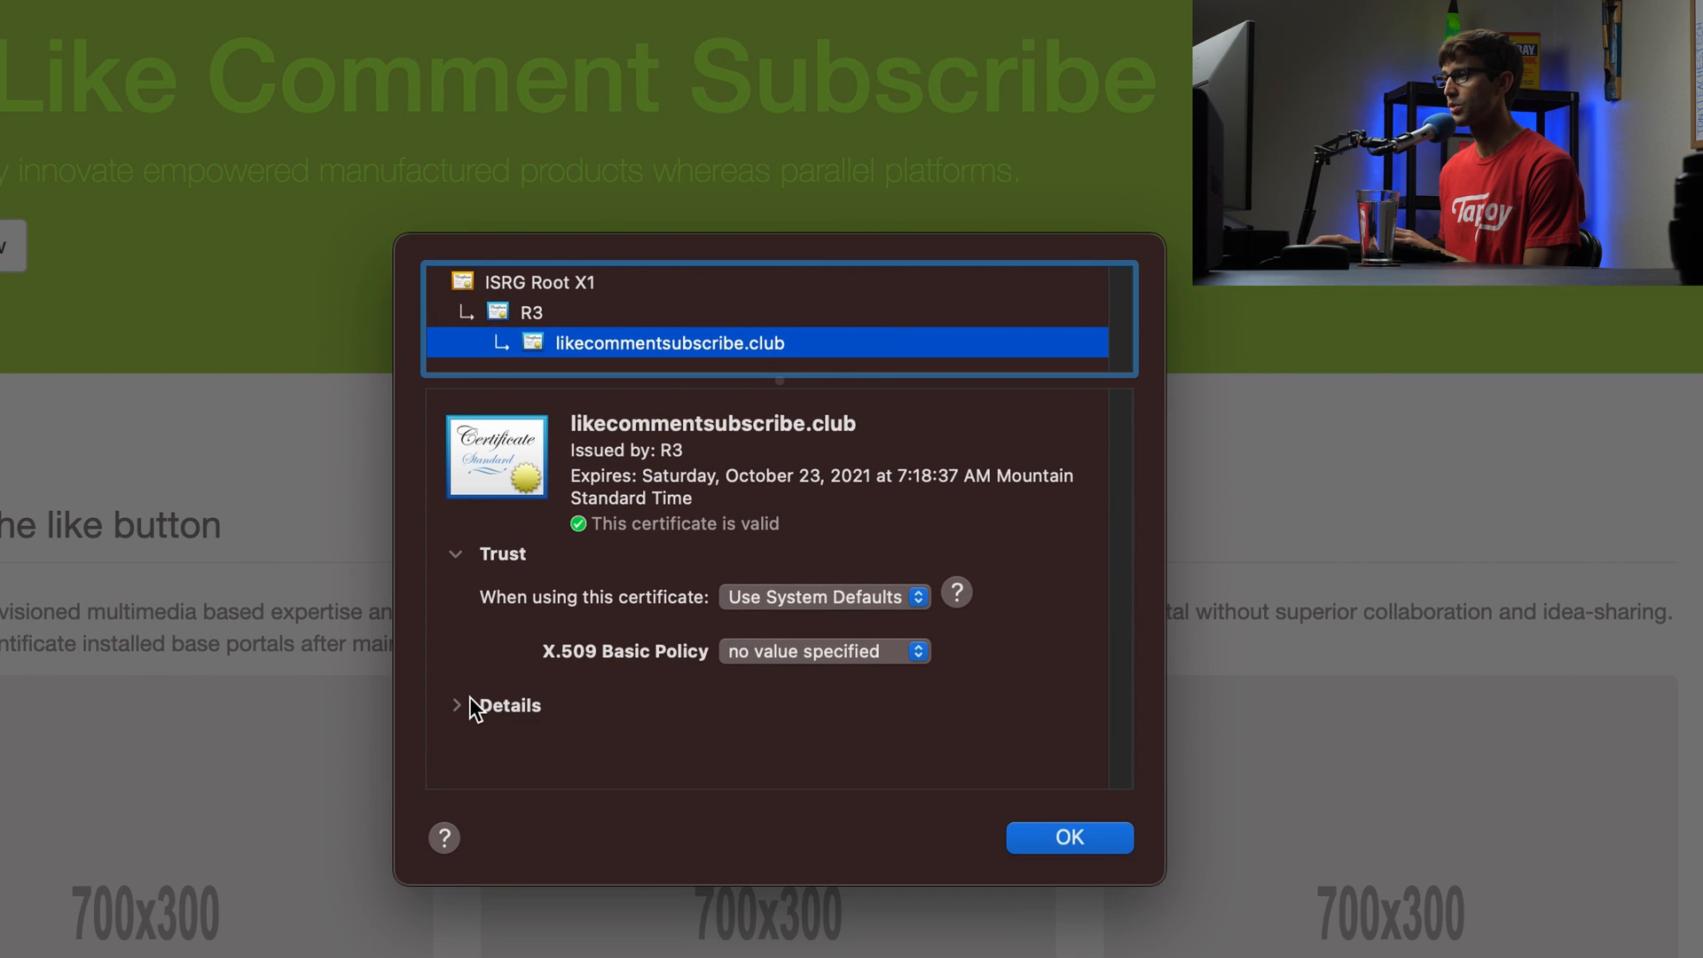
left_click(456, 704)
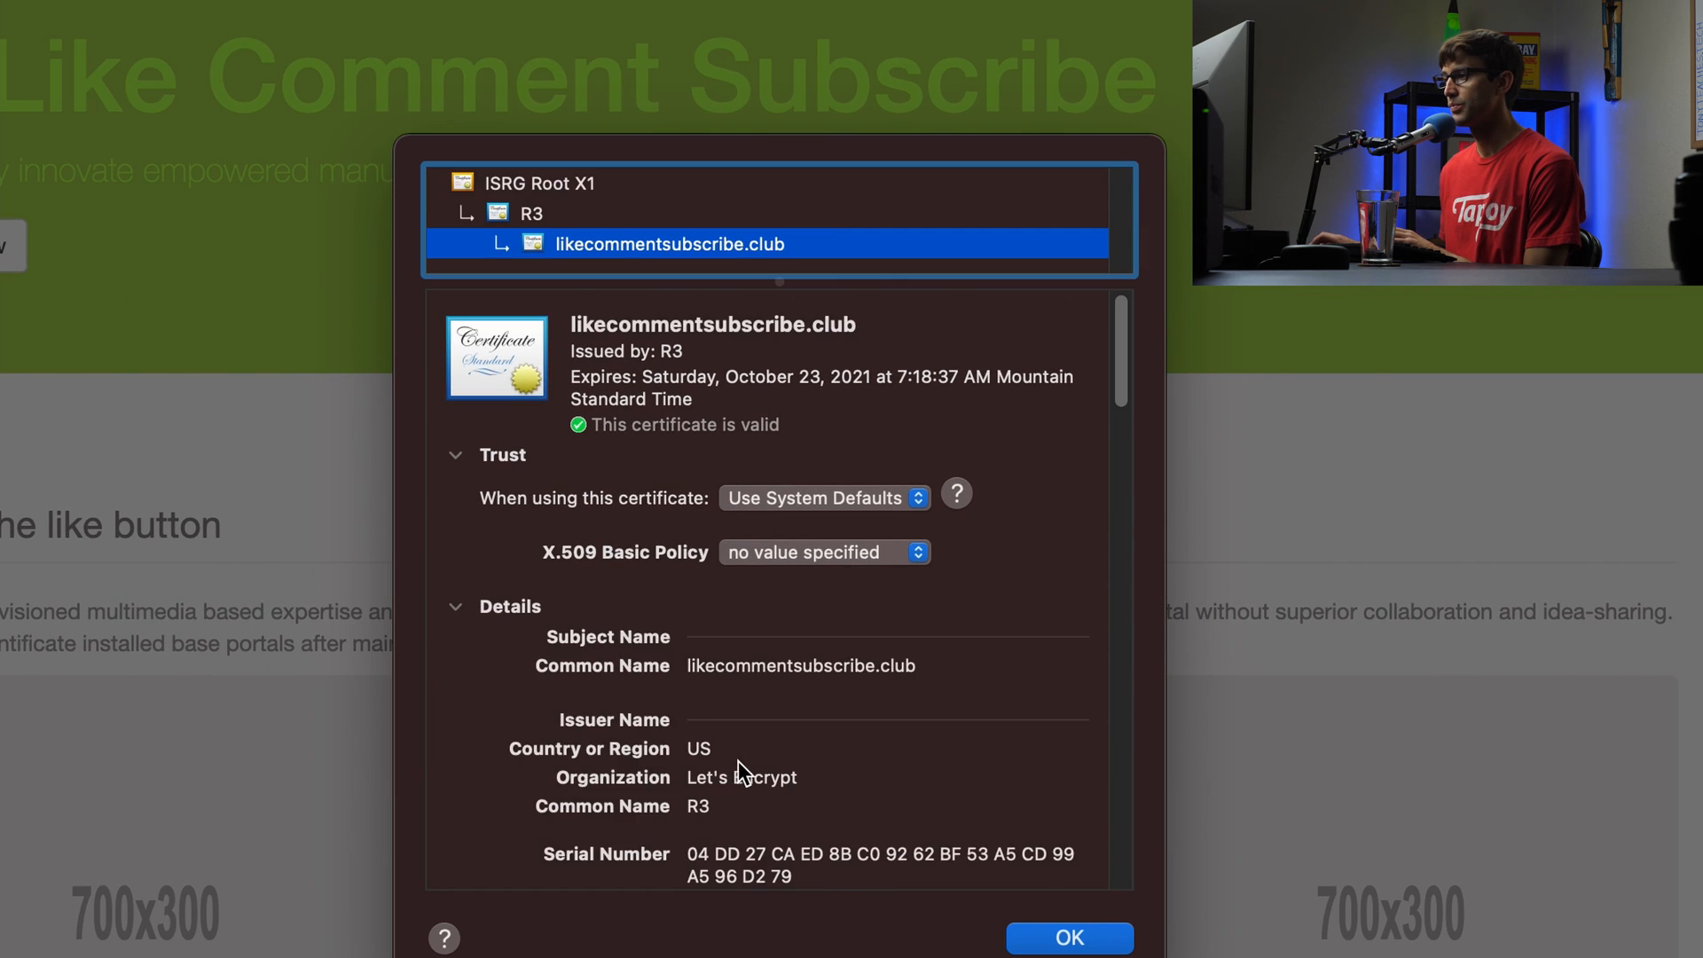
scroll("down", 3)
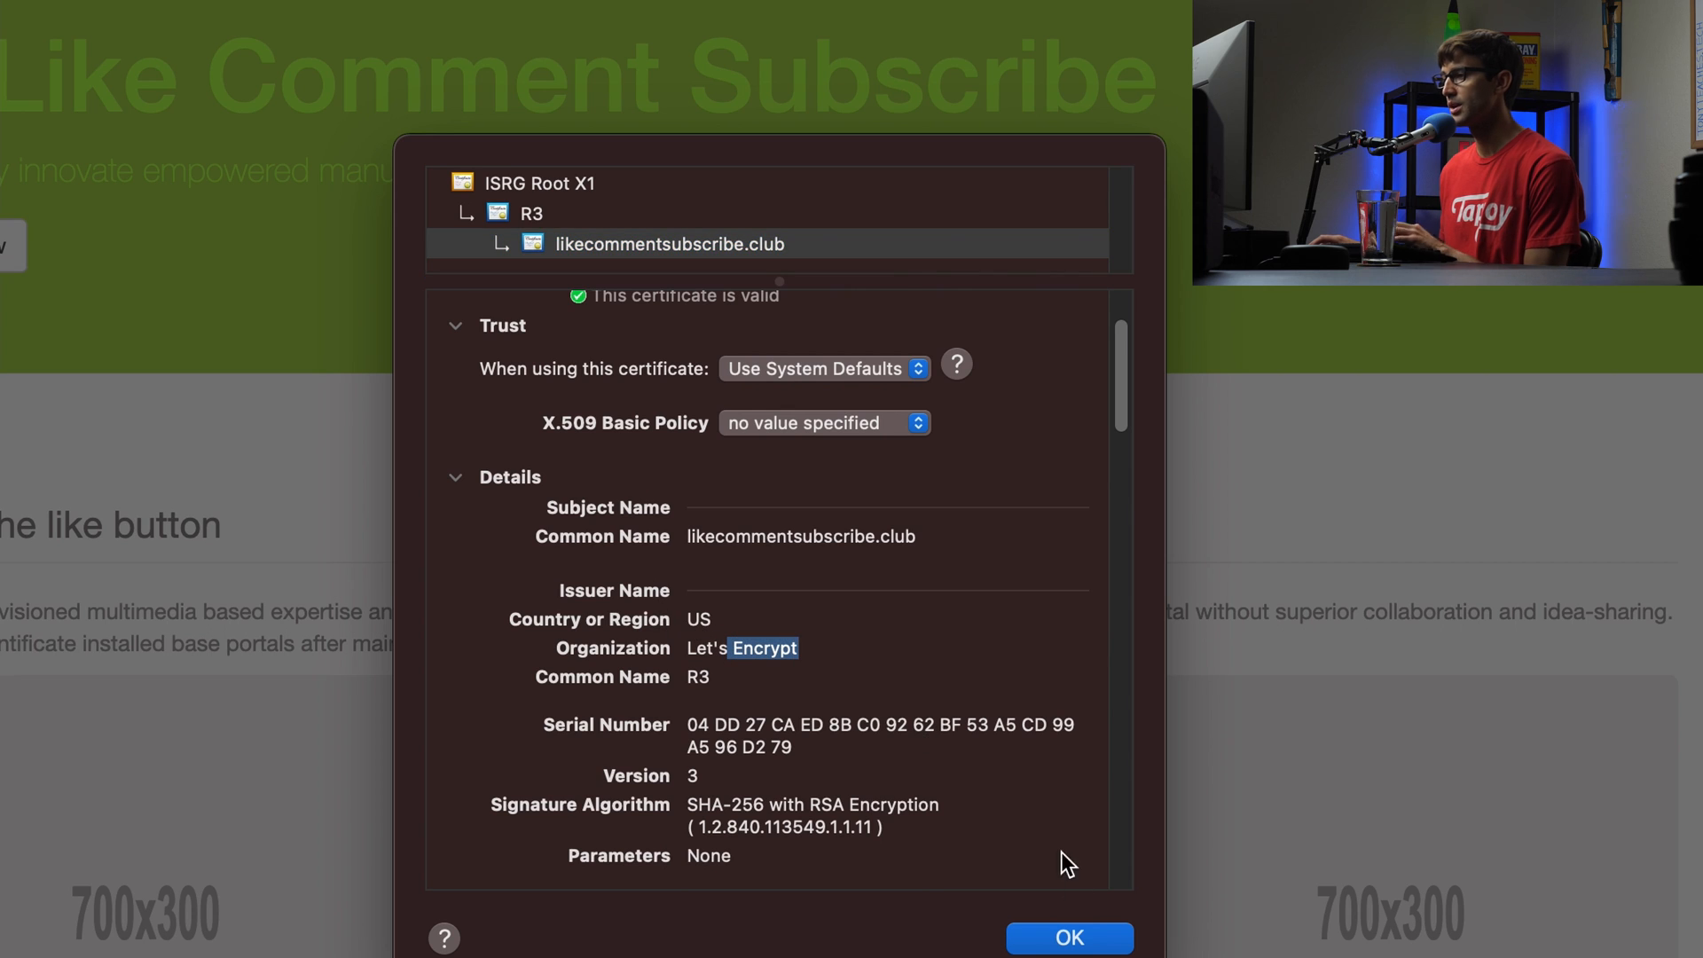
left_click(1066, 937)
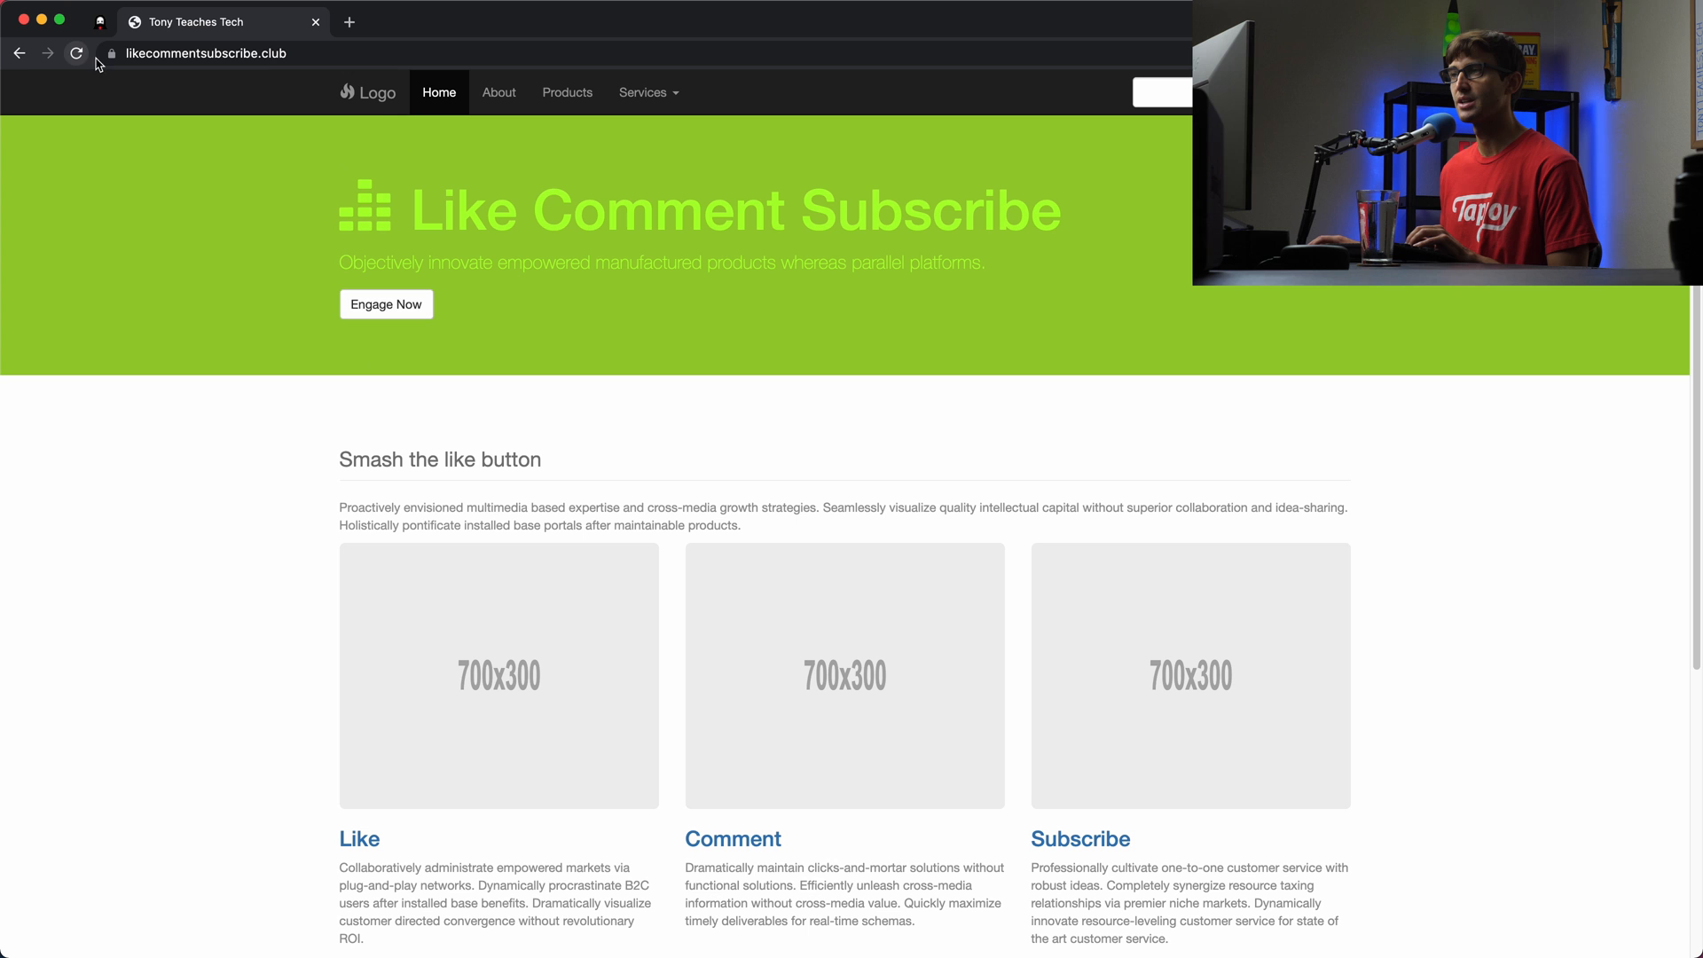
left_click(109, 52)
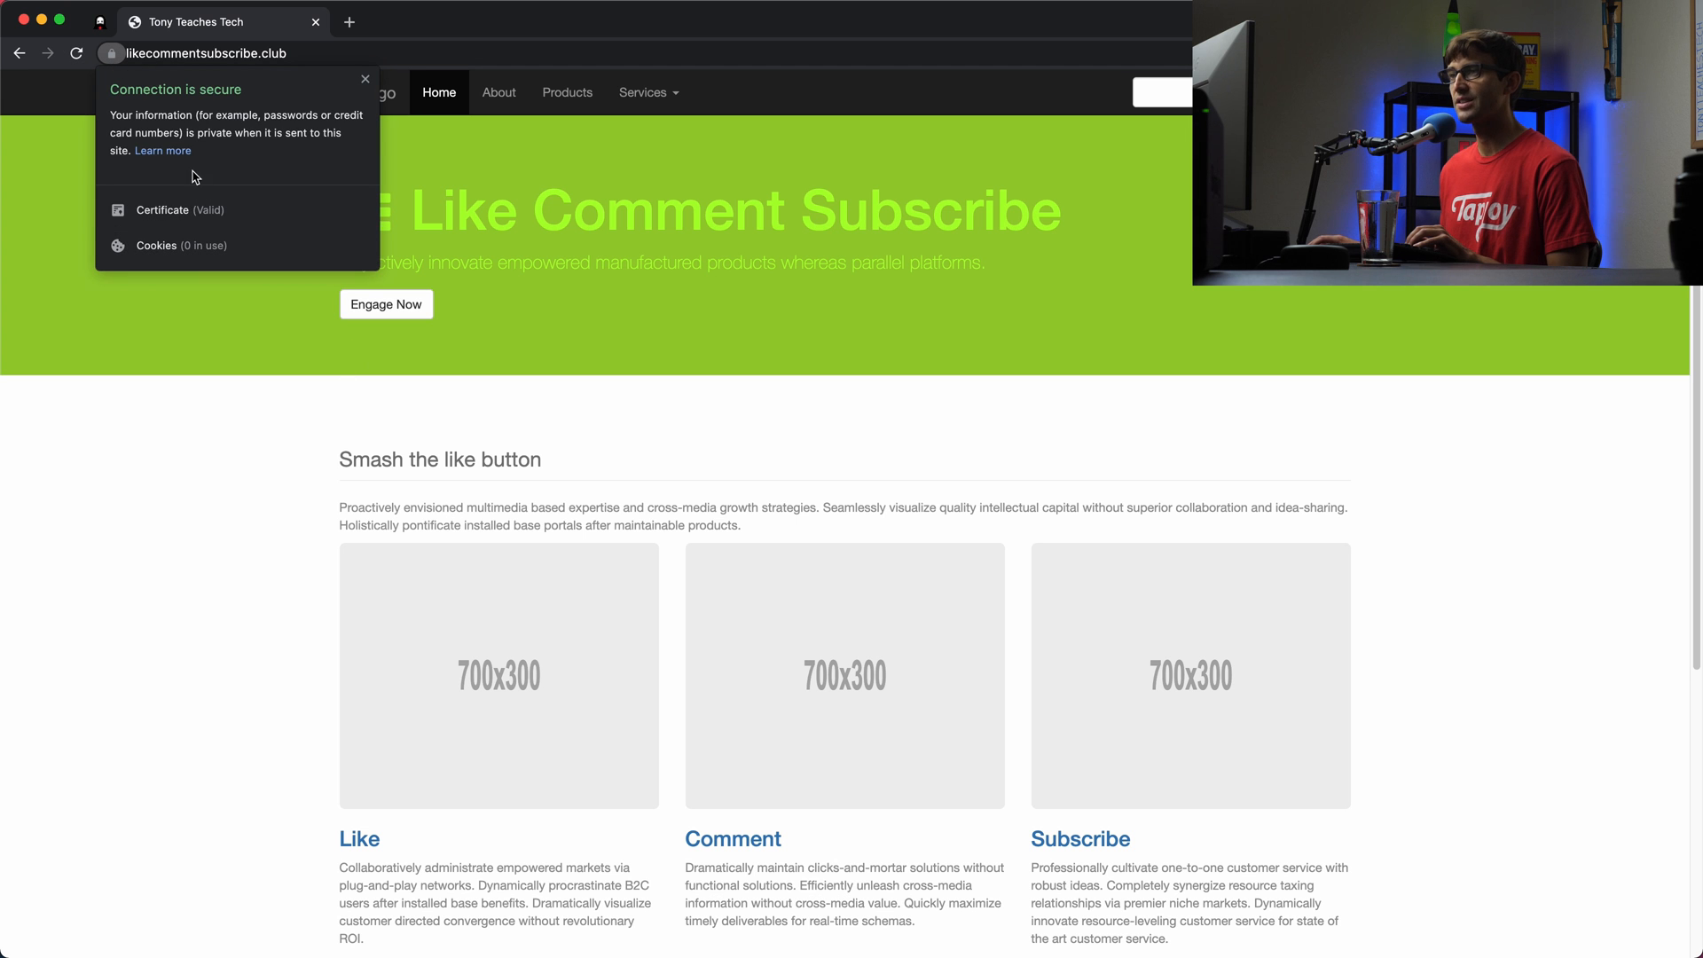
left_click(162, 209)
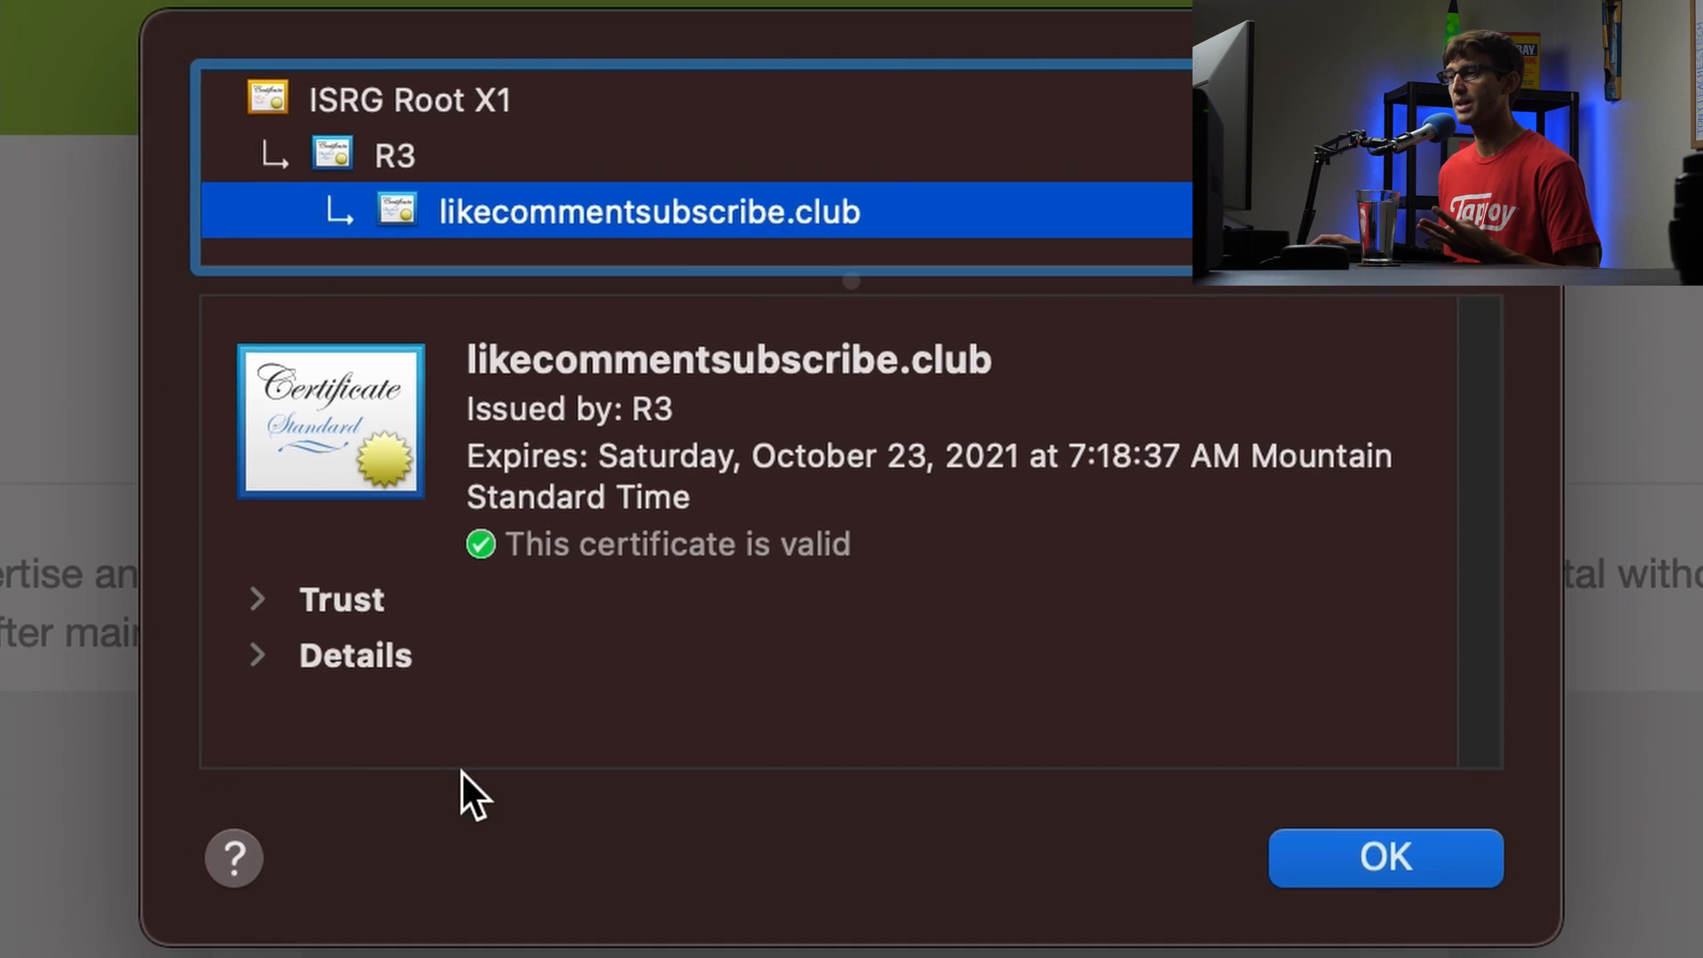
left_click(1383, 857)
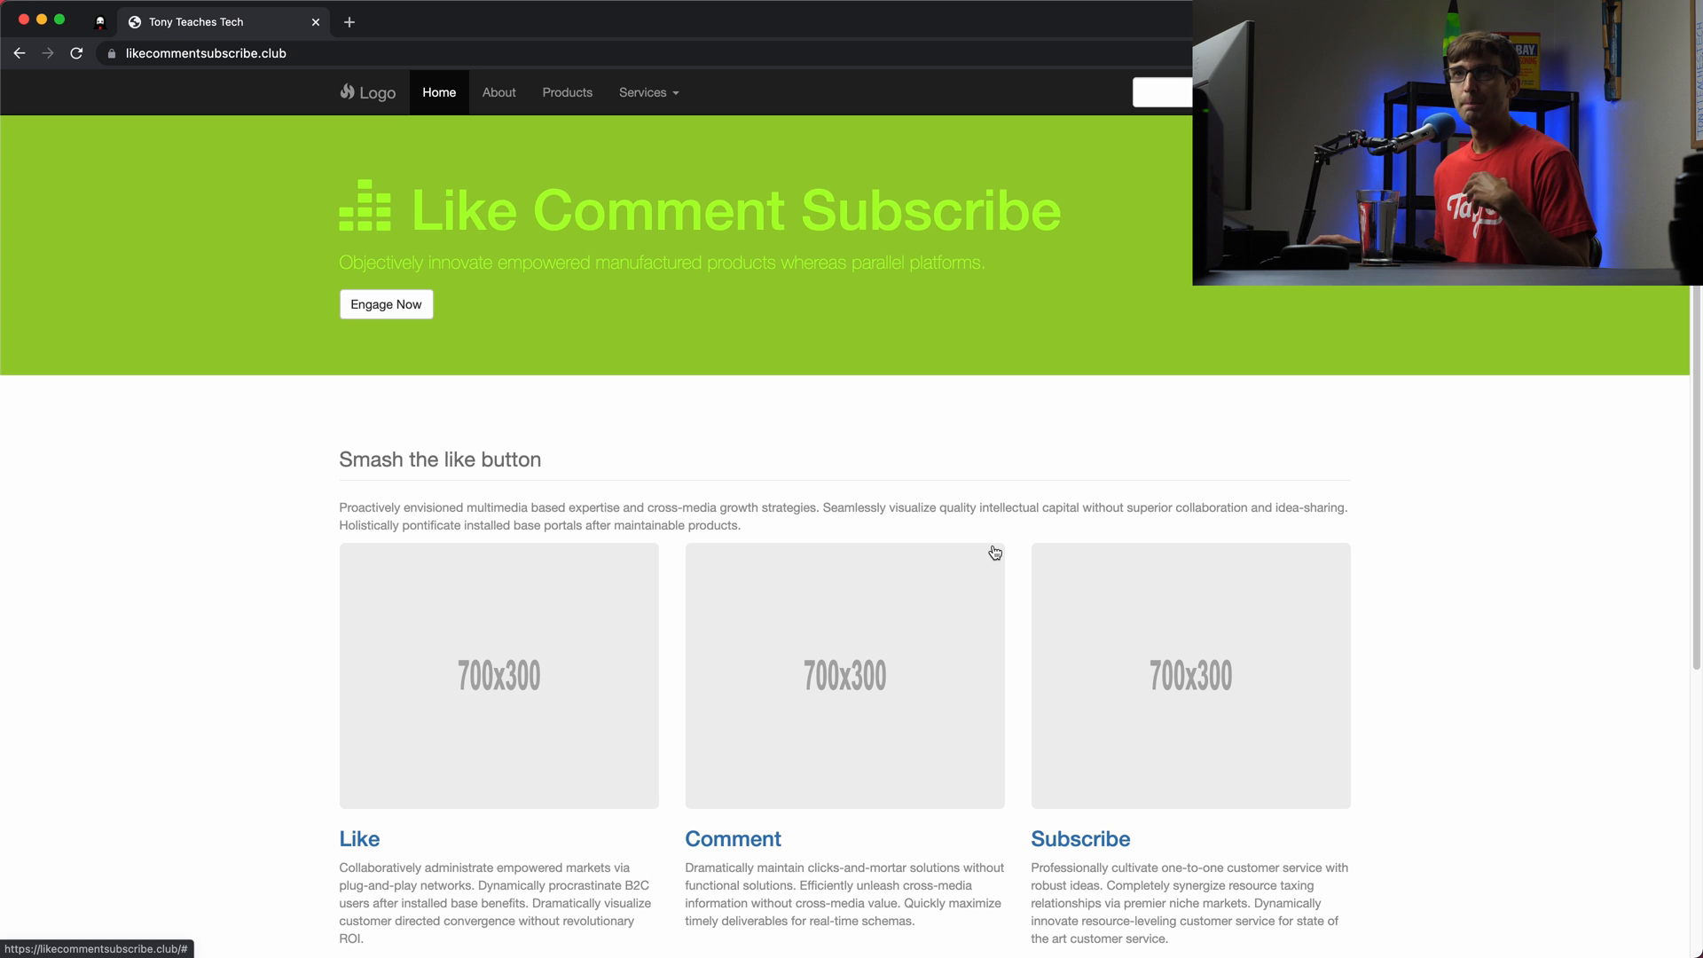
mouse_move(987, 573)
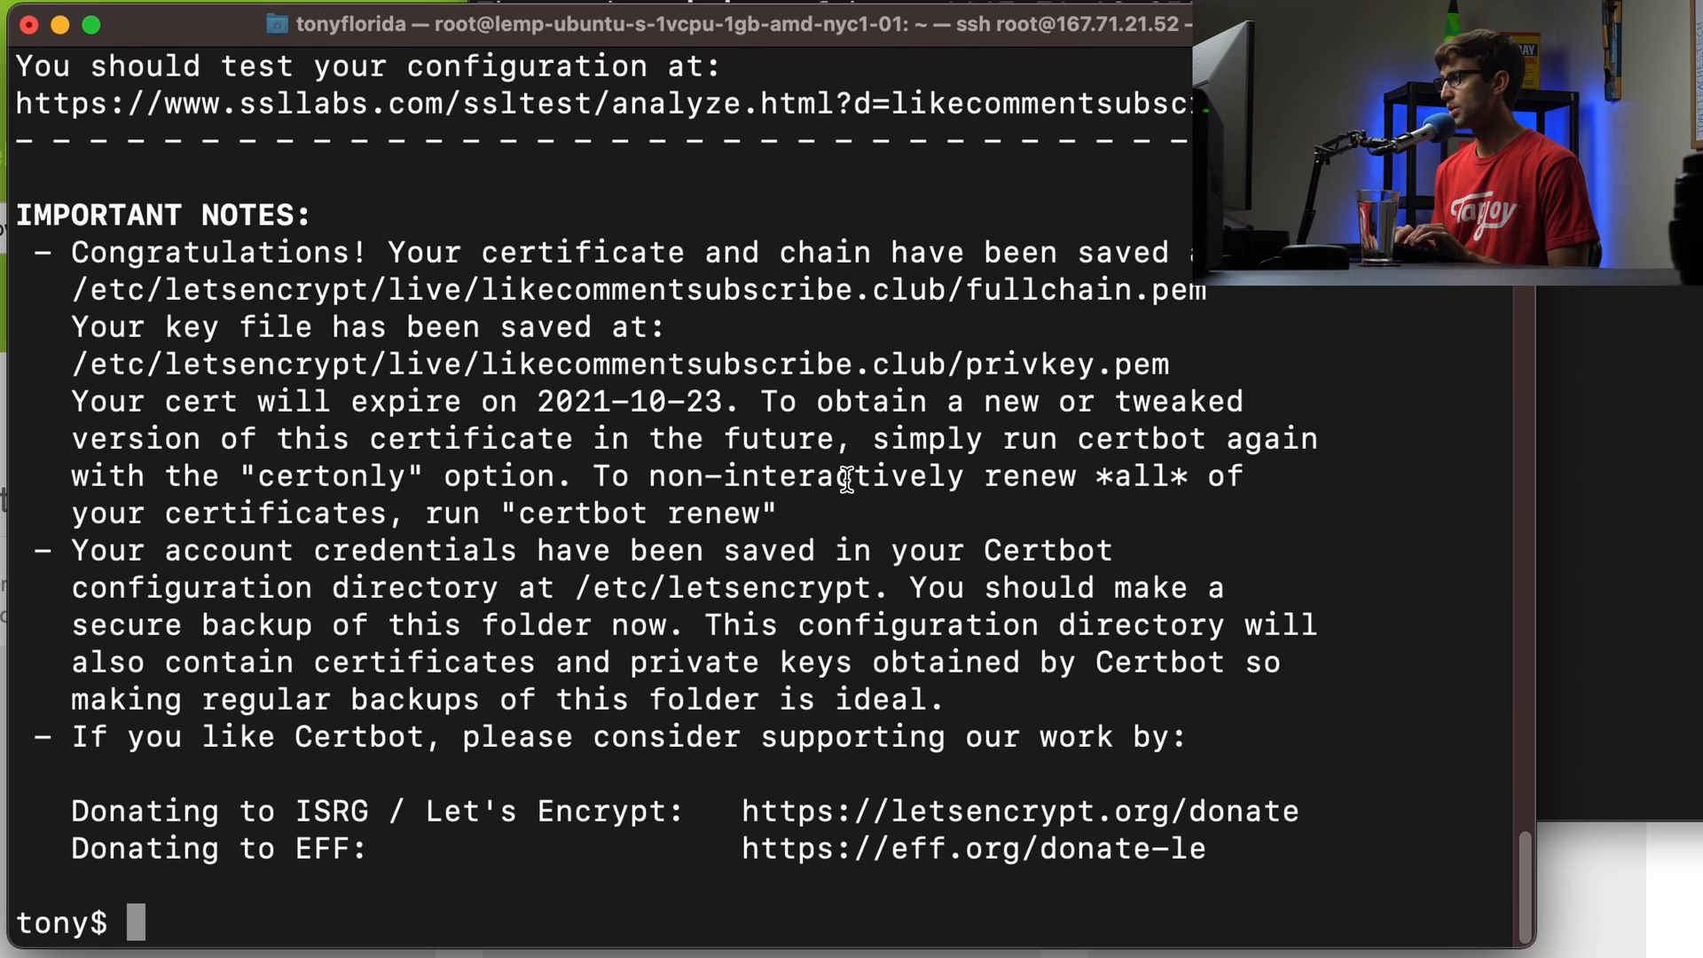
Step: Run crontab -l showing none for root, then systemctl list-timers
type("crontab -l")
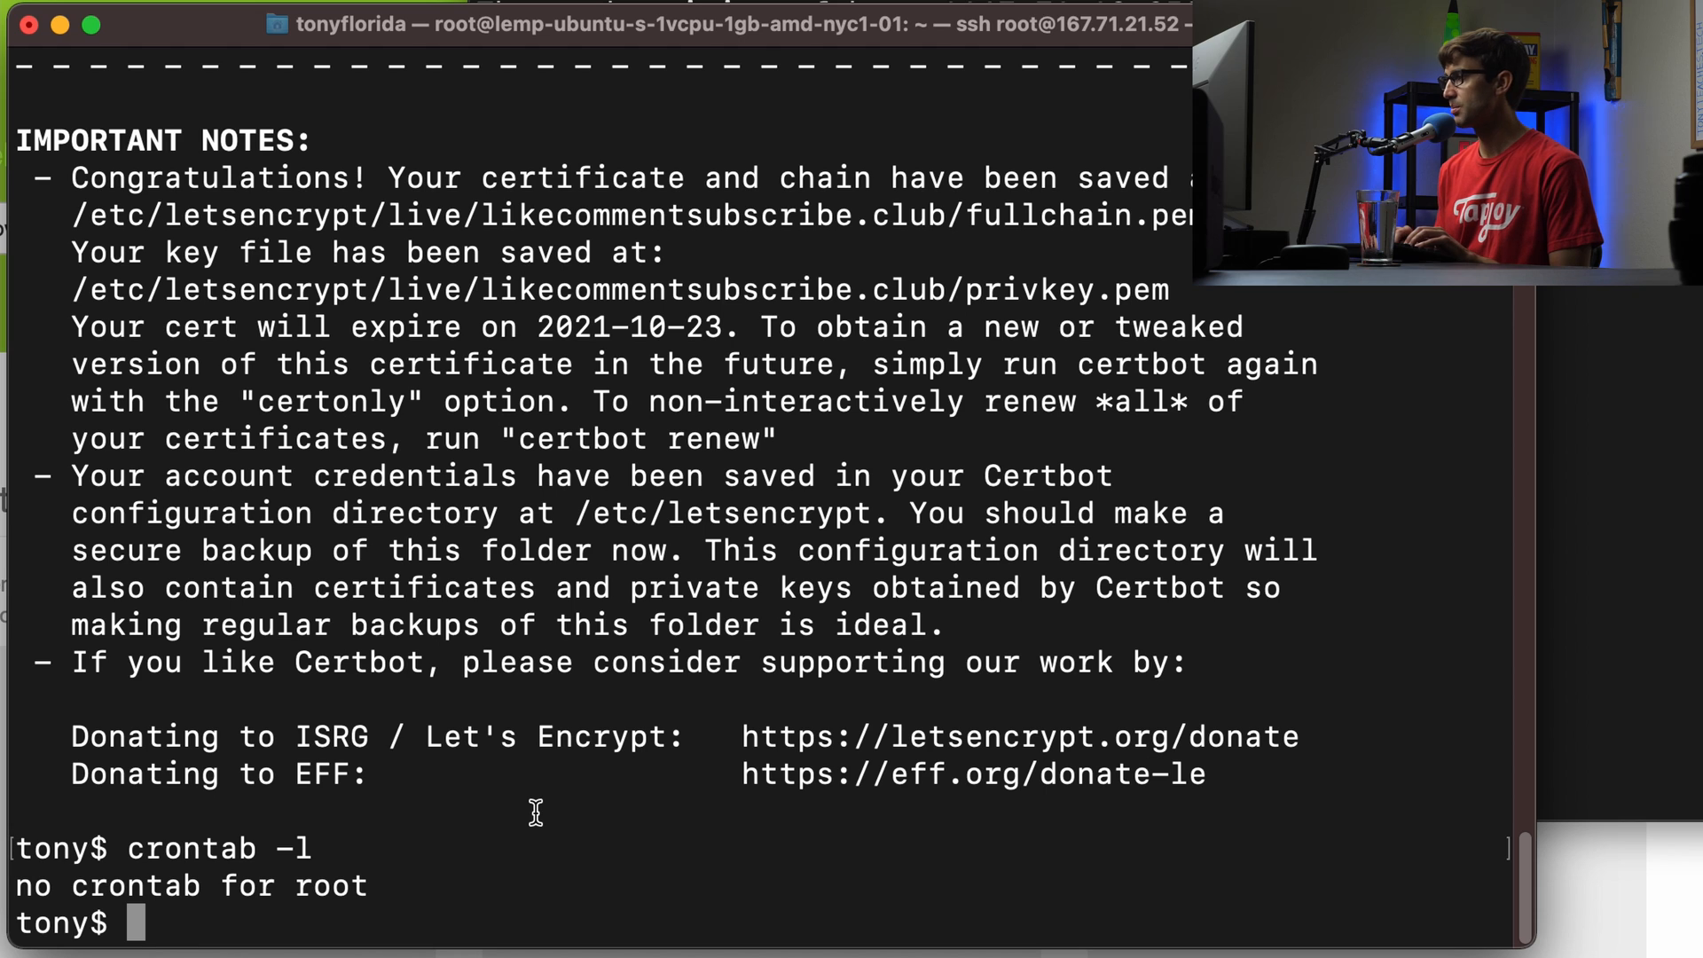
type("s")
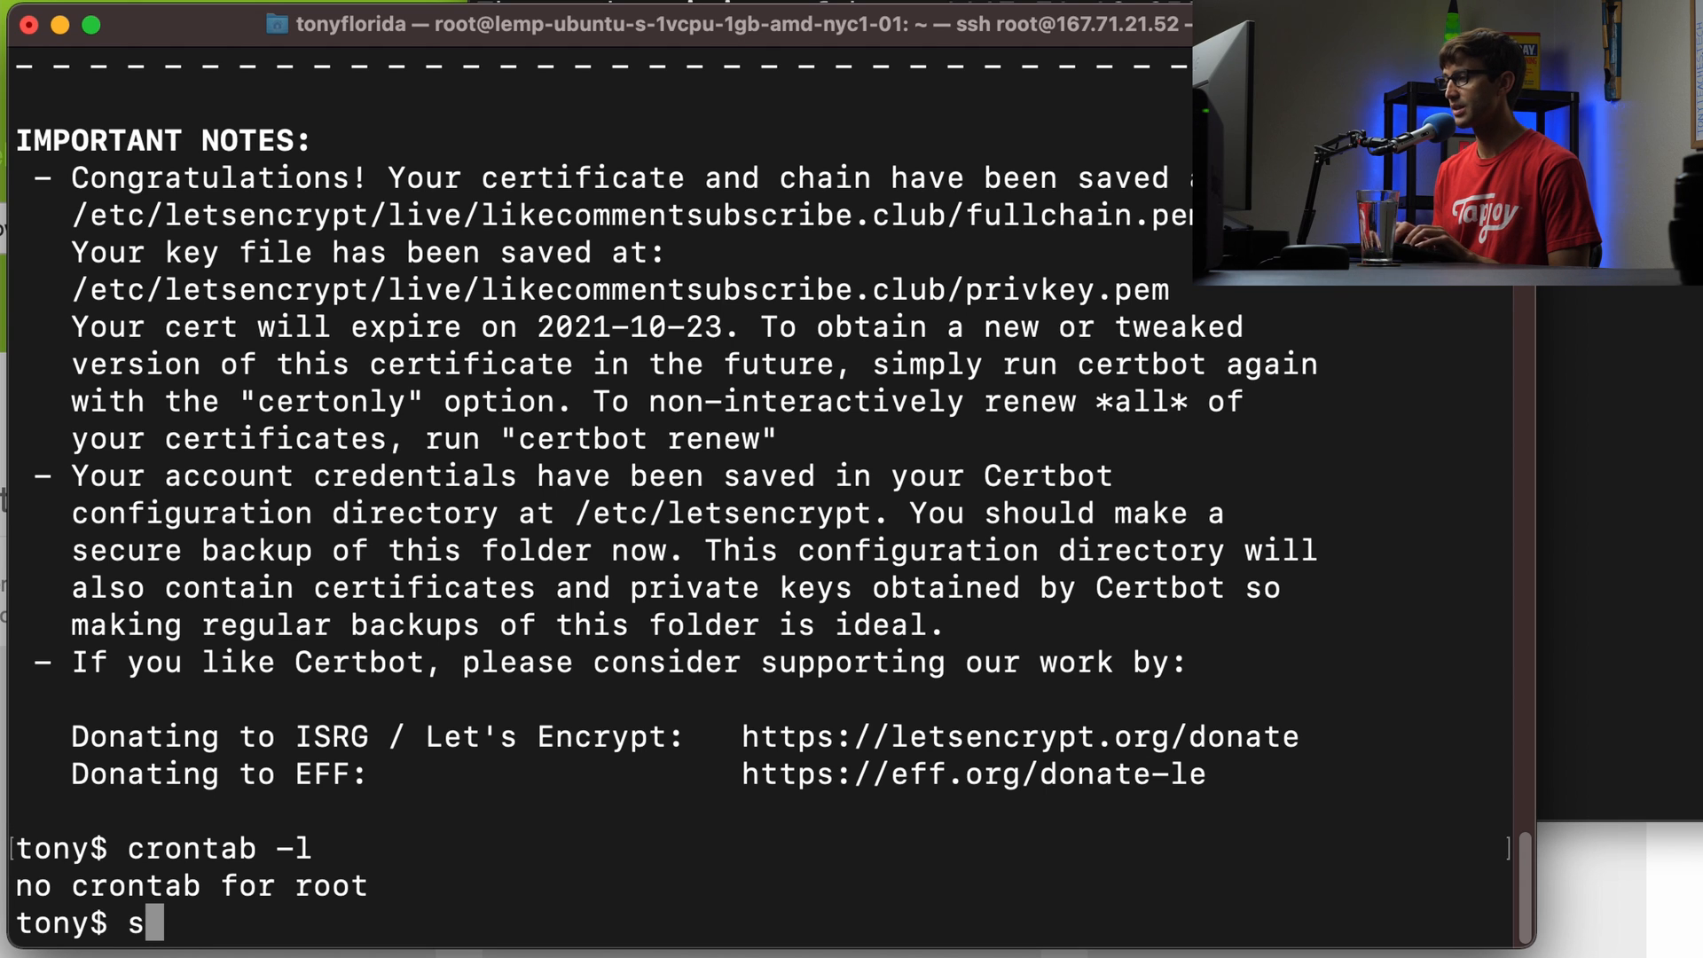
type("yst")
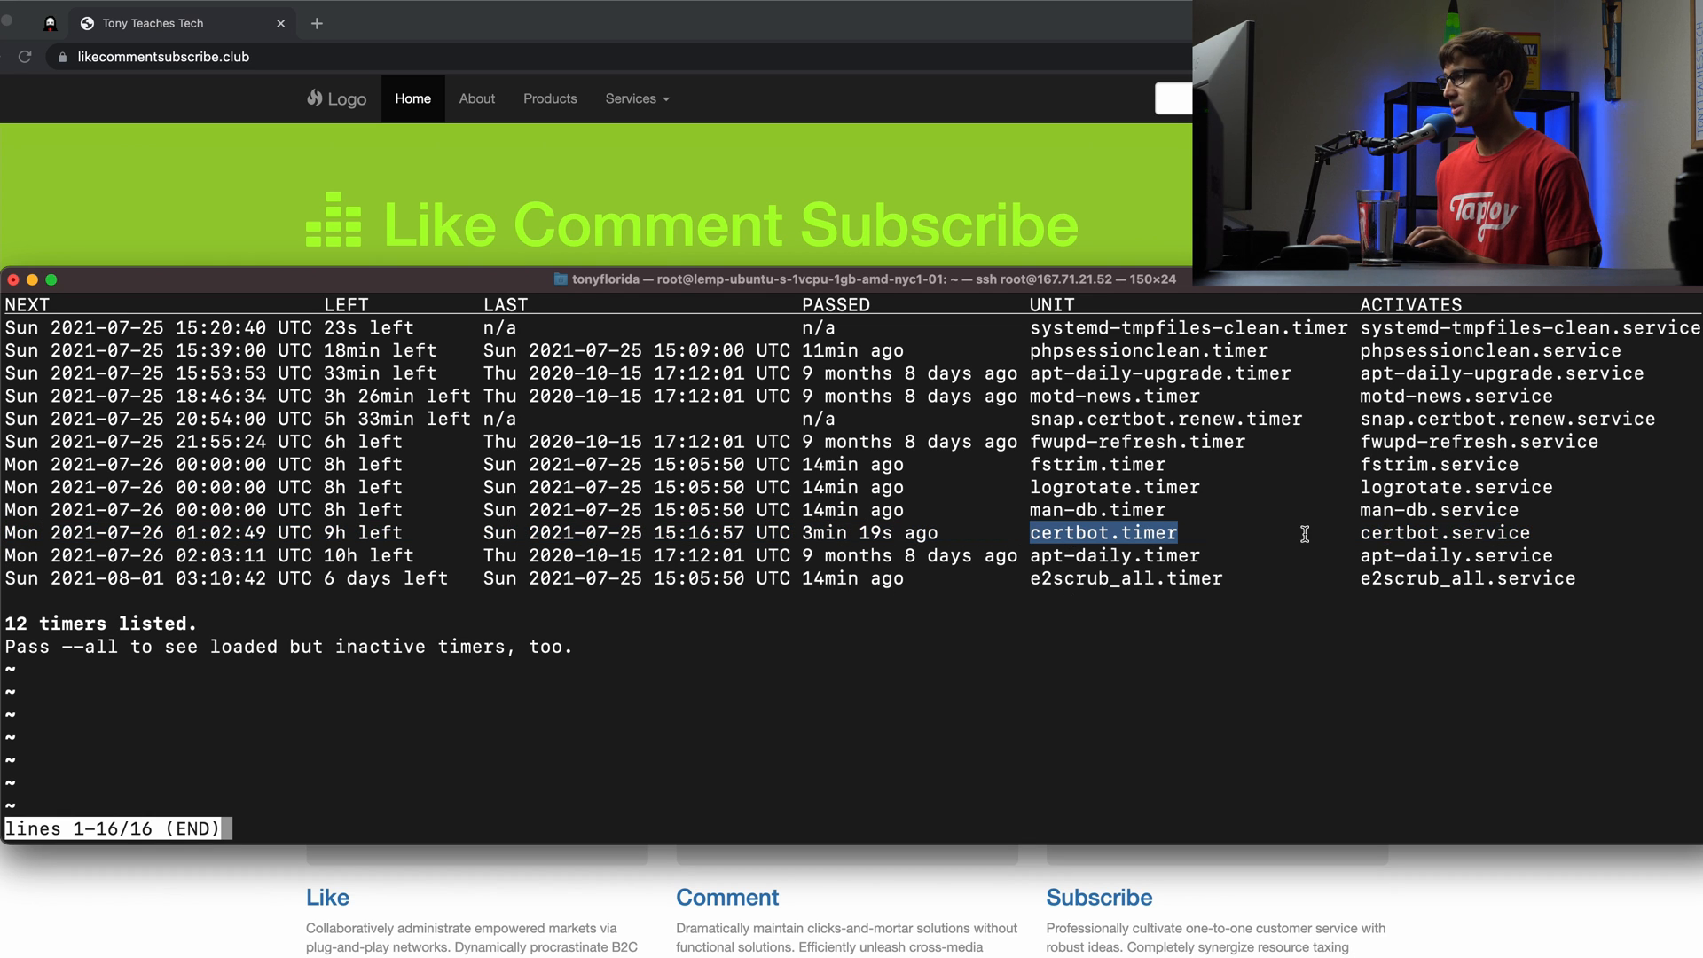
Step: Highlight certbot.timer and its 9h-left next run, then quit the pager
double_click(1444, 532)
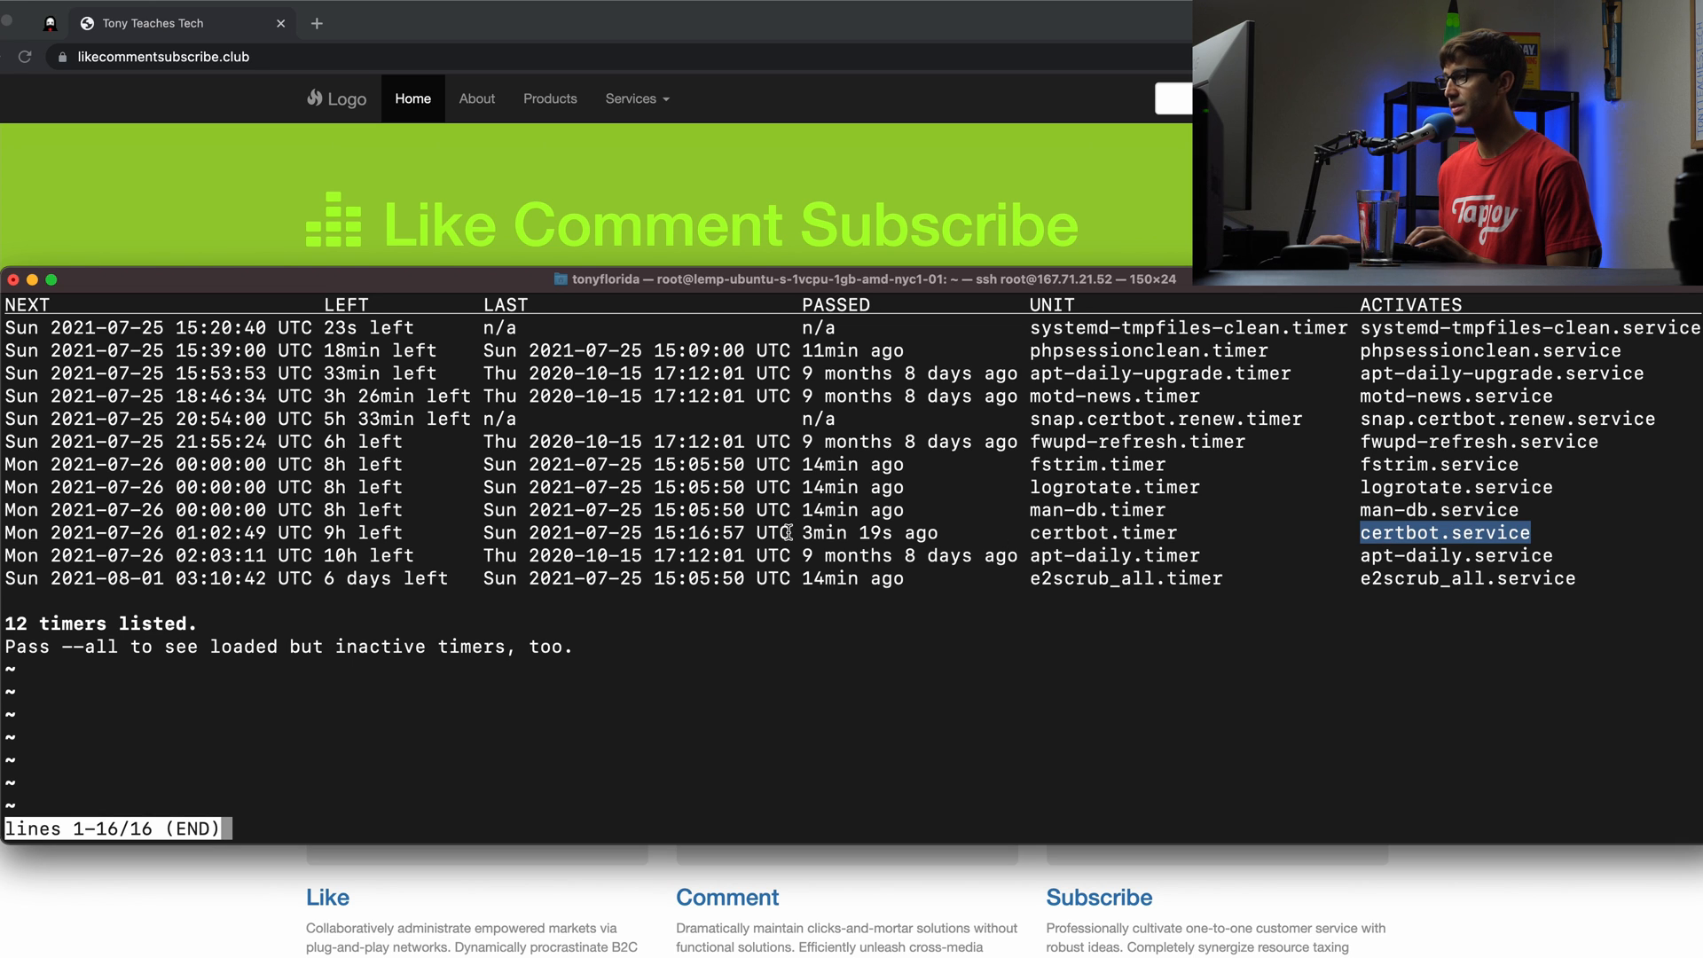
mouse_move(890, 495)
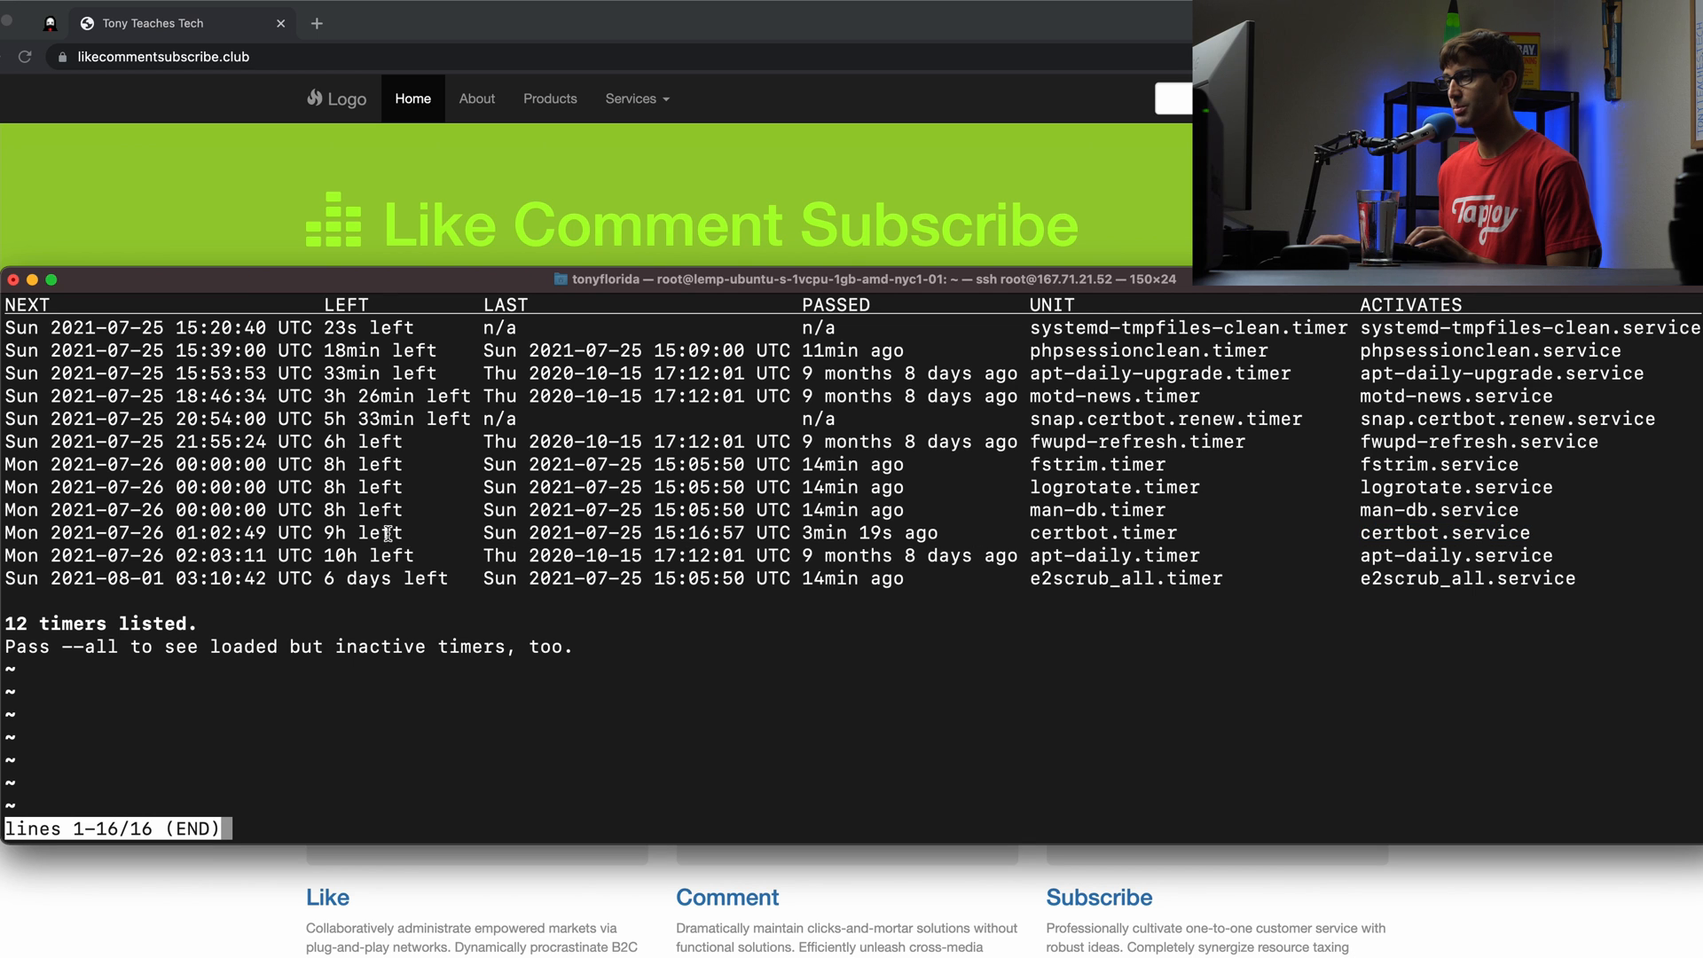
double_click(364, 532)
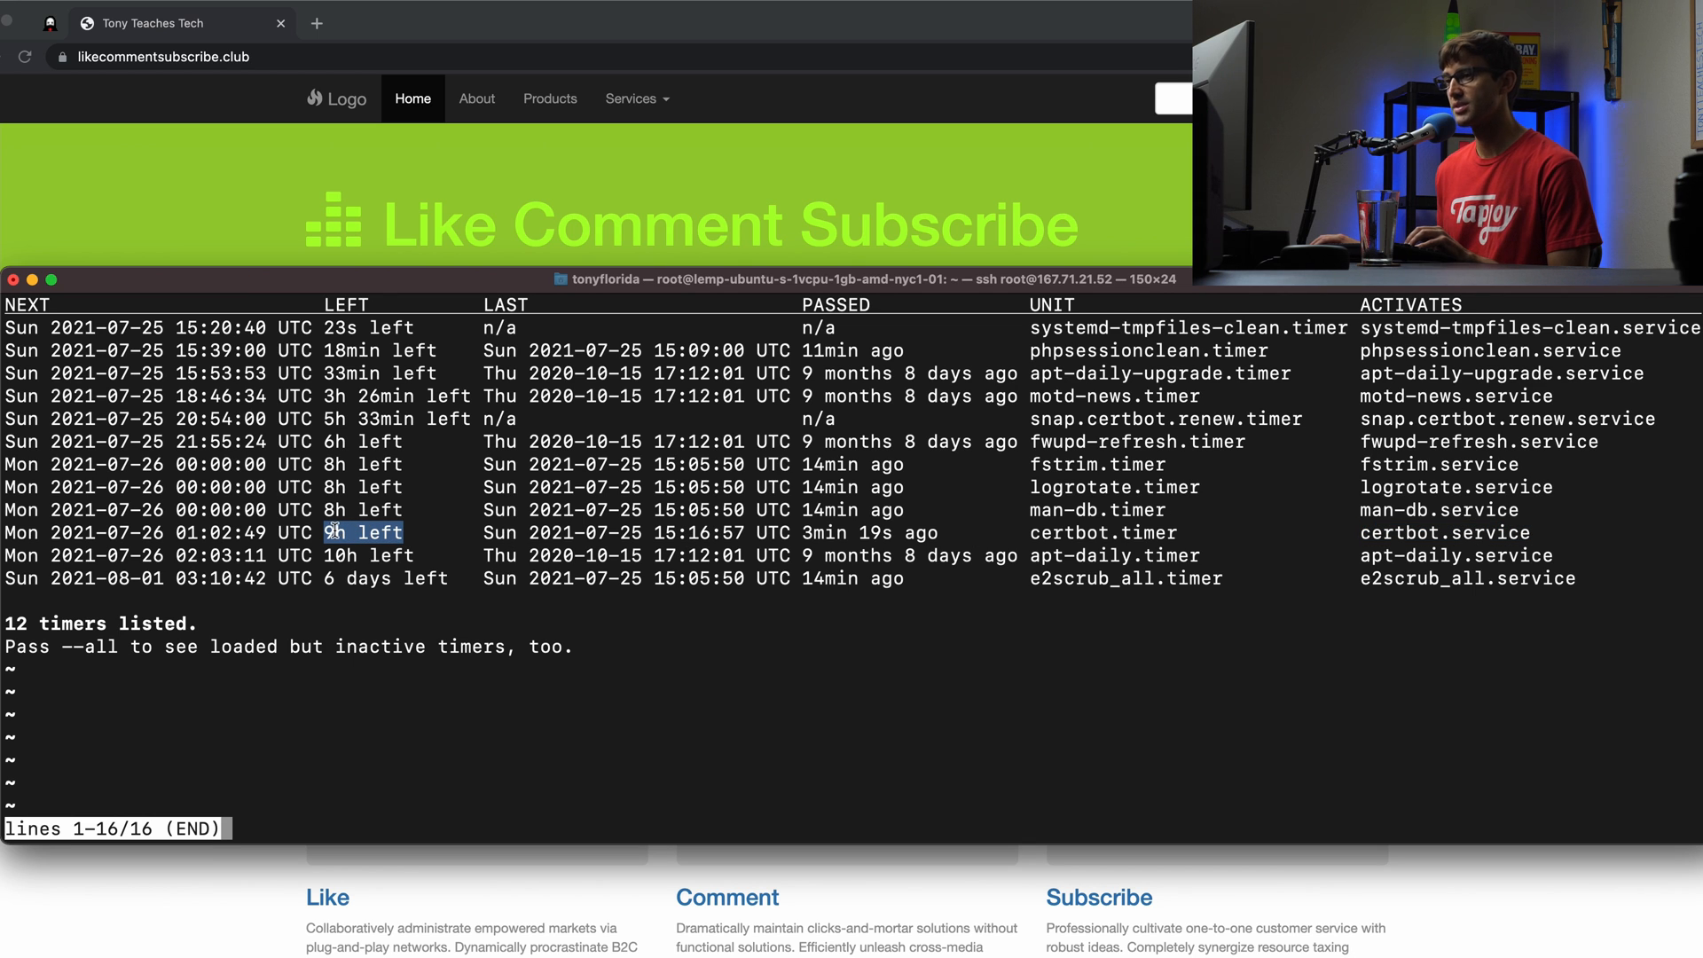
mouse_move(635, 746)
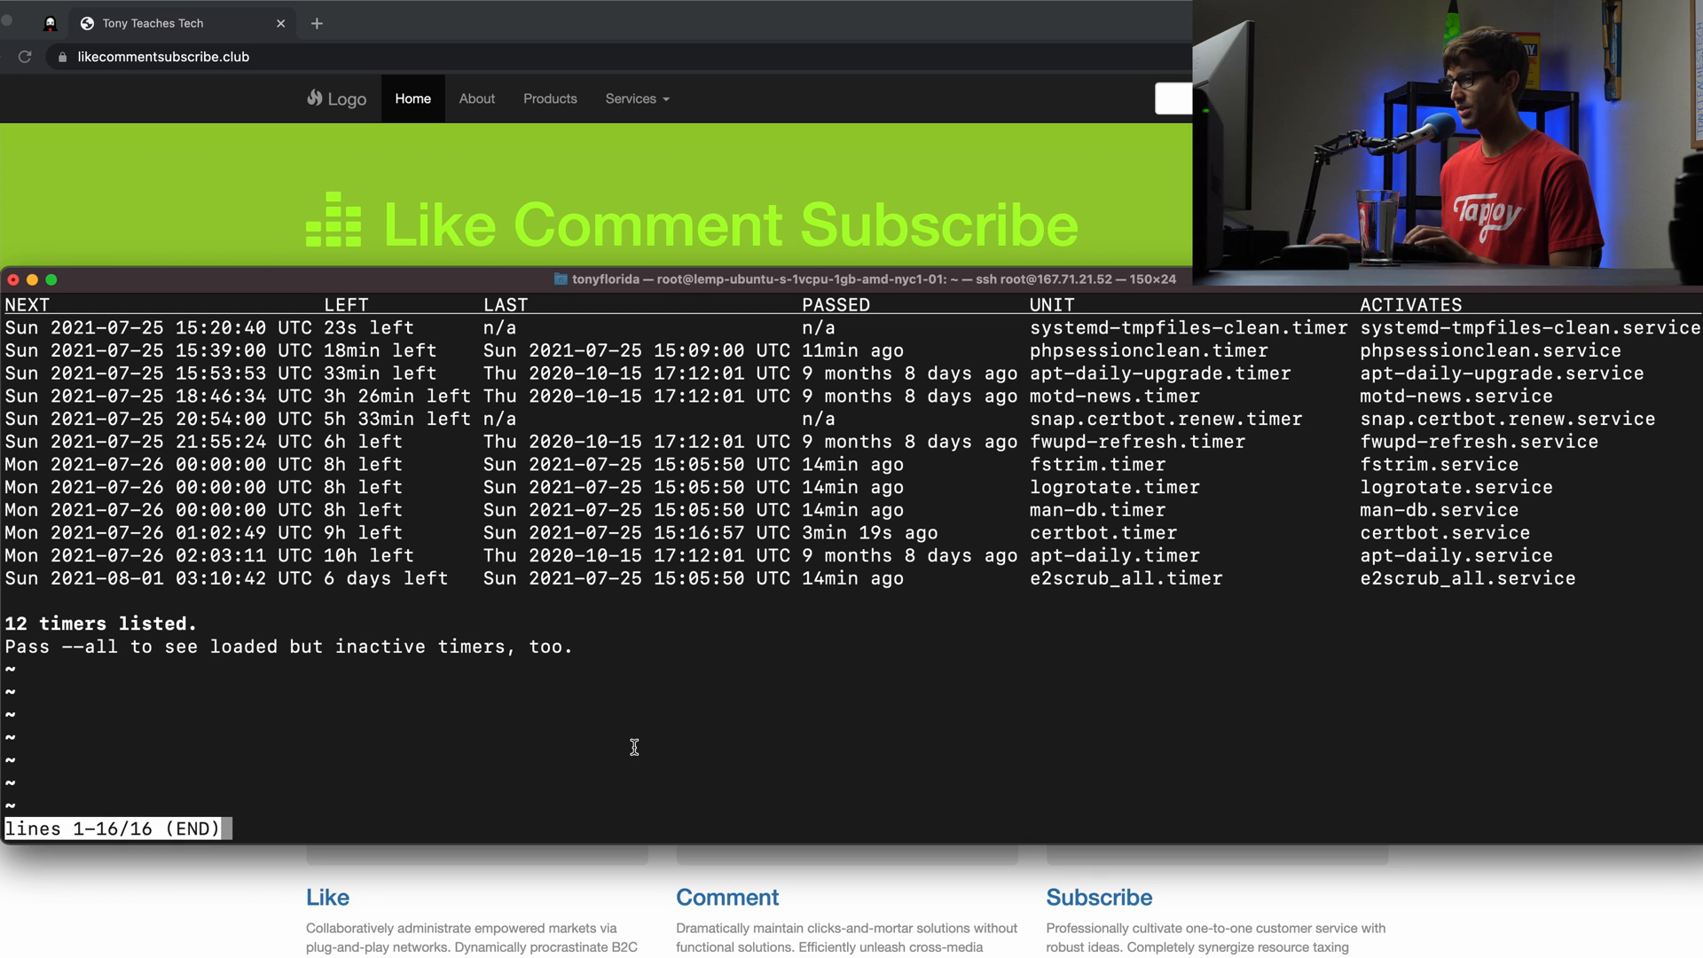
key("q")
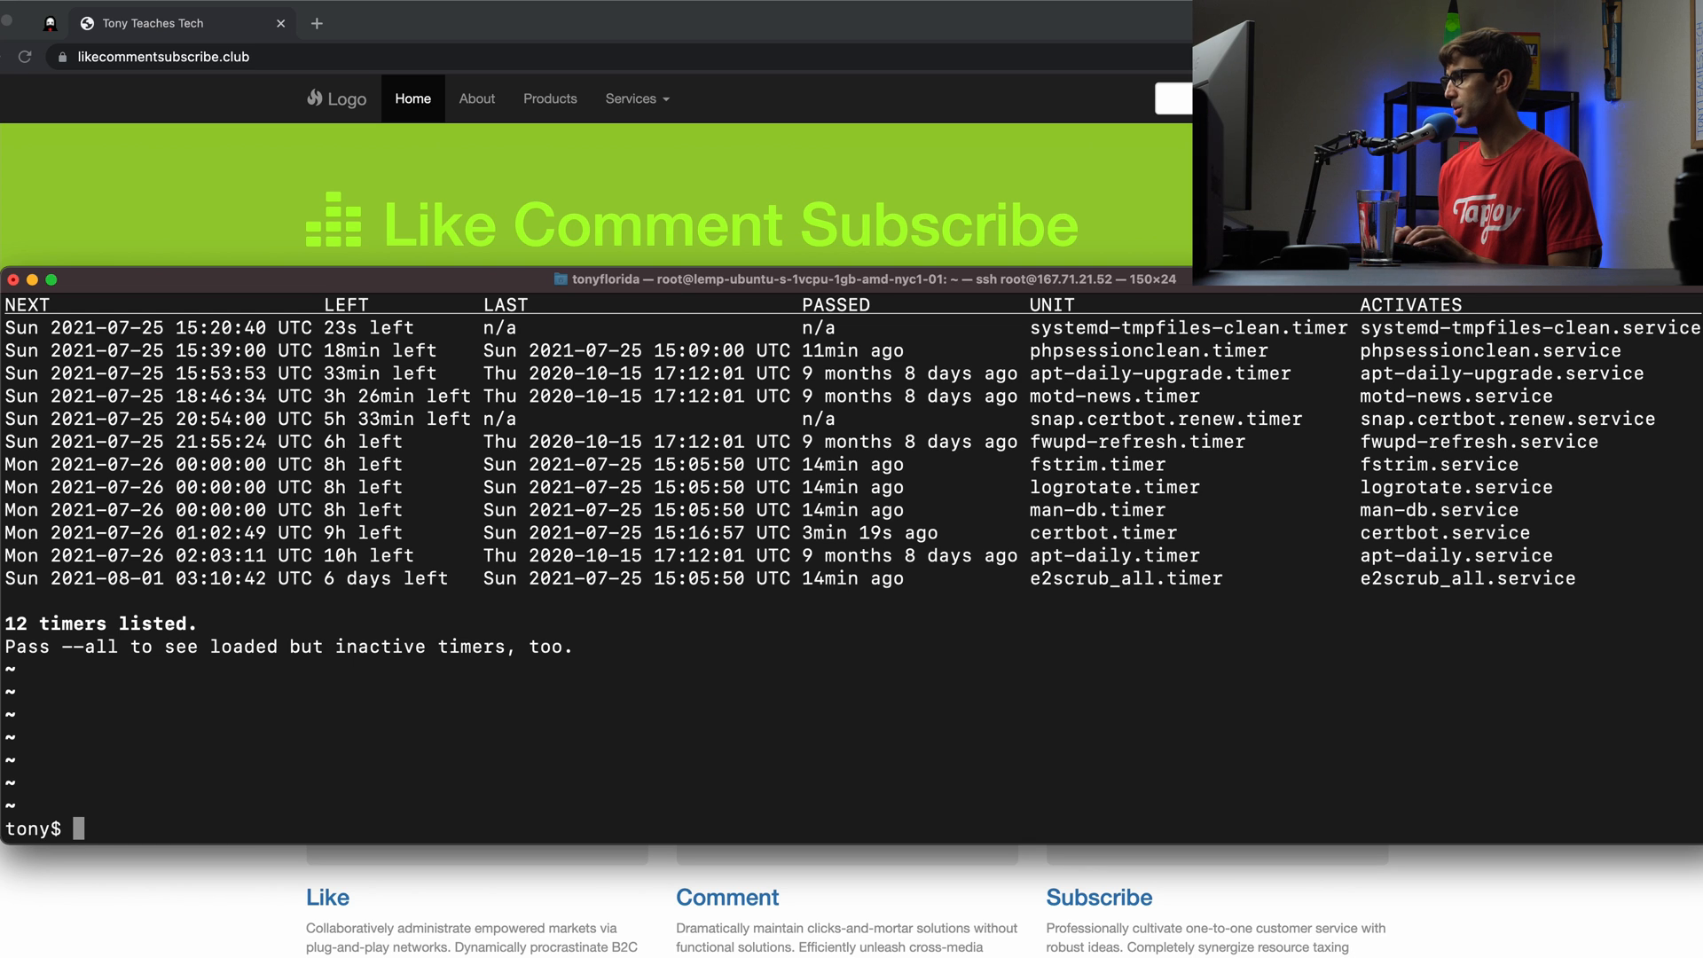
Step: List /etc/systemd/system to find the snap.certbot.renew unit files
type("l")
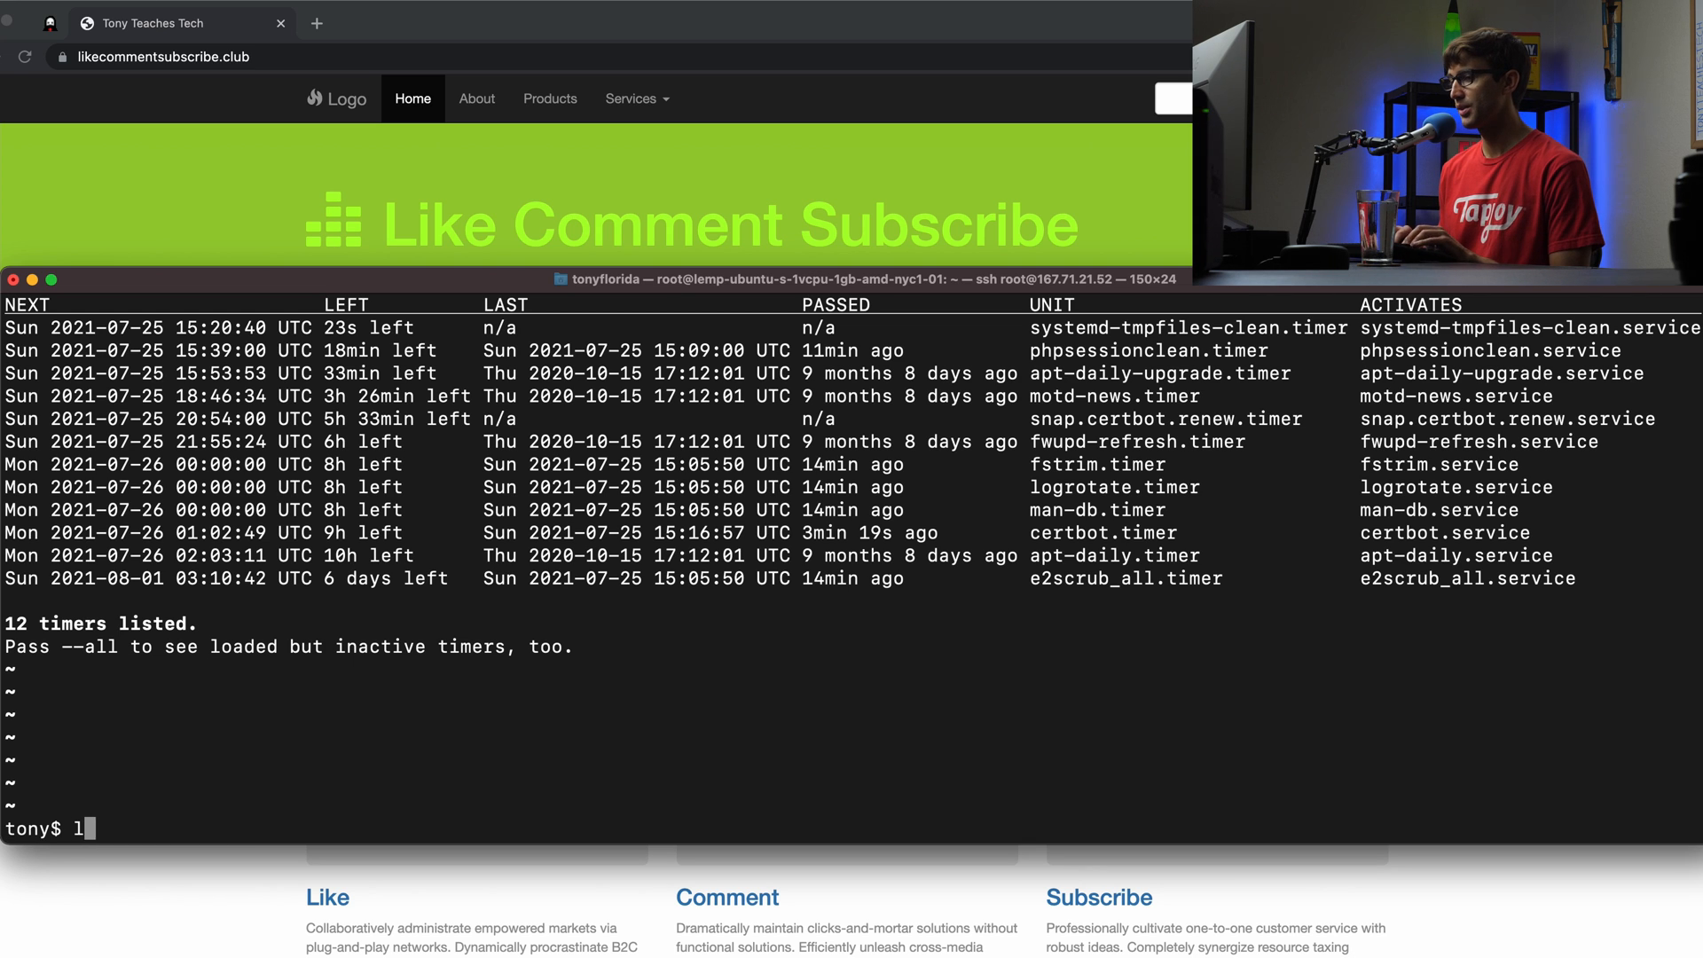
type("s /etc/systemd")
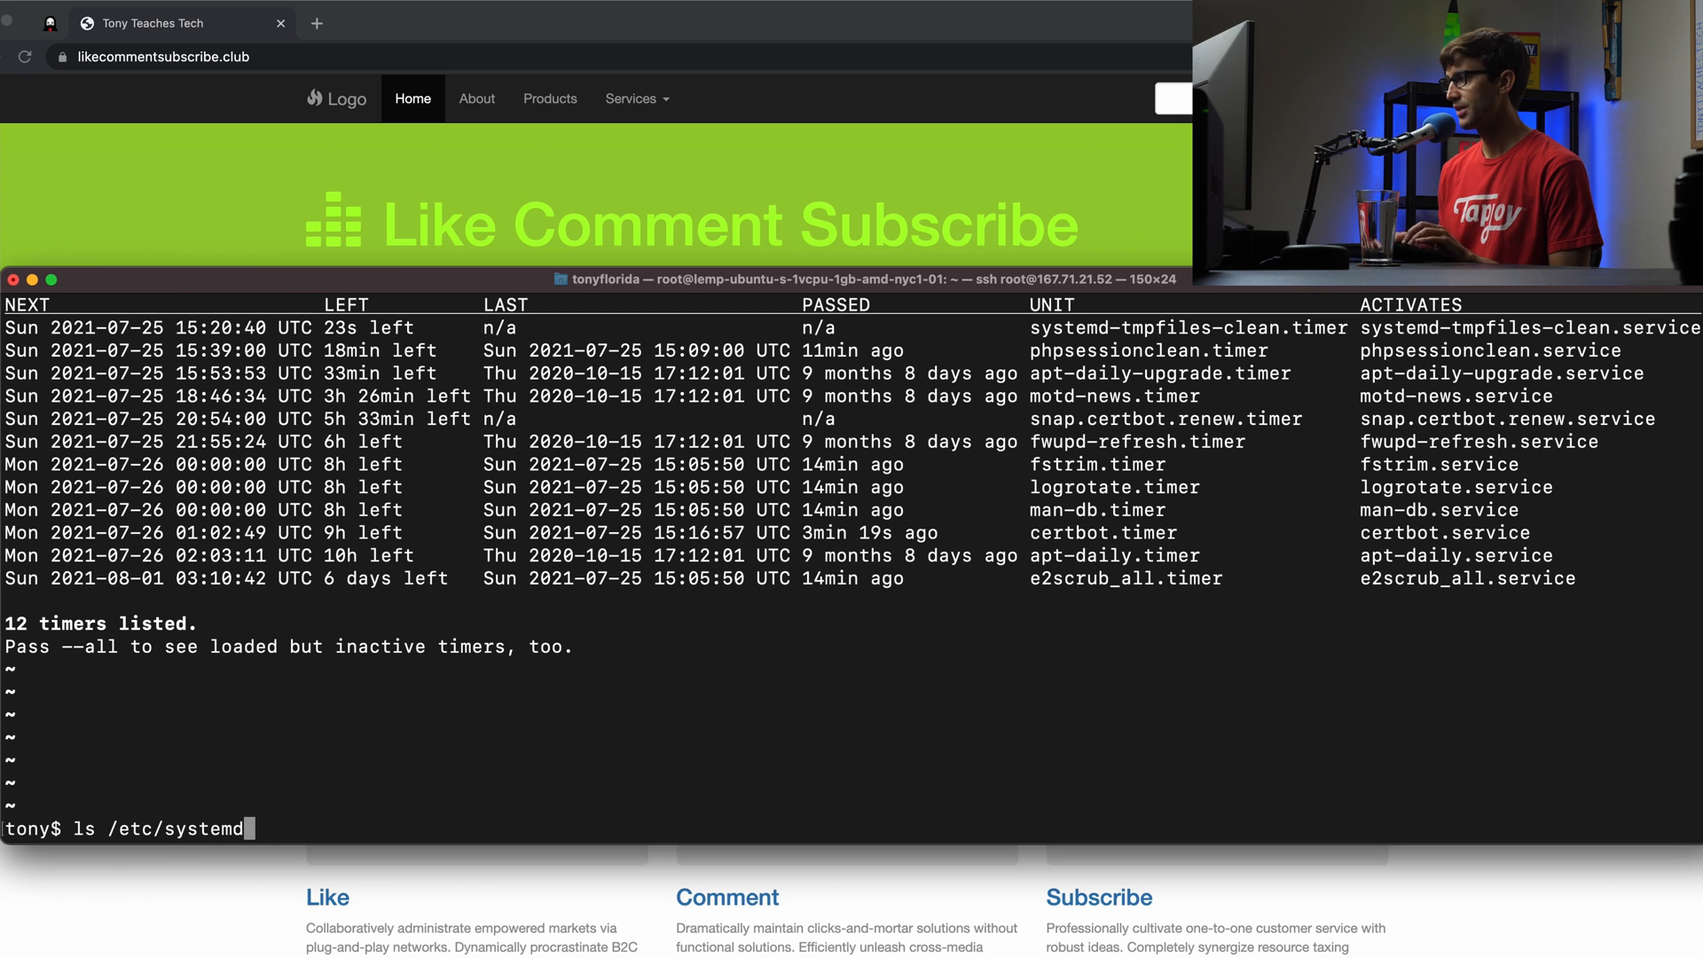
type("system/")
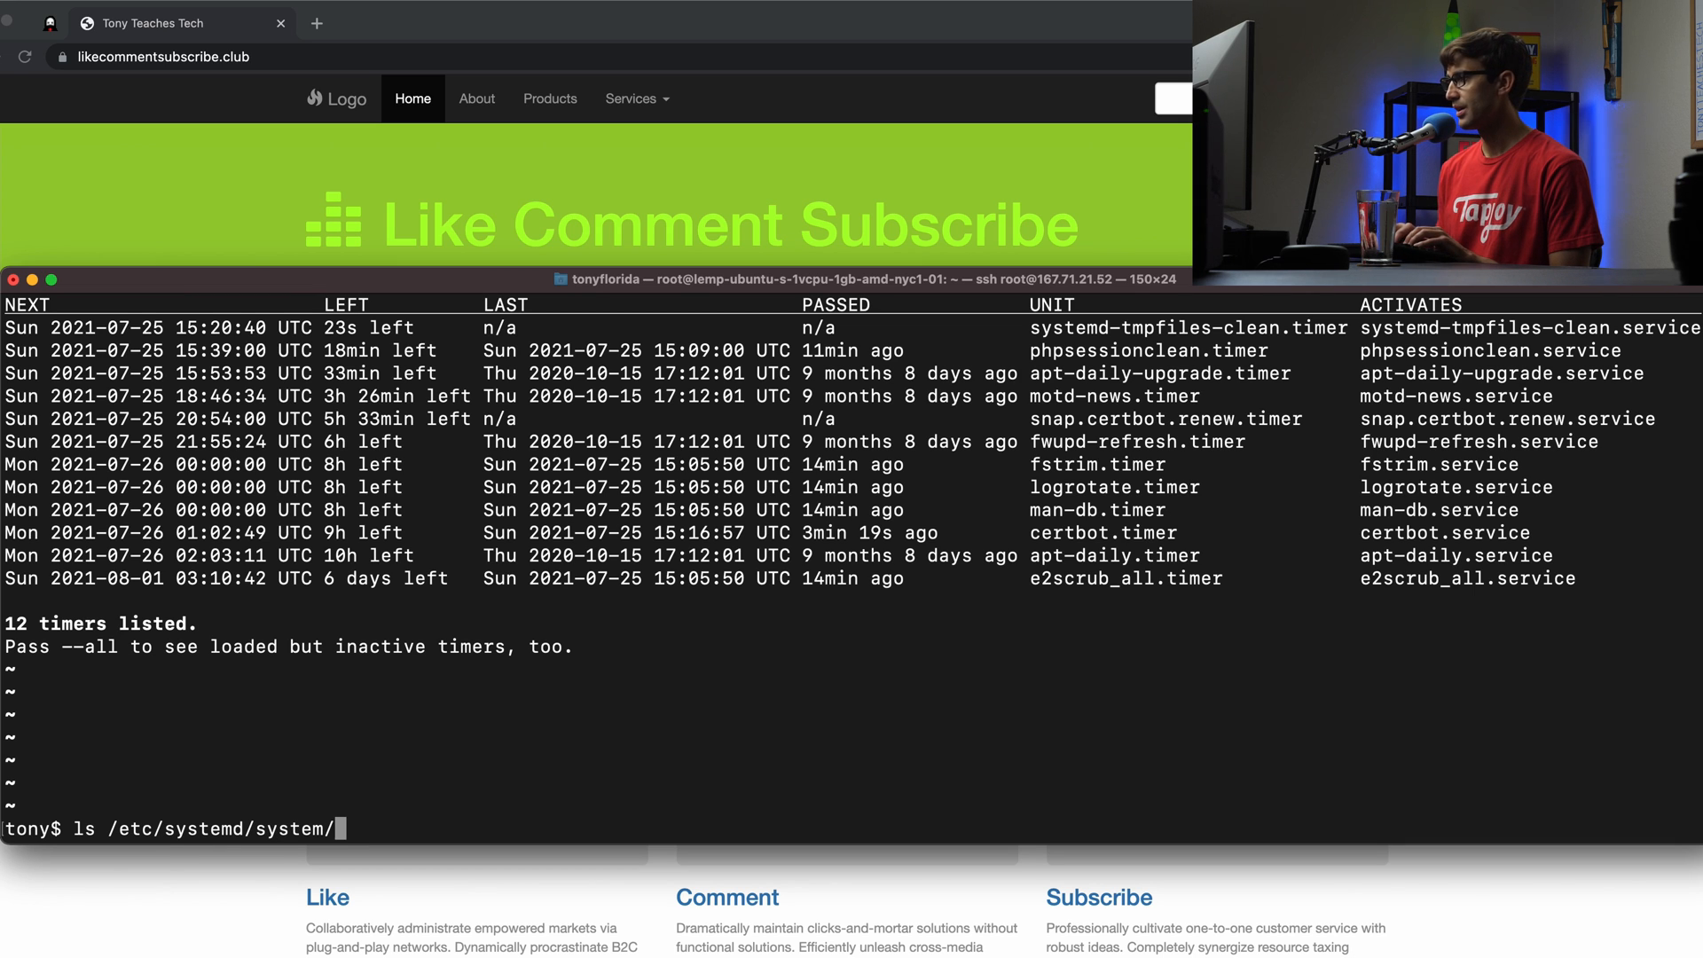
type("sna")
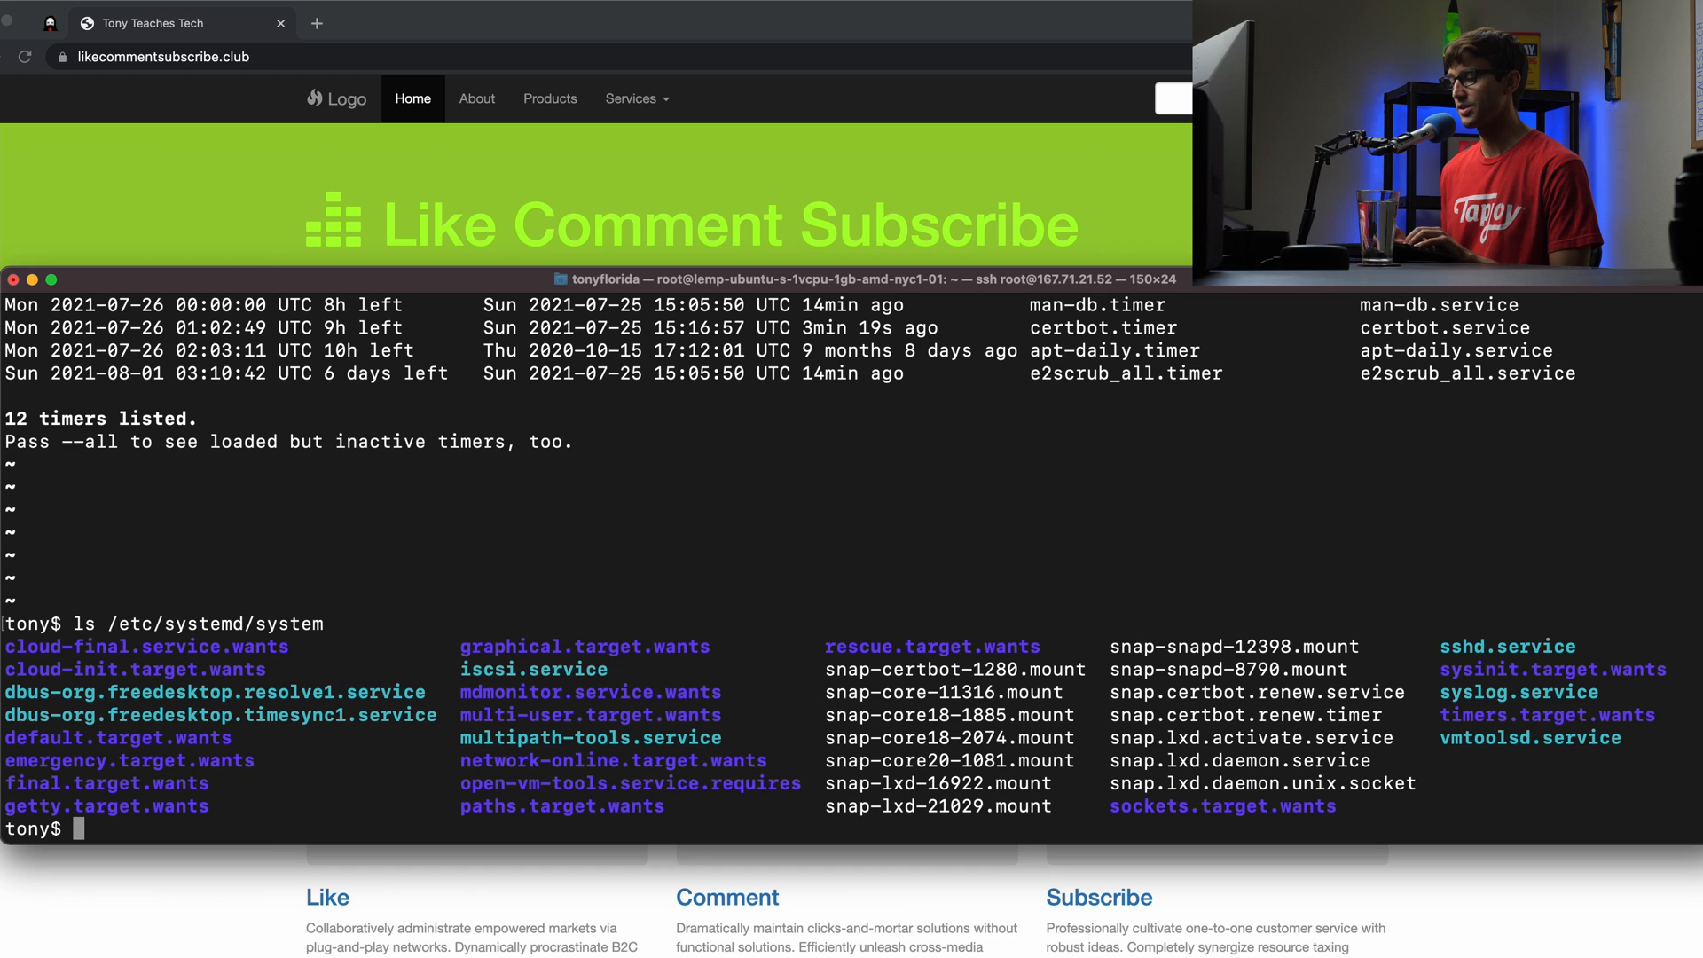
Step: List snap.certbot.renew.* and start vim on the renew timer unit file
type("/snap")
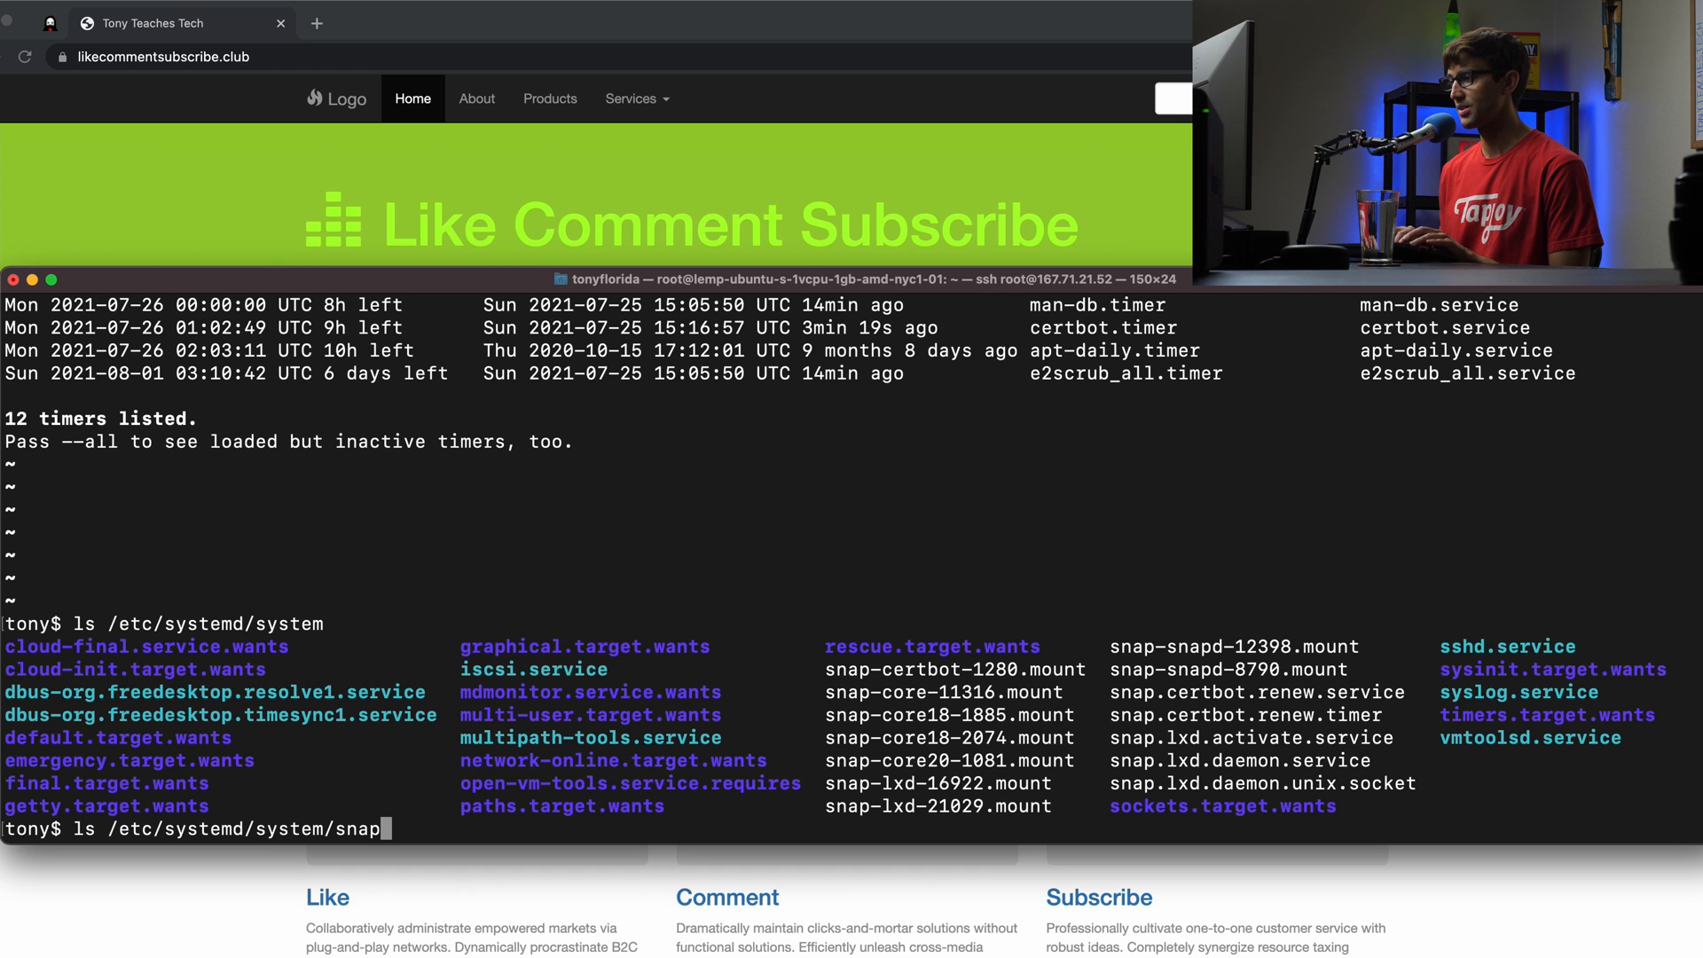
type("*")
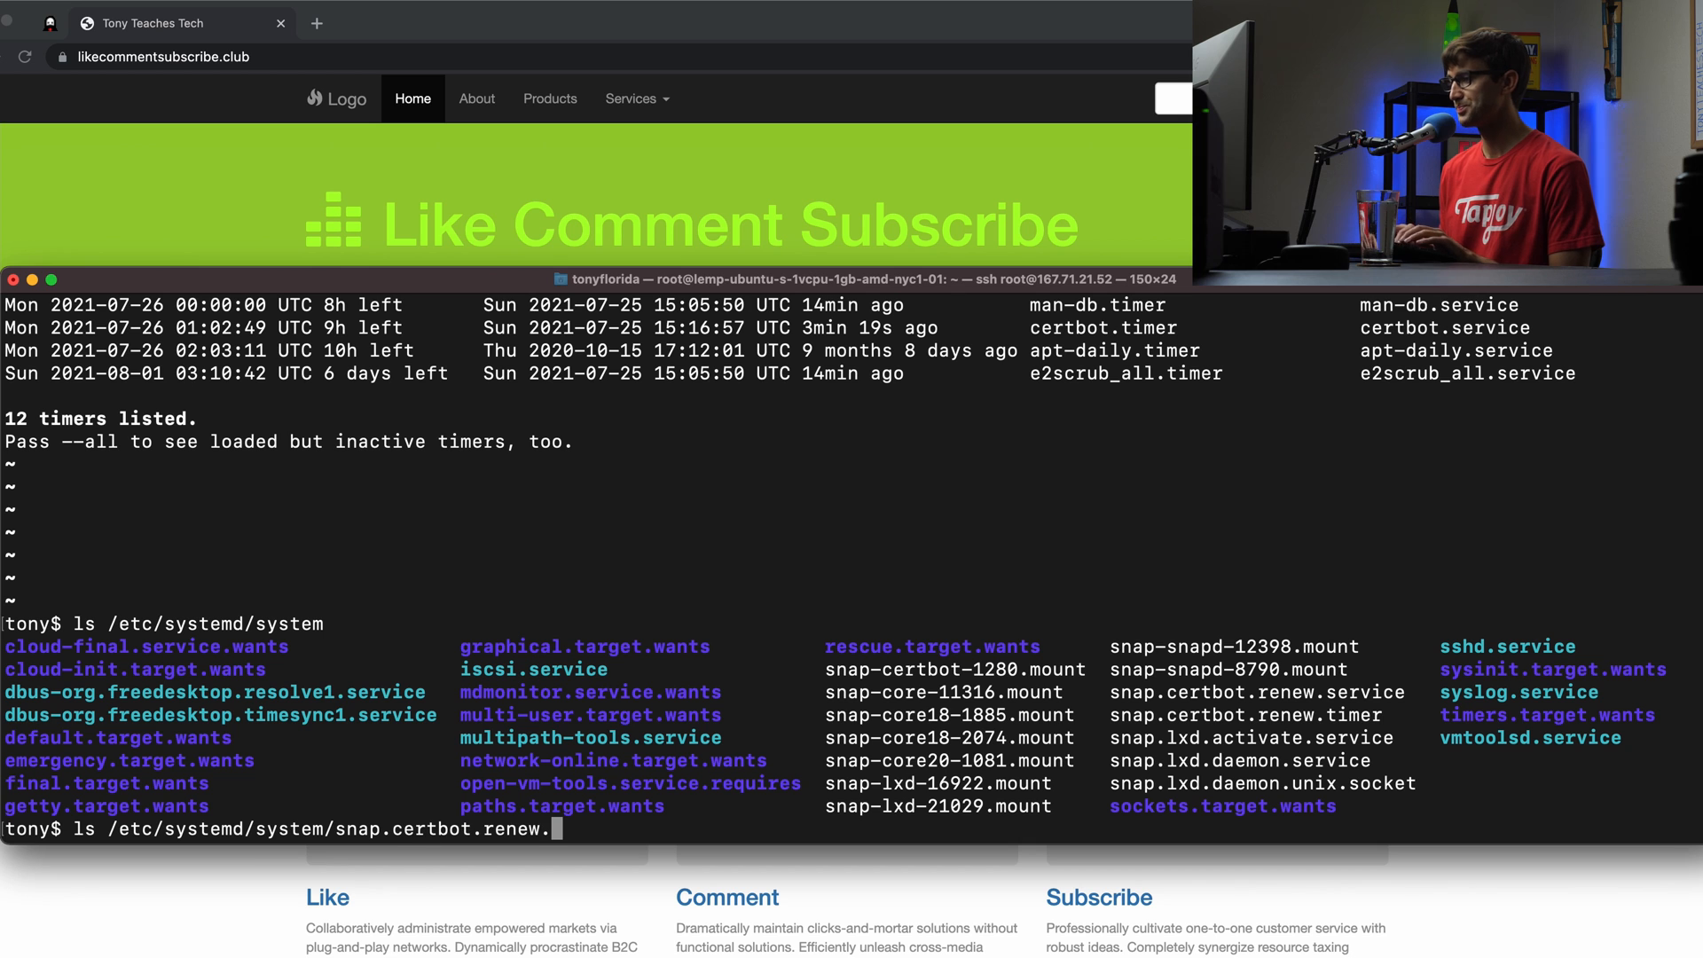
type("*")
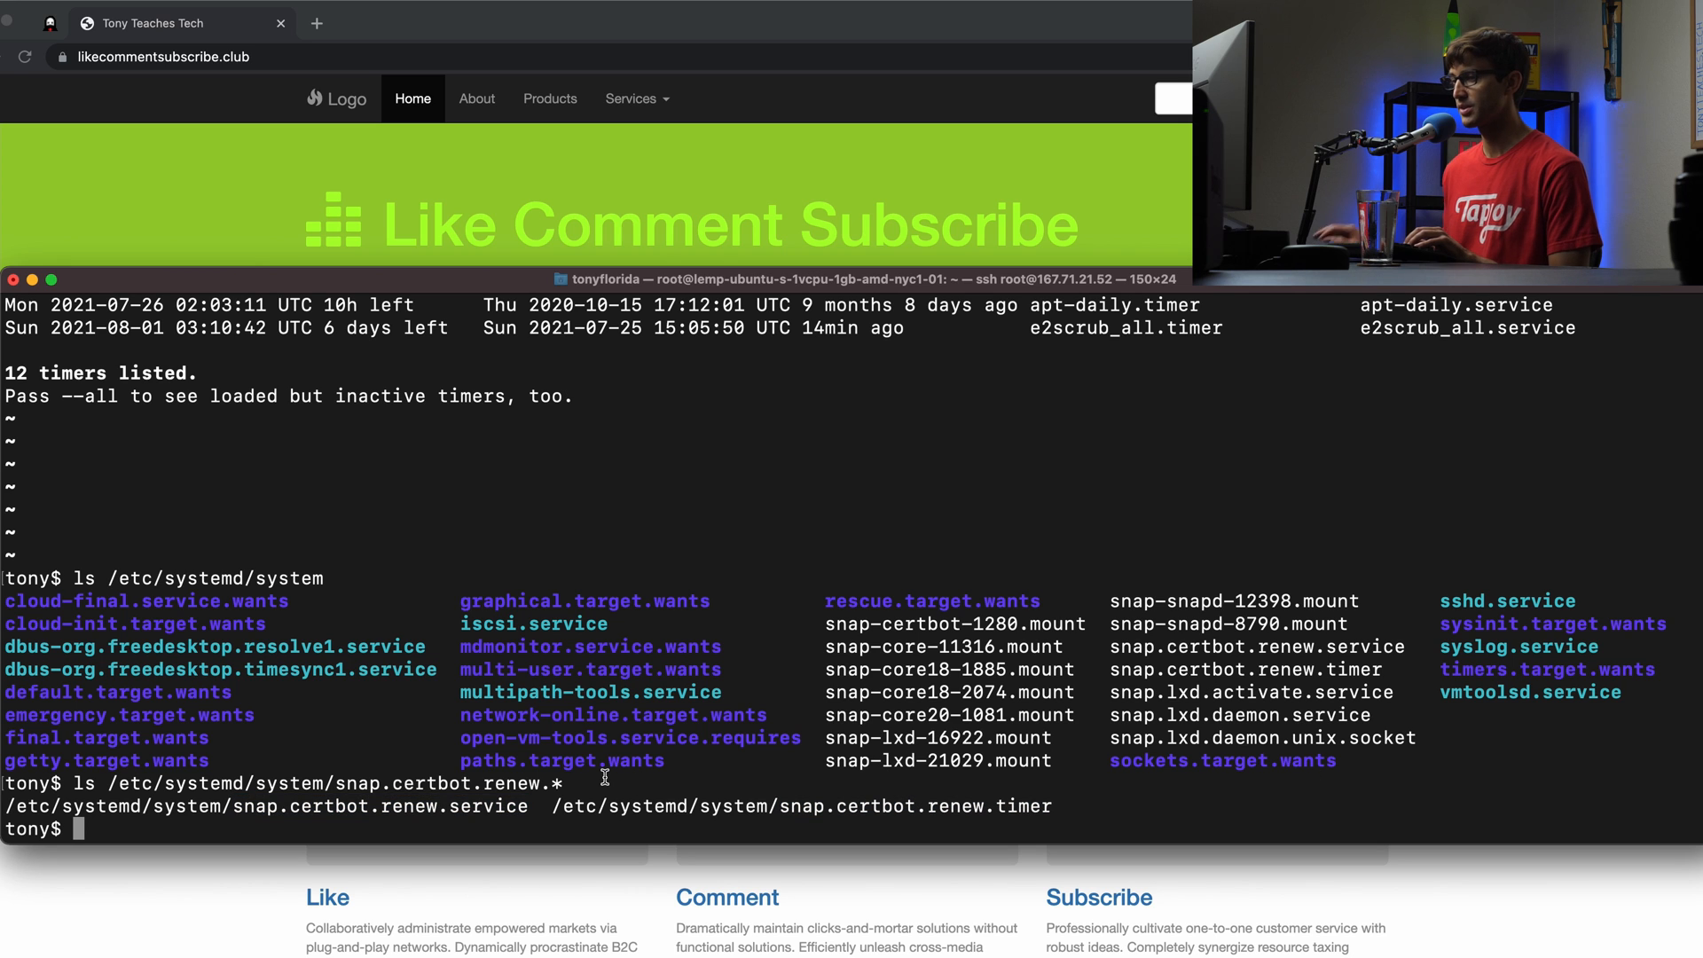
type("vim")
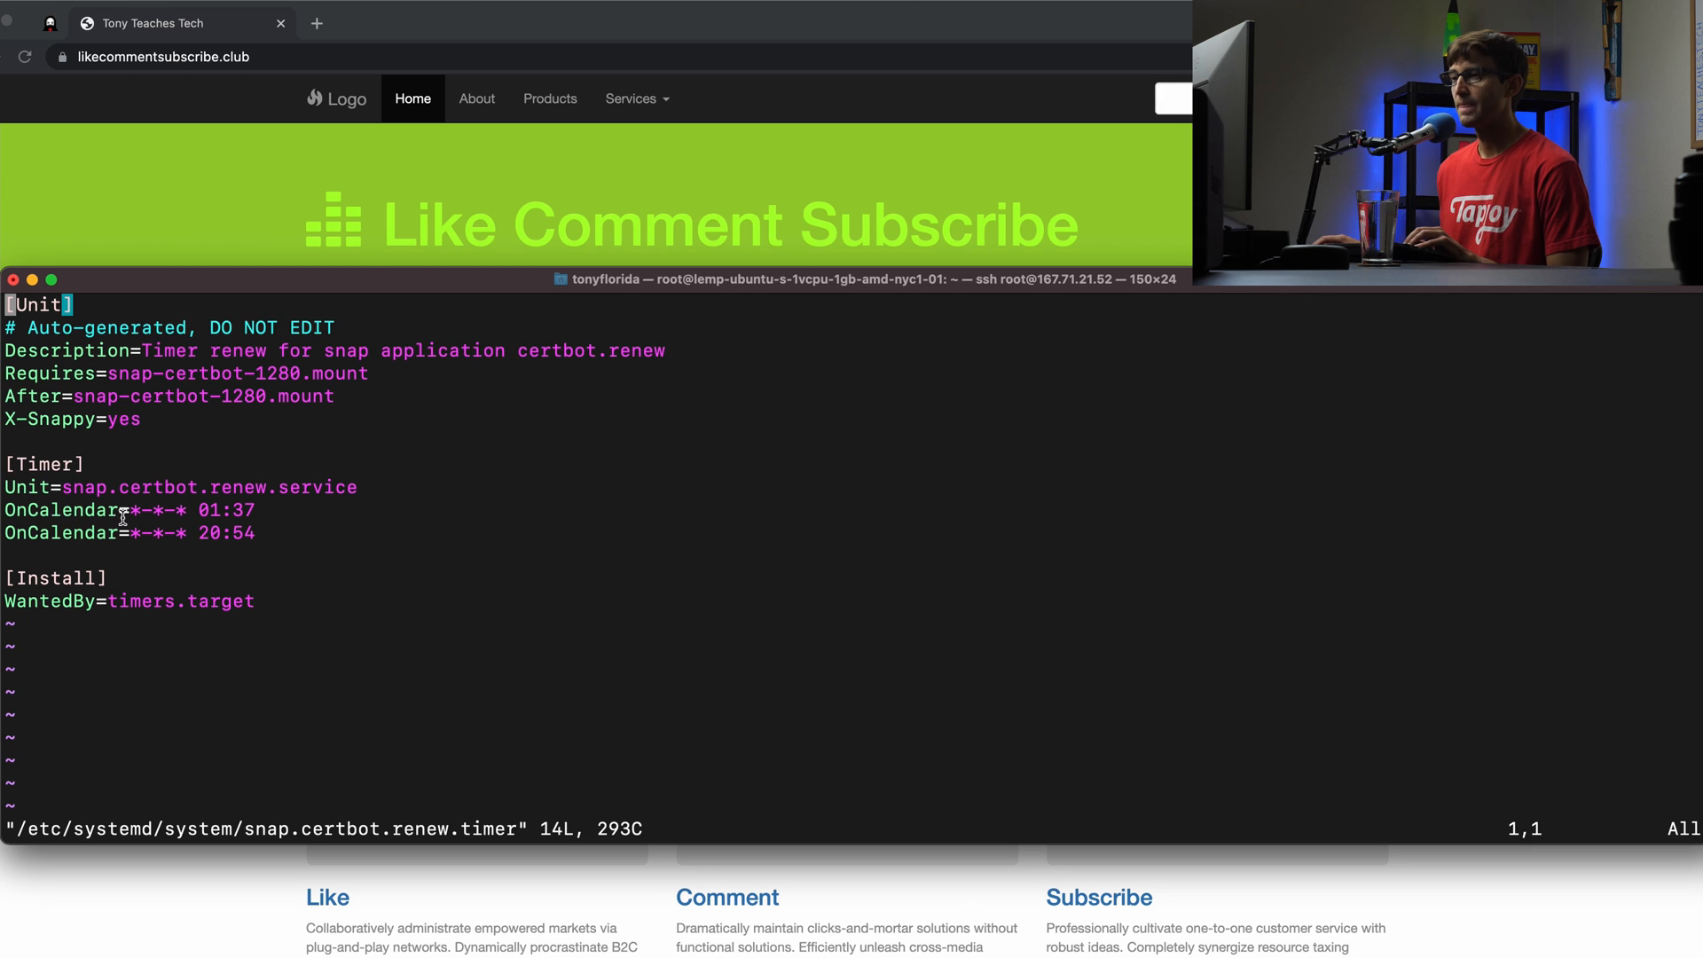
double_click(159, 509)
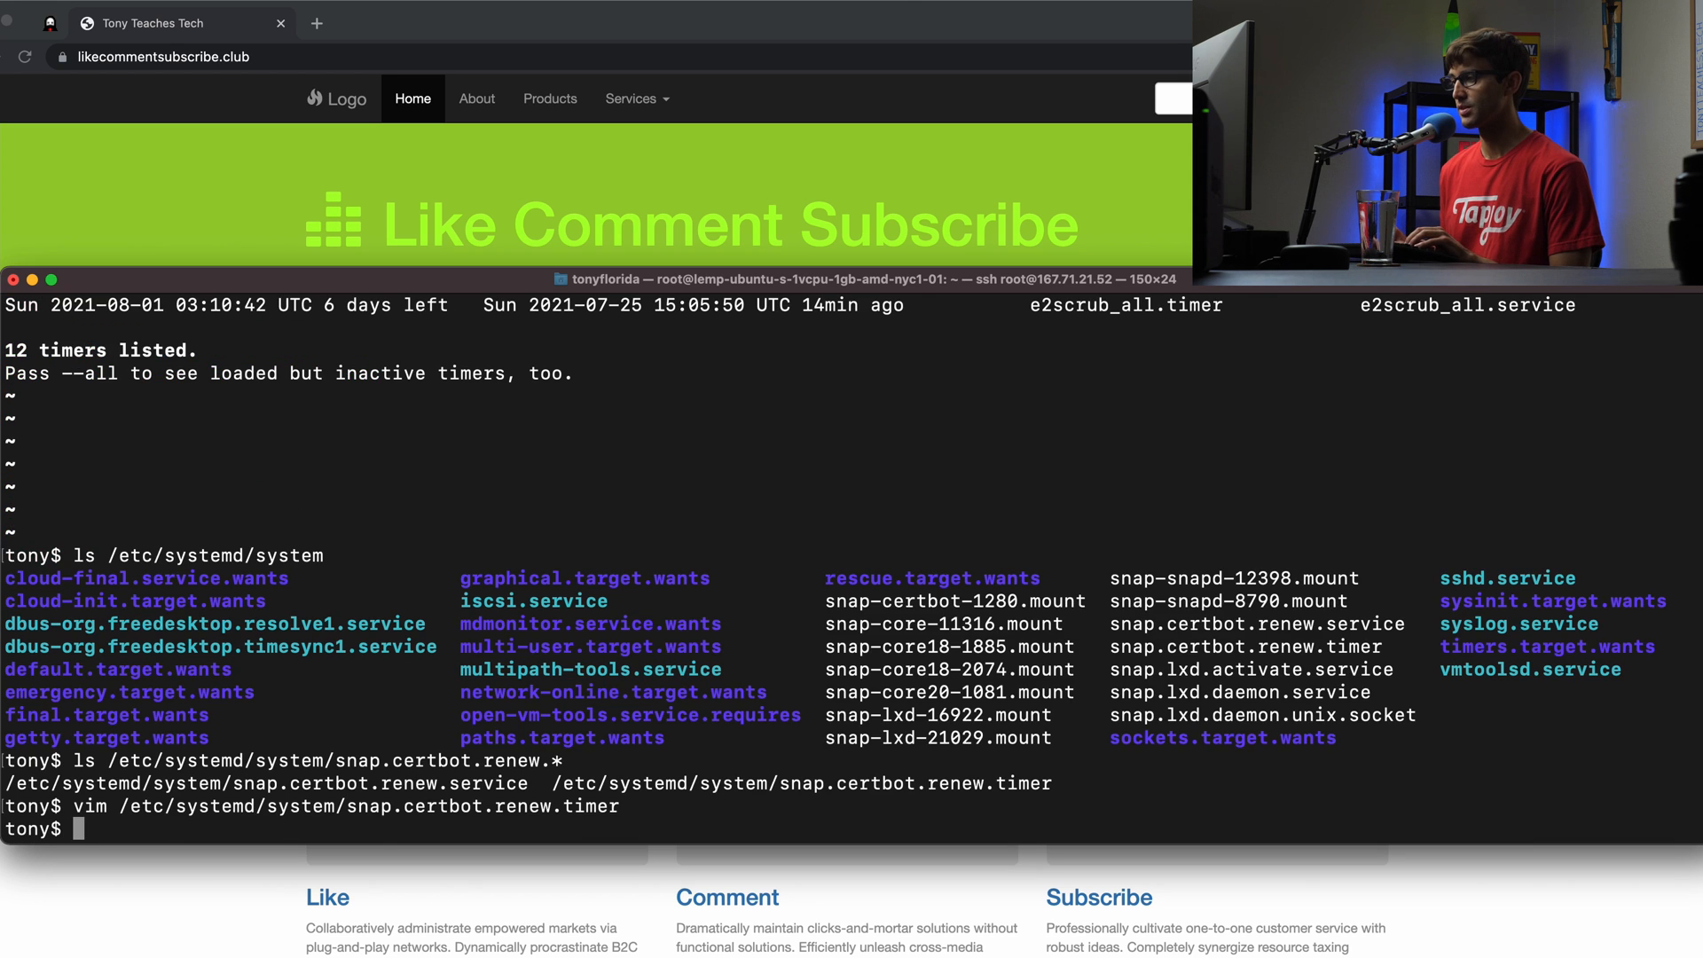
Step: View snap.certbot.renew.service in vim and highlight its ExecStart running certbot.renew
type("vim /etc/systemd/system/snap.certbot.renew.")
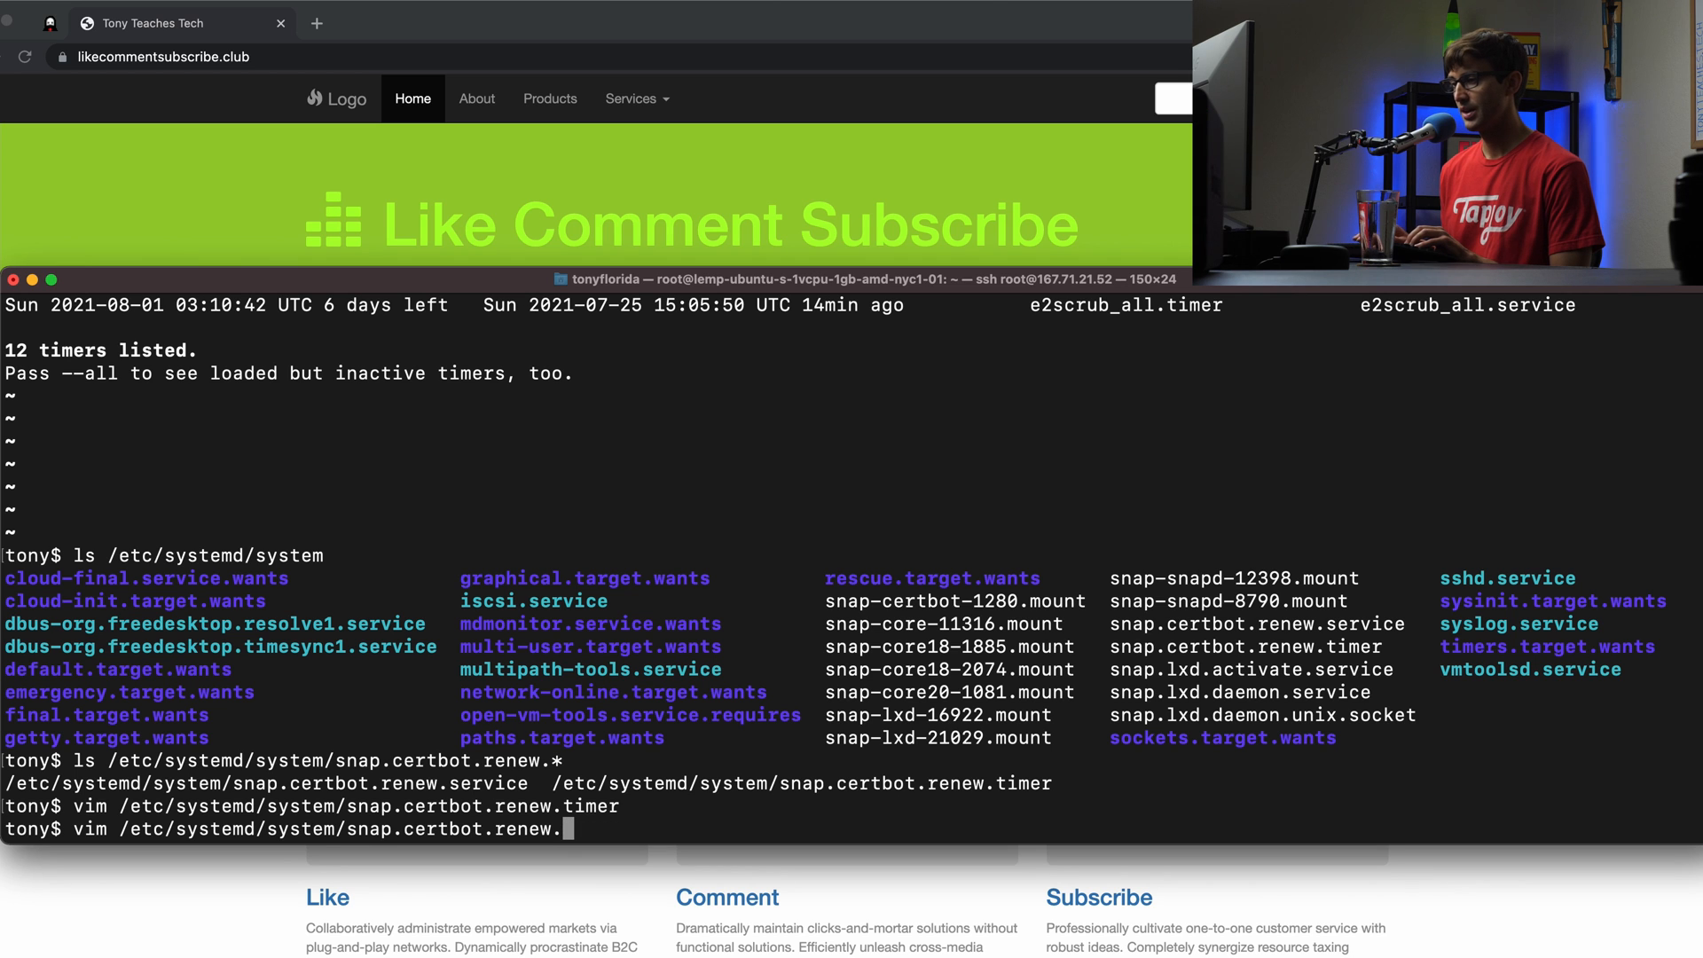
type("s")
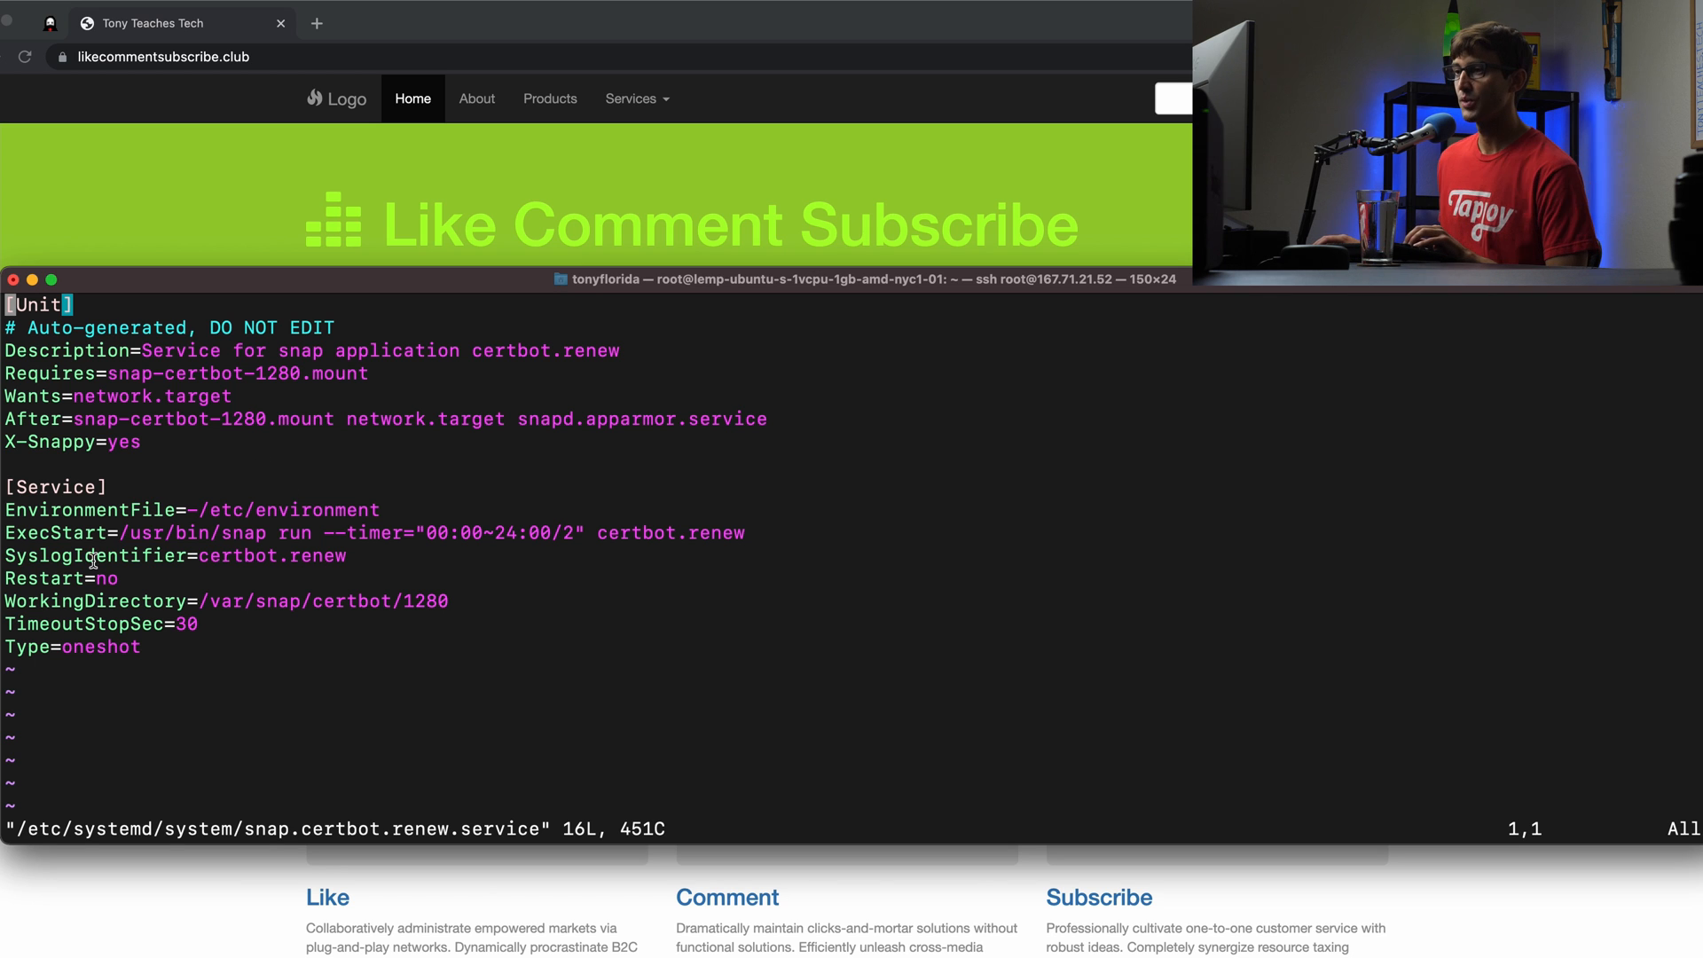
double_click(55, 532)
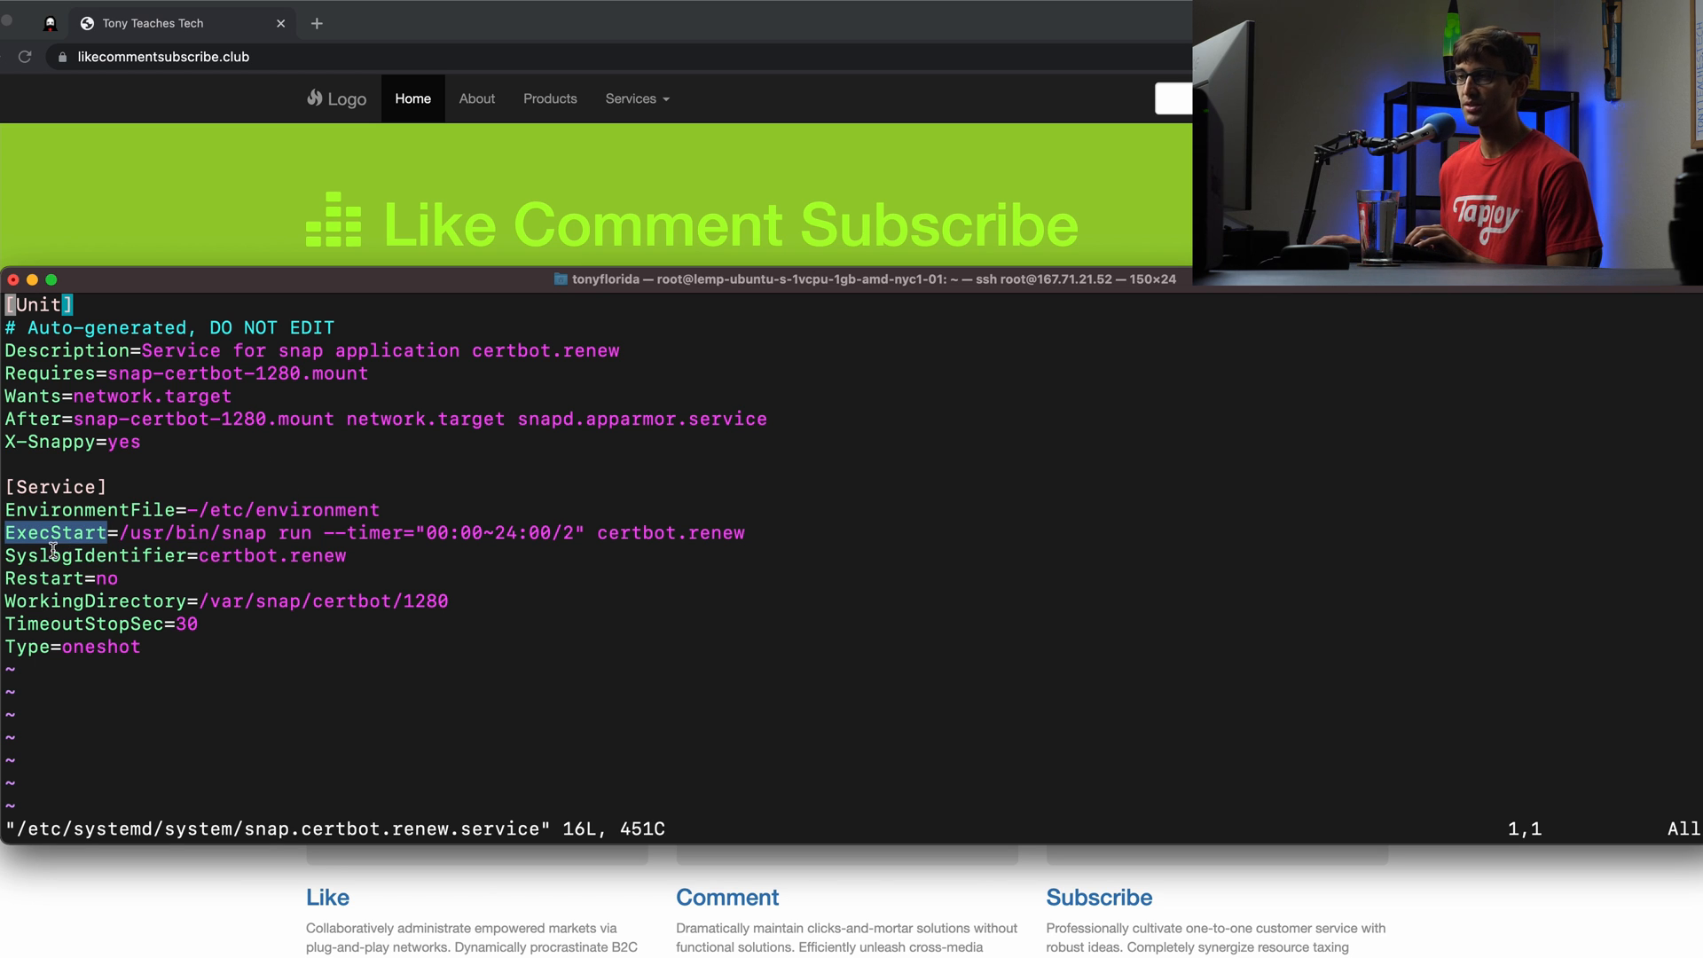
mouse_move(239, 534)
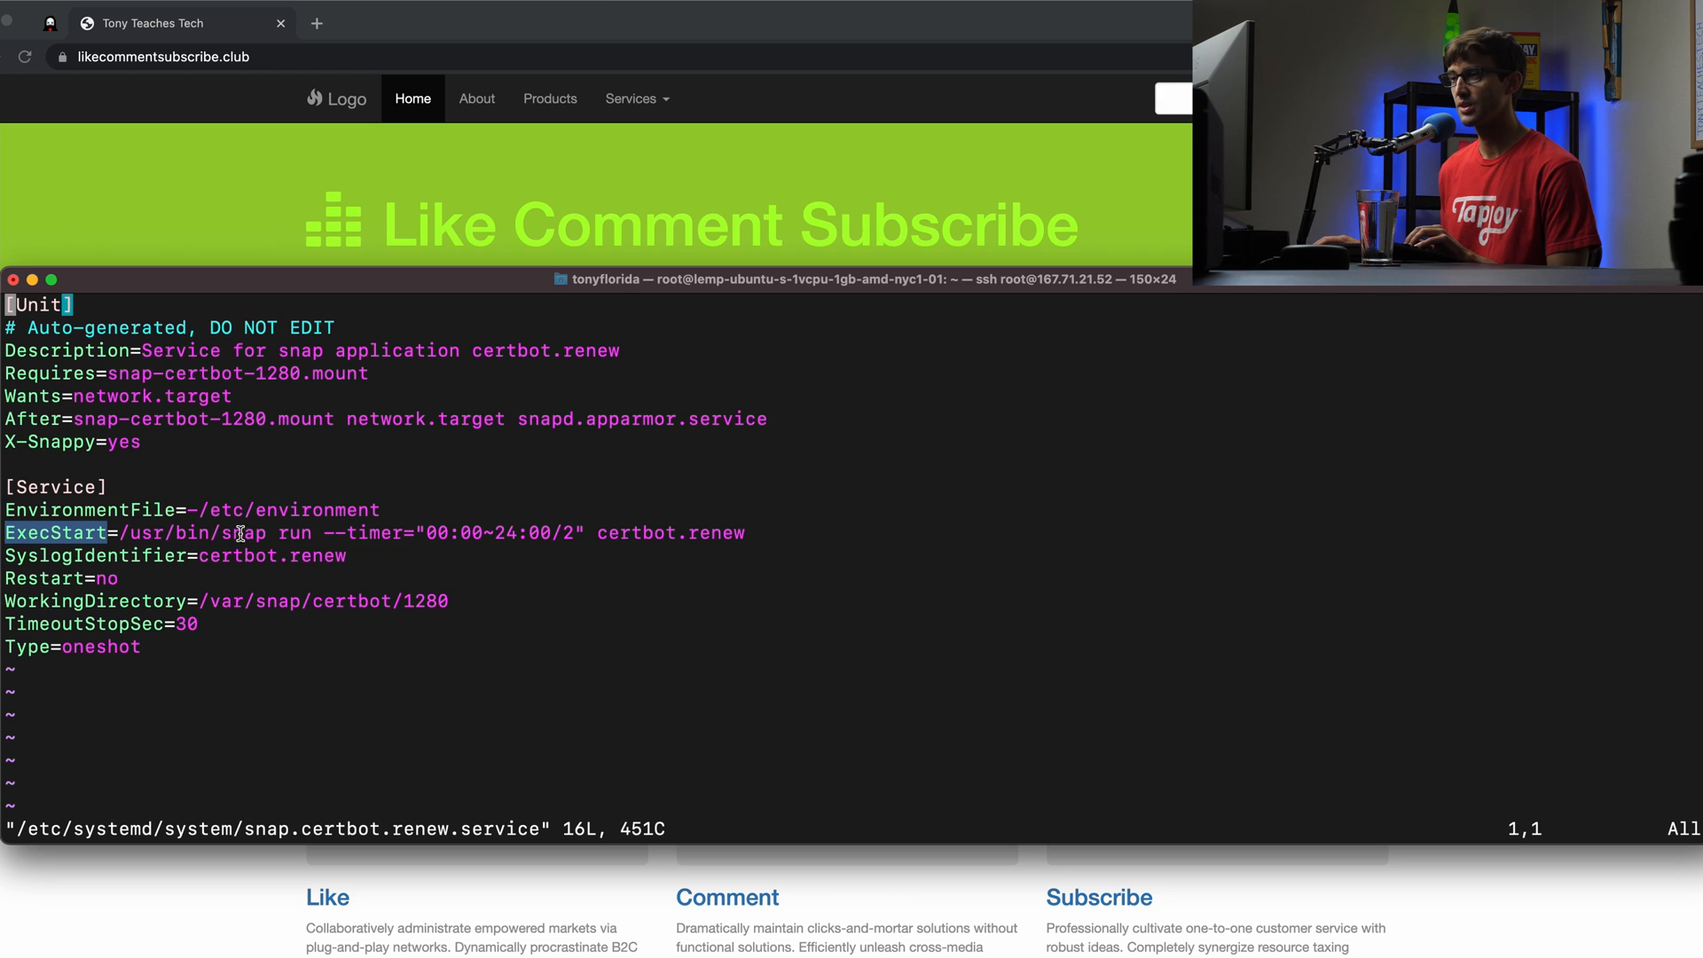